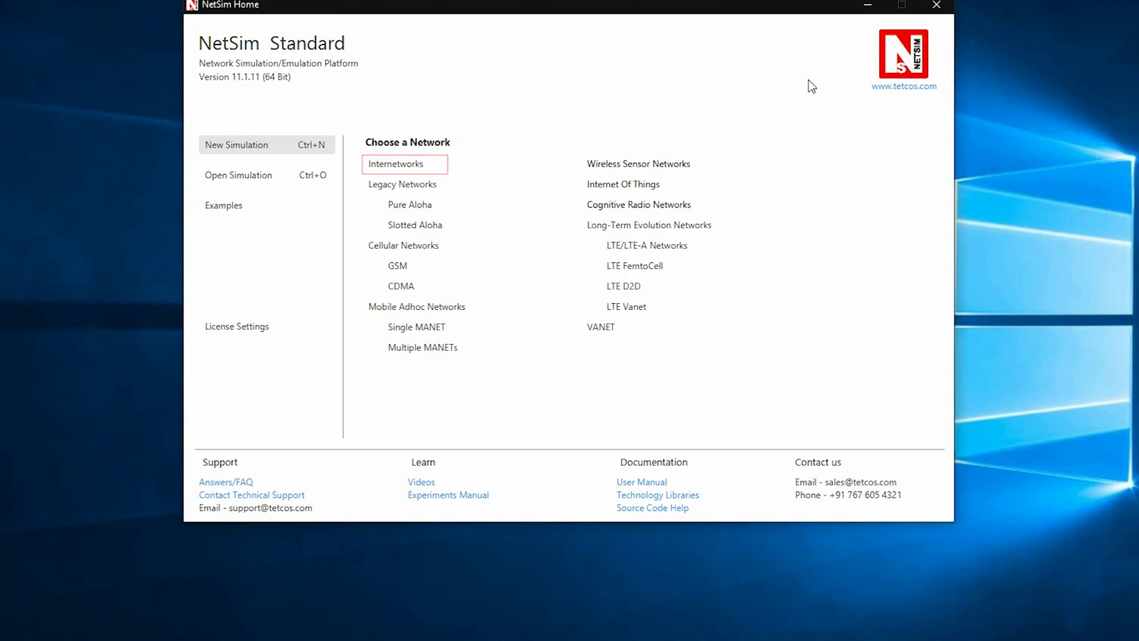
Step: Finish the design-window overview and minimize NetSim Home to show the Windows desktop
{"action": "left_click", "coordinate": [403, 184]}
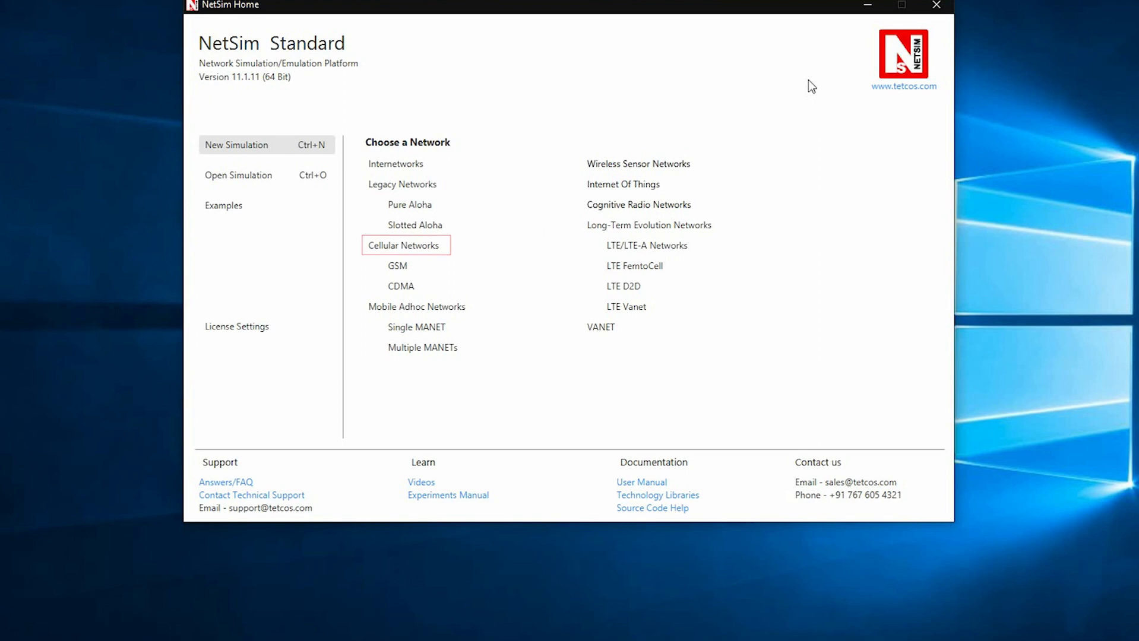
{"action": "left_click", "coordinate": [397, 266]}
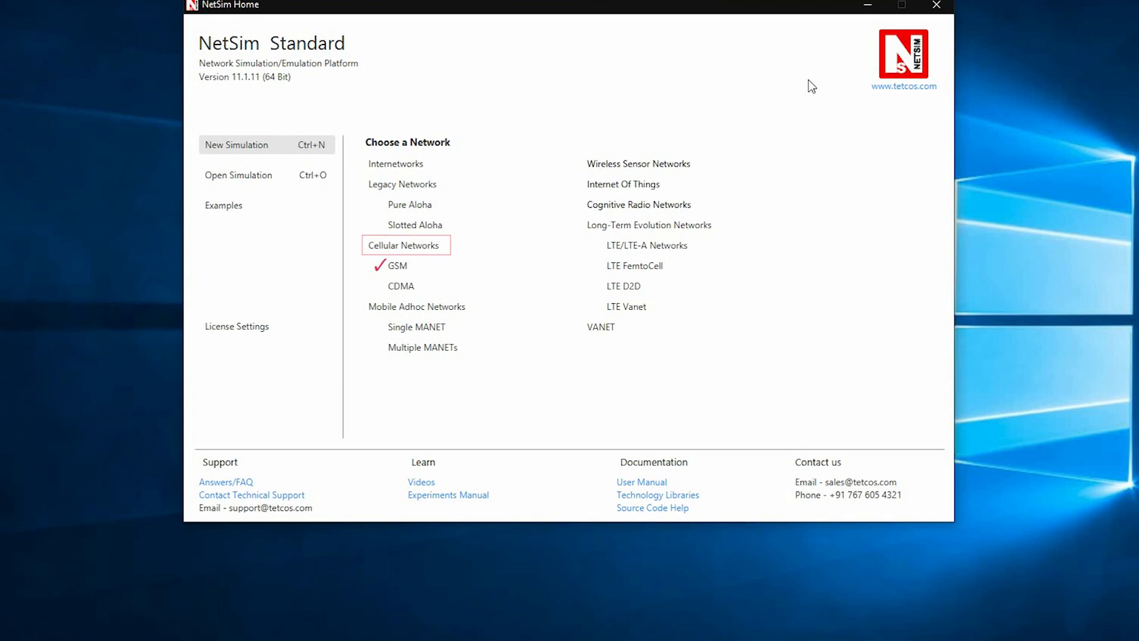
{"action": "left_click", "coordinate": [400, 286]}
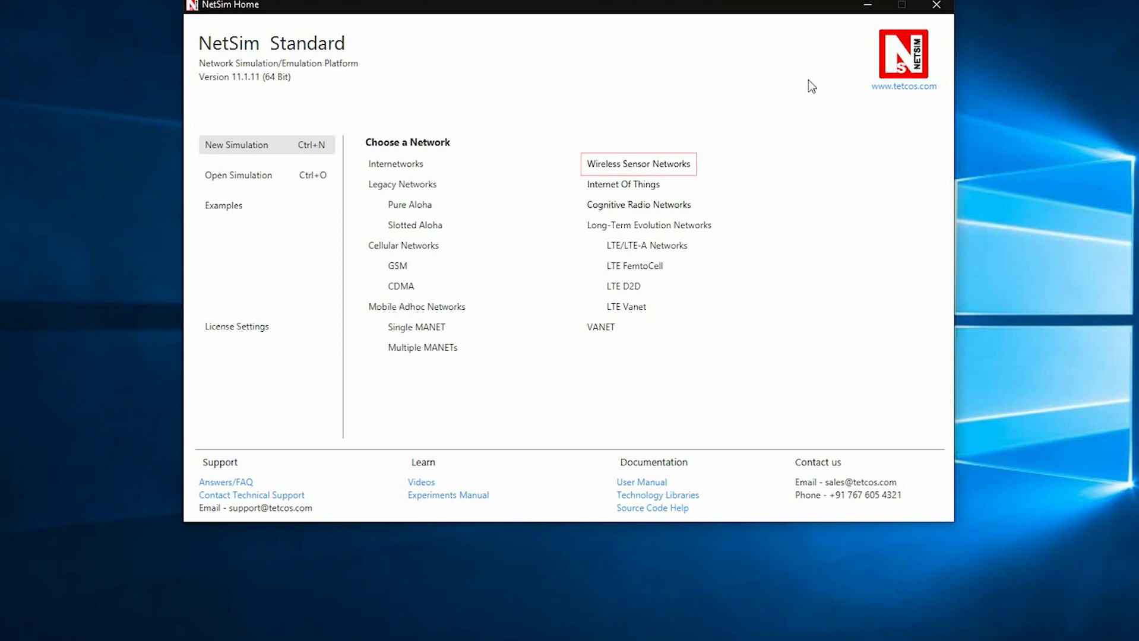
{"action": "mouse_move", "coordinate": [623, 185]}
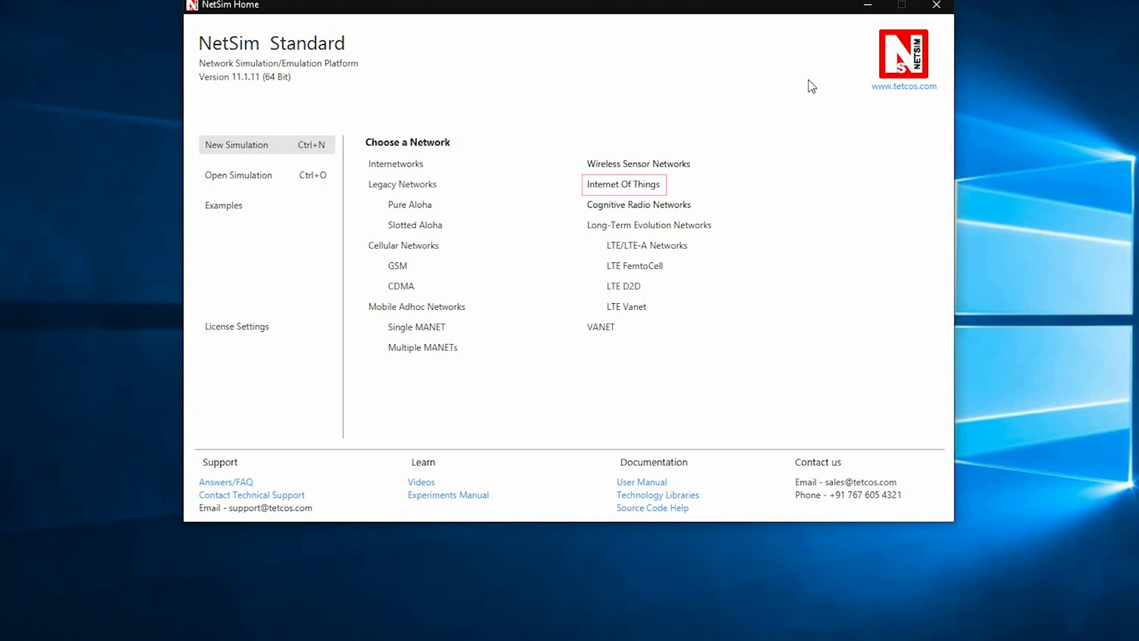
{"action": "mouse_move", "coordinate": [639, 205]}
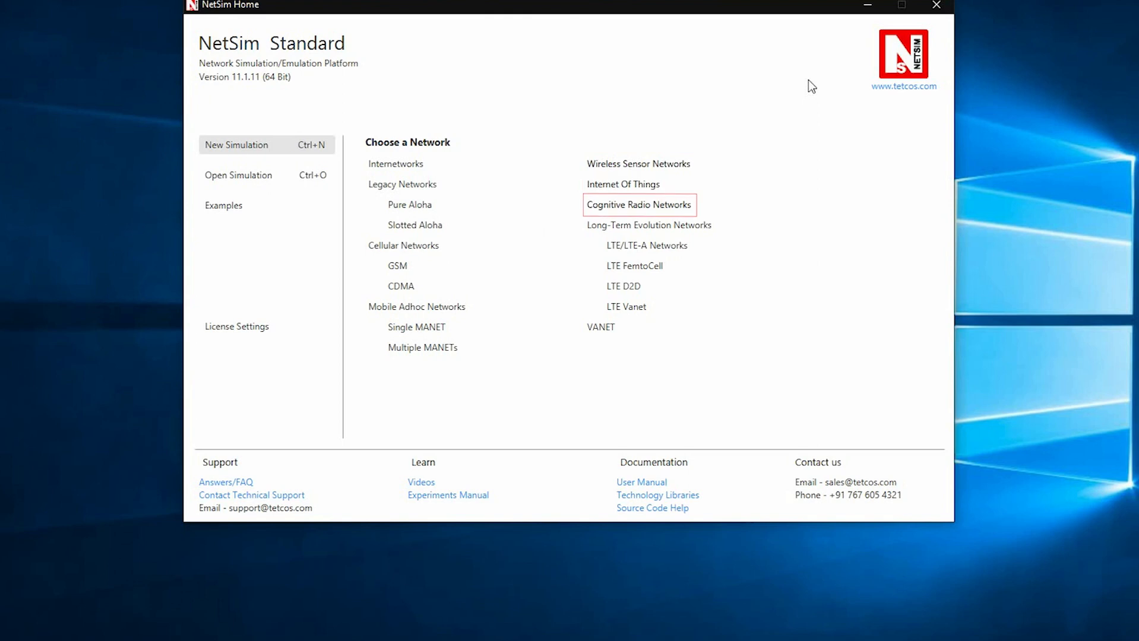
{"action": "left_click", "coordinate": [646, 245]}
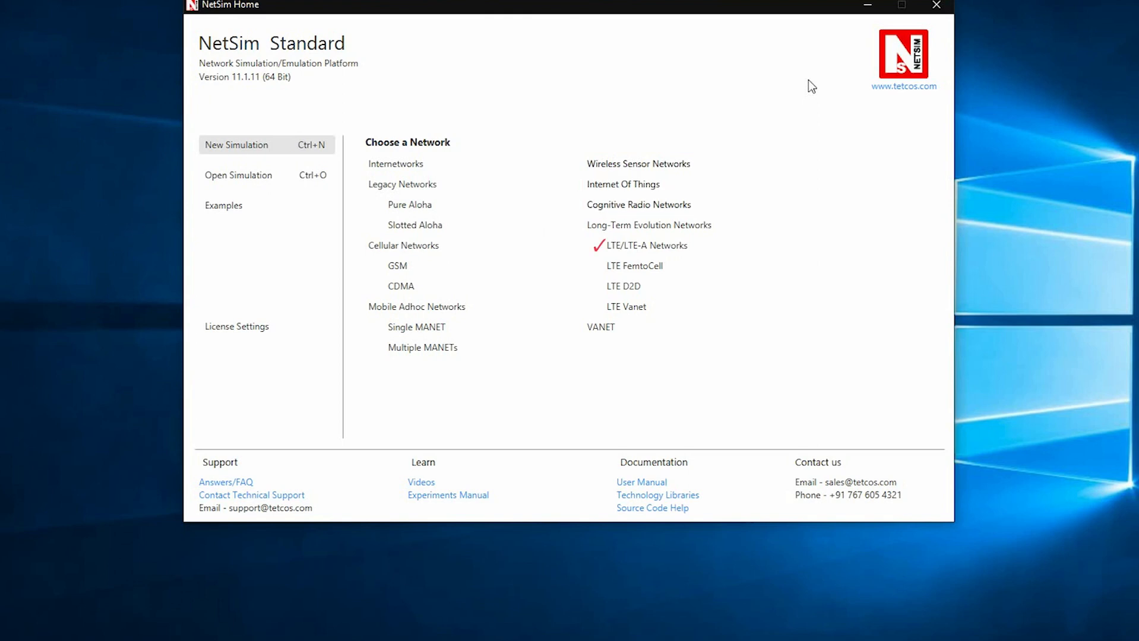
{"action": "left_click", "coordinate": [634, 266]}
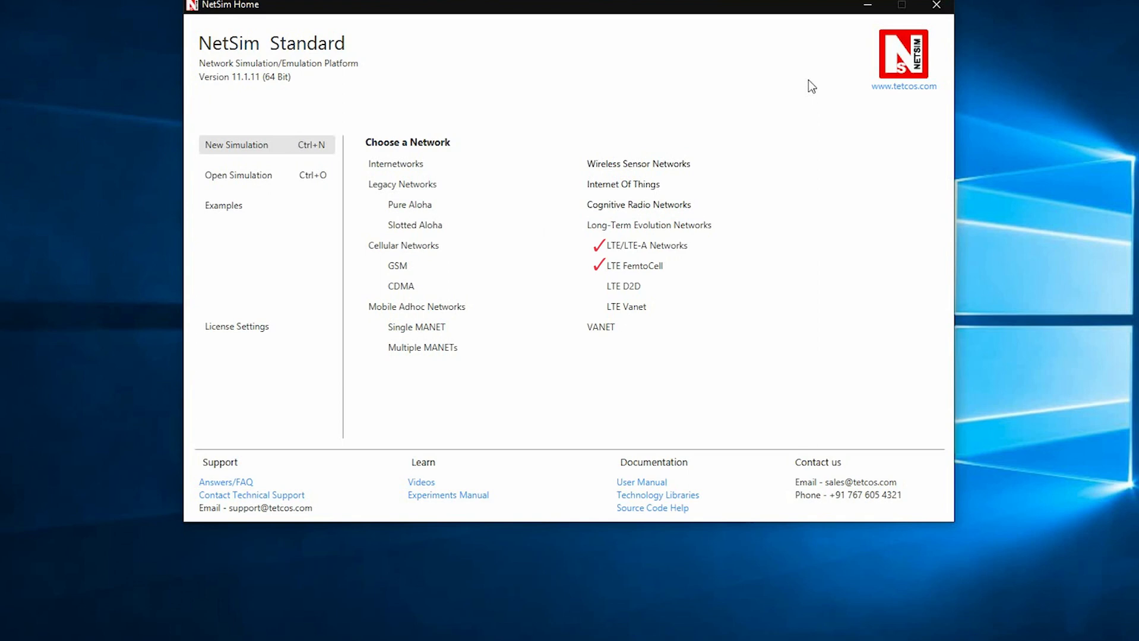
{"action": "left_click", "coordinate": [624, 286]}
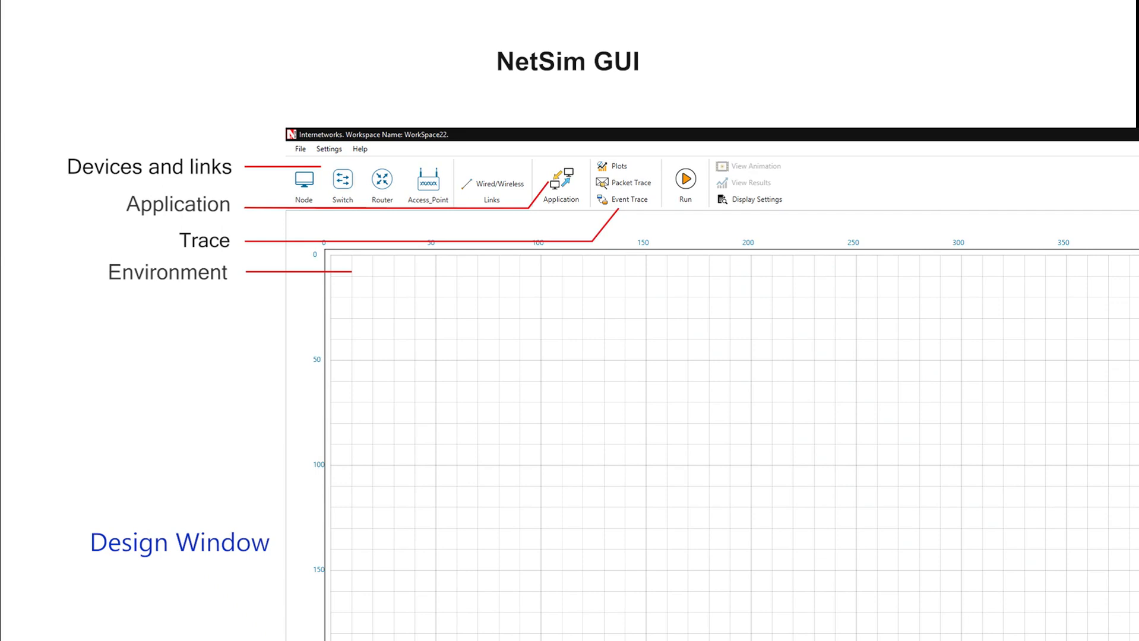
{"action": "left_click", "coordinate": [72, 629]}
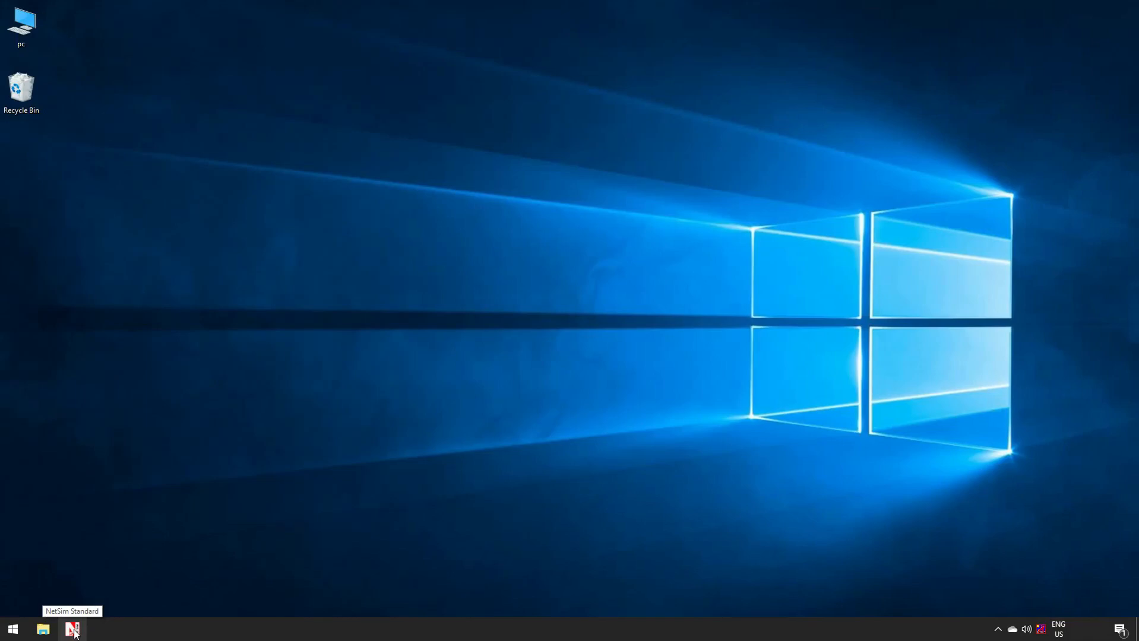
Step: Restore NetSim Standard from the taskbar to the WorkSpace22 Internetworks design grid
{"action": "left_click", "coordinate": [72, 629]}
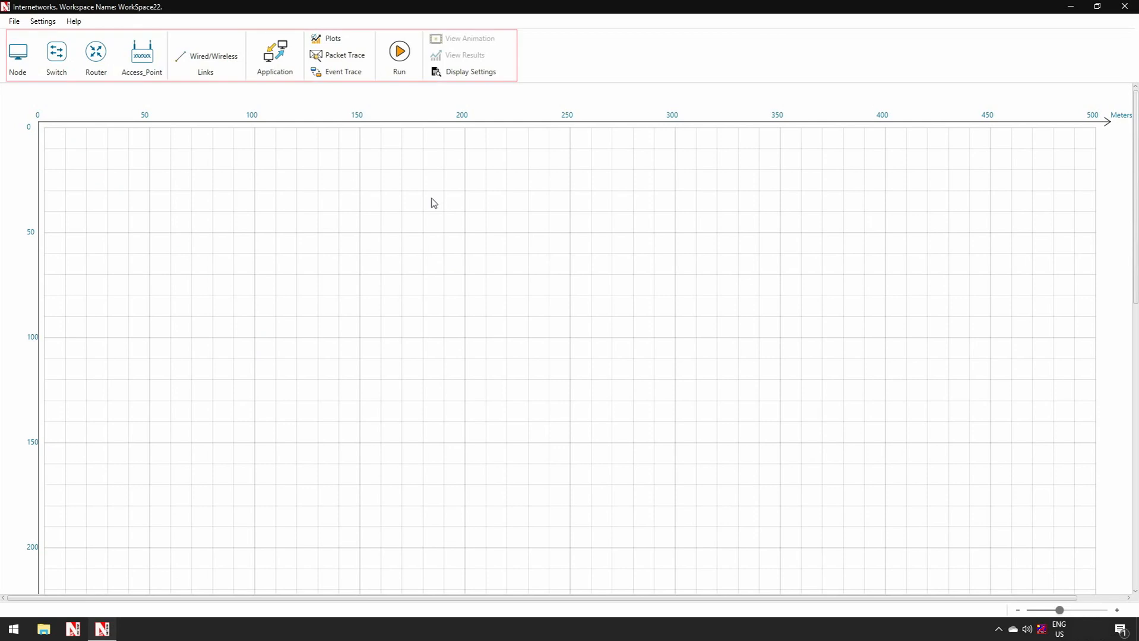
{"action": "mouse_move", "coordinate": [115, 132]}
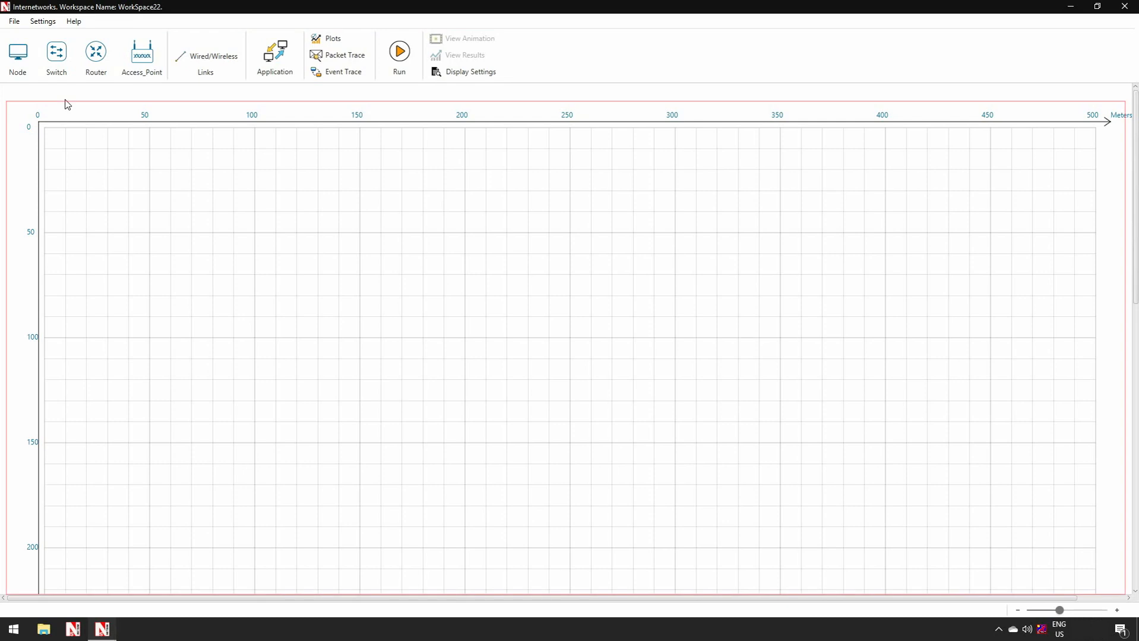
{"action": "left_click", "coordinate": [17, 57]}
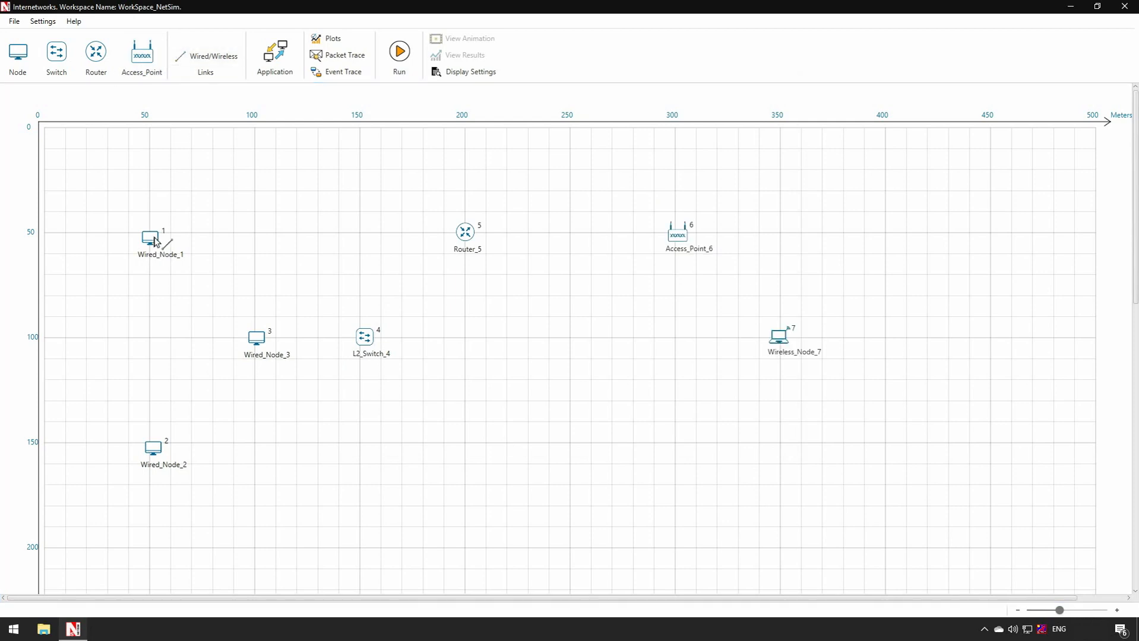
Step: Wire the three nodes to L2_Switch_4, then Router_5 and Access_Point_6, plus a wireless link to Wireless_Node_7
{"action": "left_click_drag", "start_coordinate": [150, 239], "coordinate": [364, 336]}
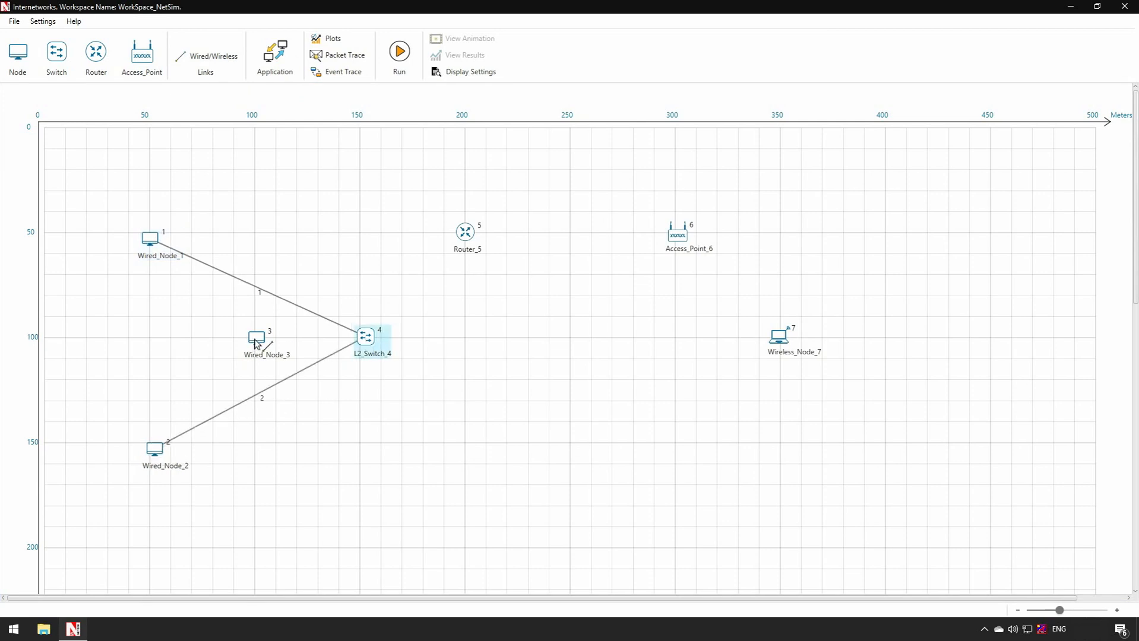
{"action": "mouse_move", "coordinate": [366, 335]}
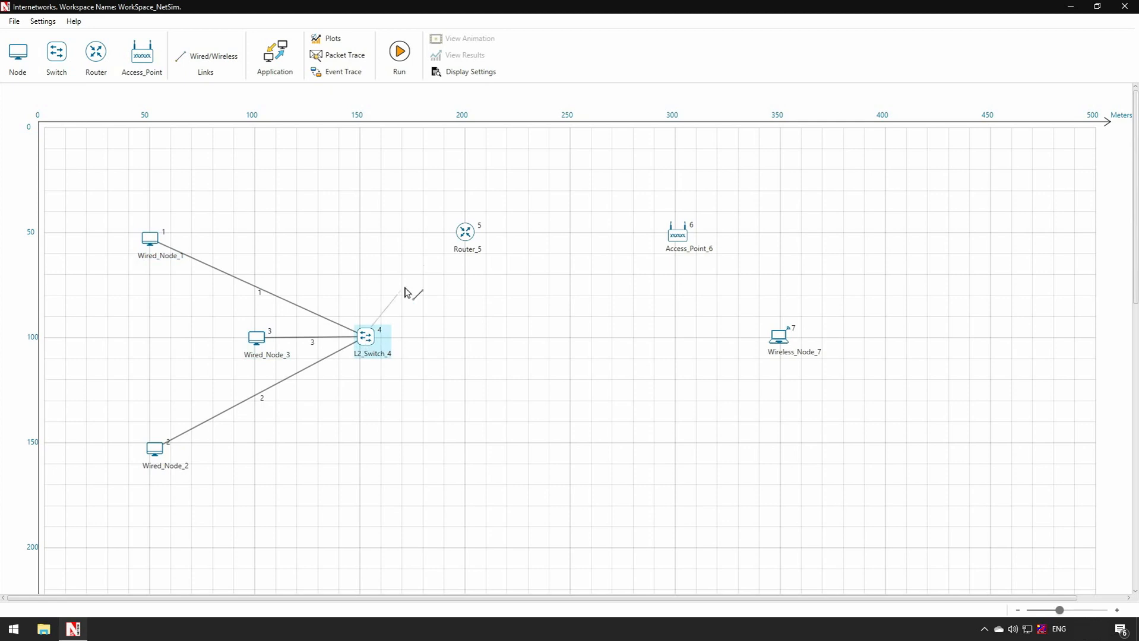
{"action": "left_click", "coordinate": [465, 232]}
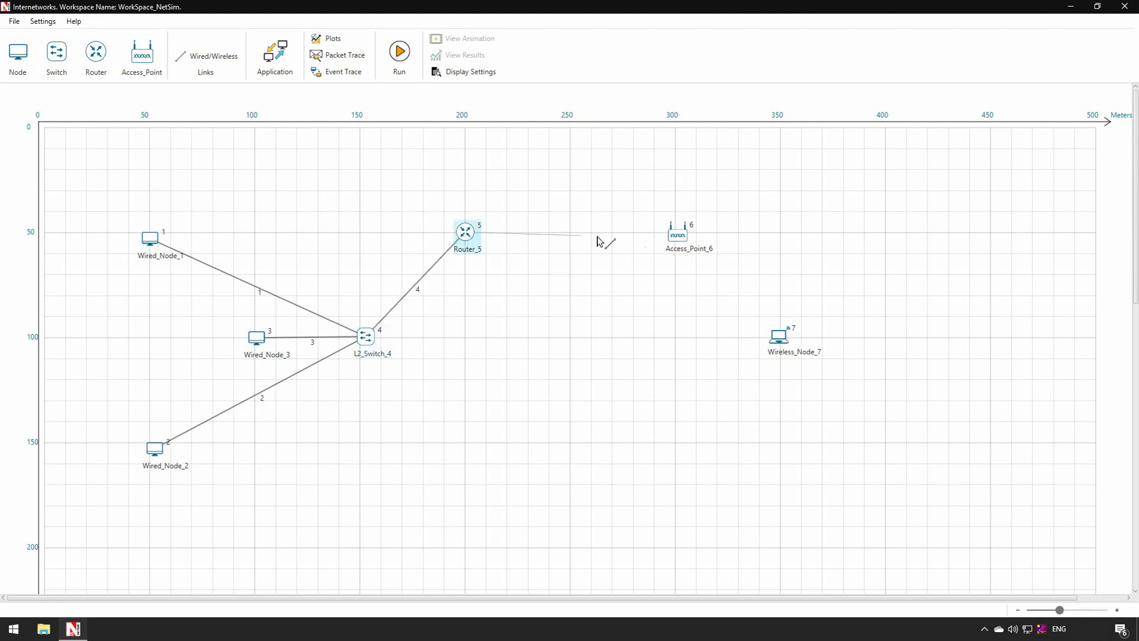
{"action": "left_click", "coordinate": [678, 234]}
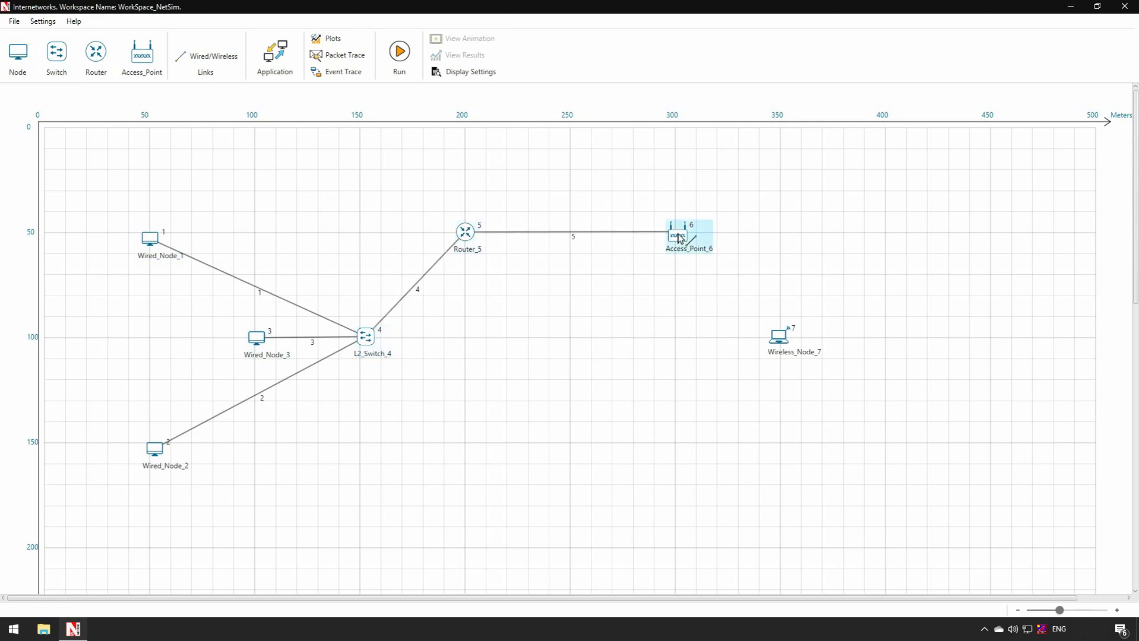
{"action": "left_click_drag", "start_coordinate": [688, 237], "coordinate": [779, 337]}
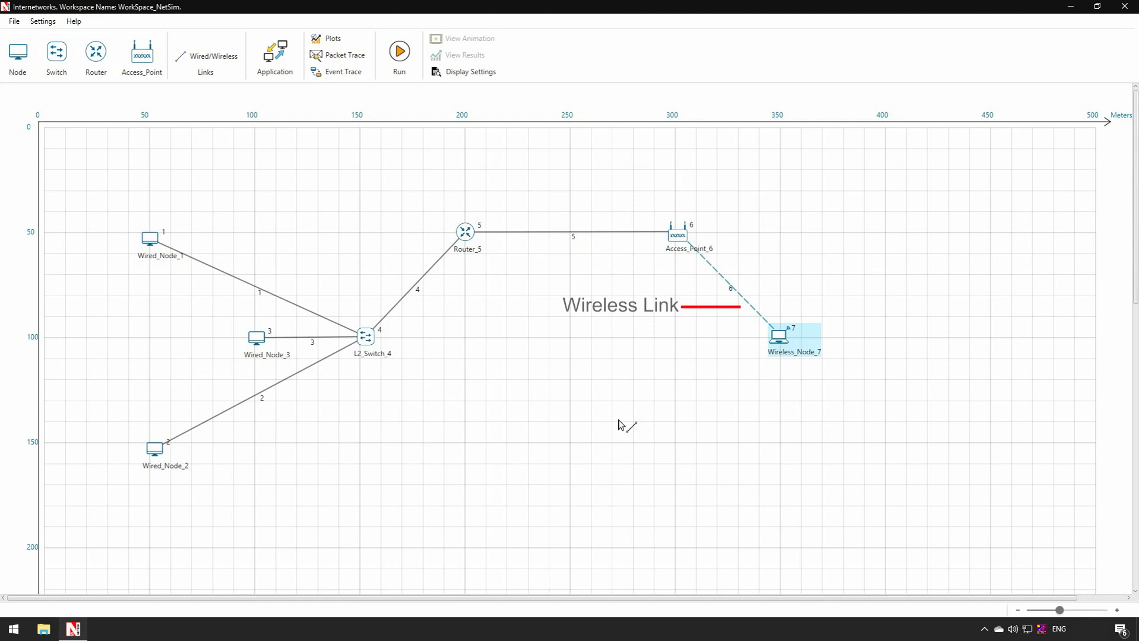
{"action": "right_click", "coordinate": [778, 336]}
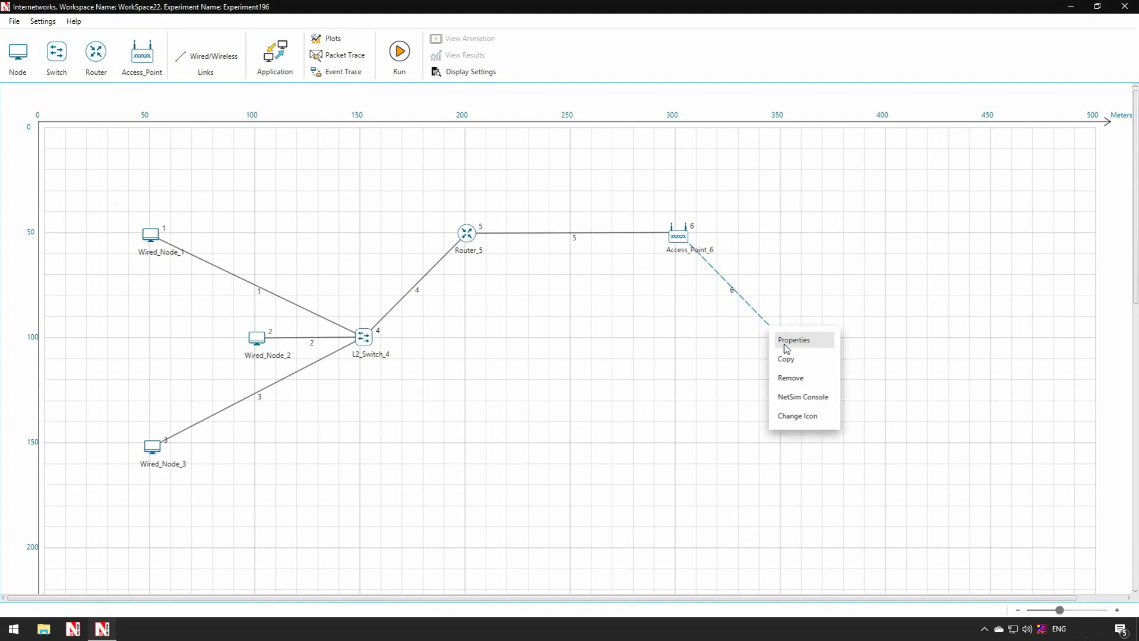
{"action": "left_click", "coordinate": [793, 340]}
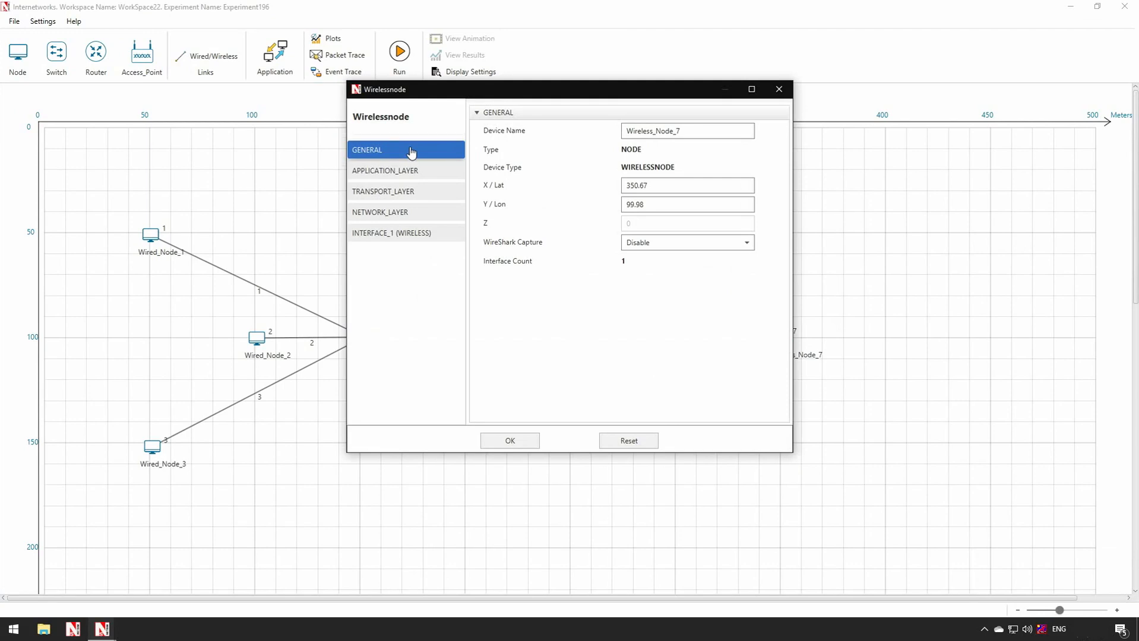
{"action": "left_click", "coordinate": [686, 130]}
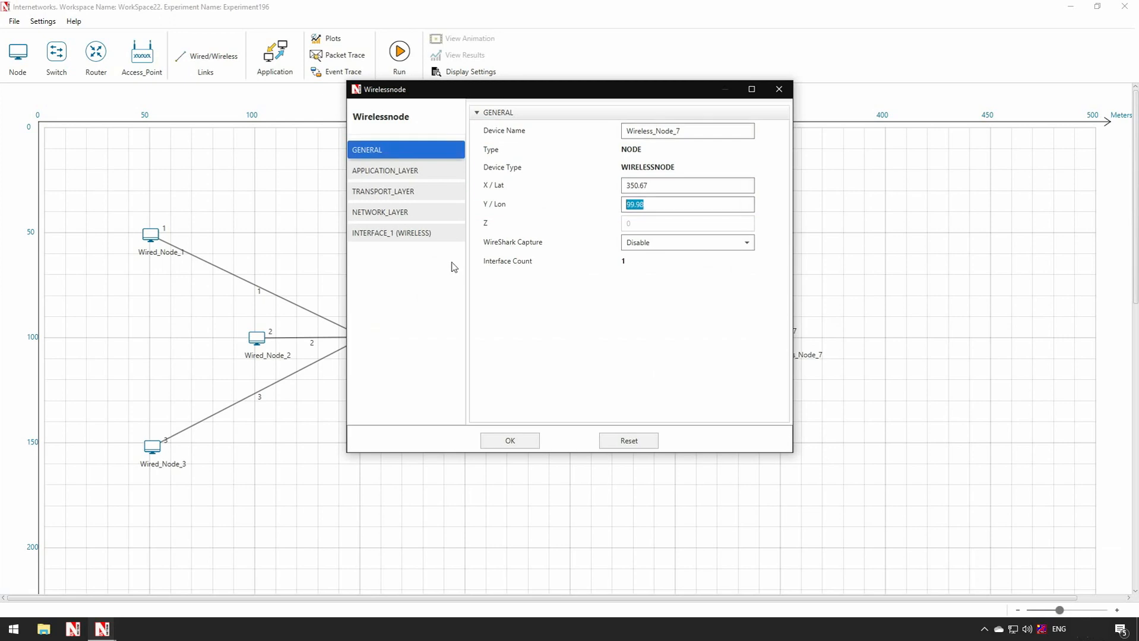
{"action": "left_click", "coordinate": [383, 191]}
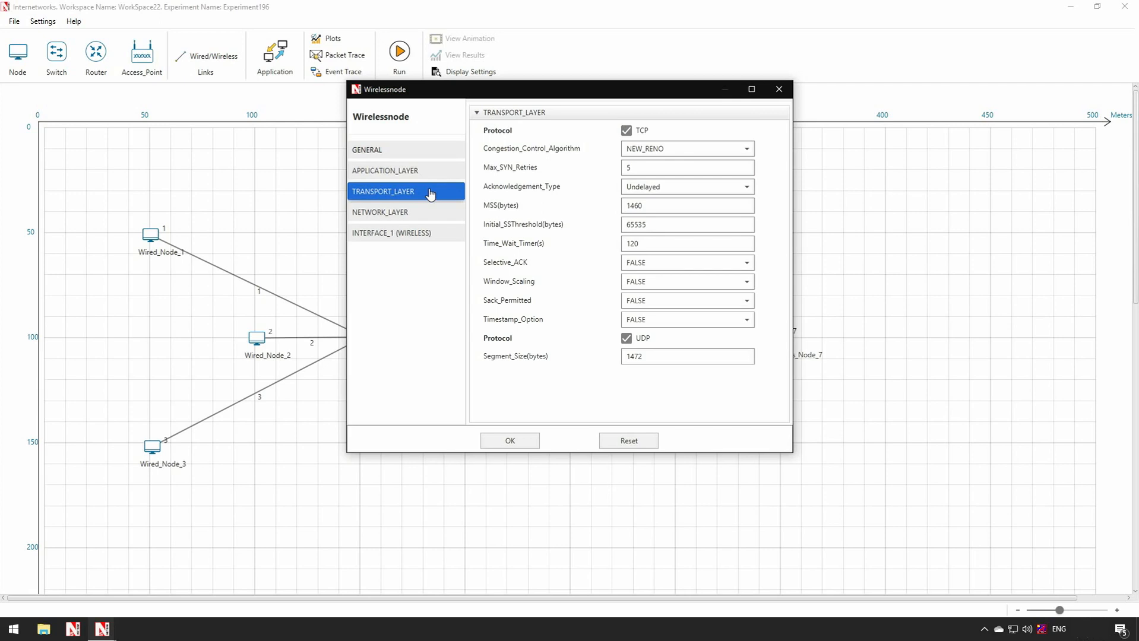
{"action": "left_click", "coordinate": [626, 338]}
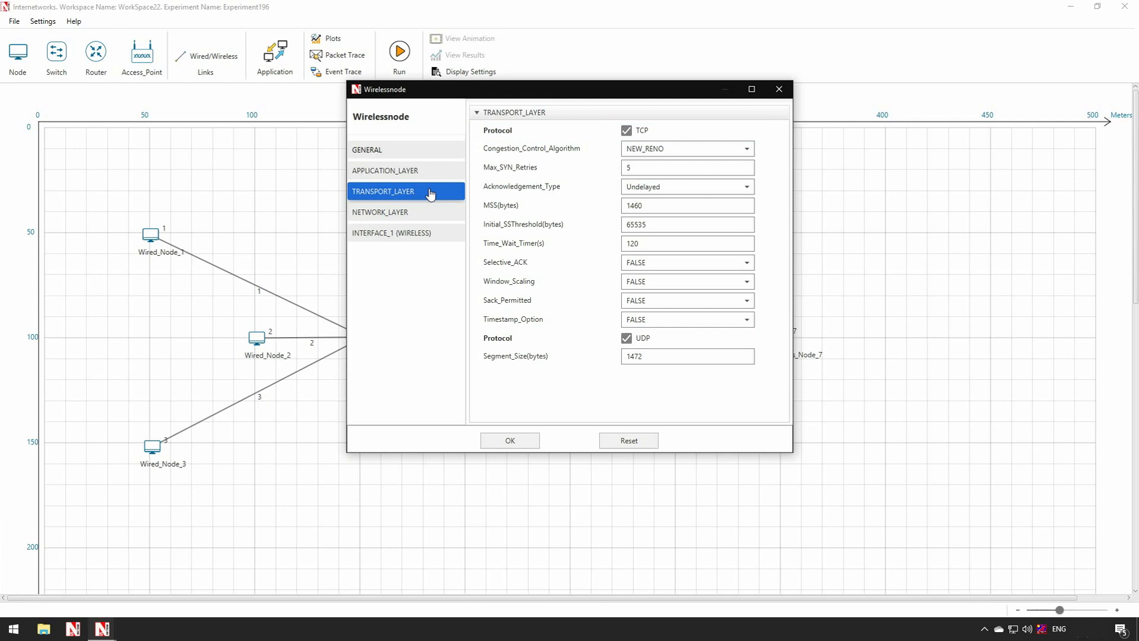
{"action": "left_click", "coordinate": [686, 205]}
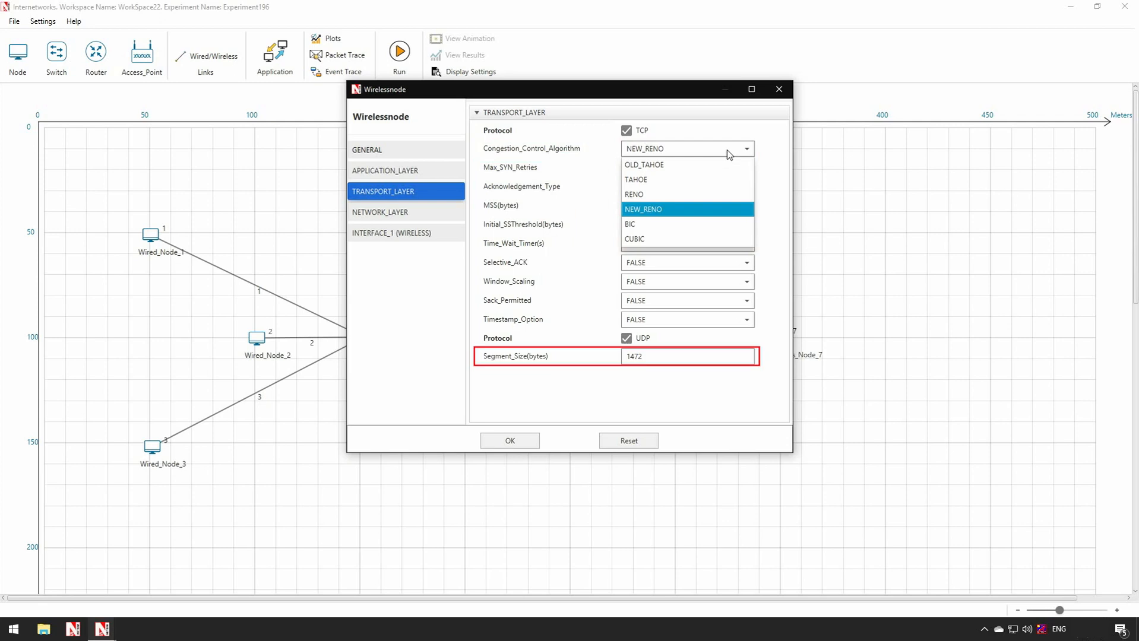
{"action": "left_click", "coordinate": [391, 233]}
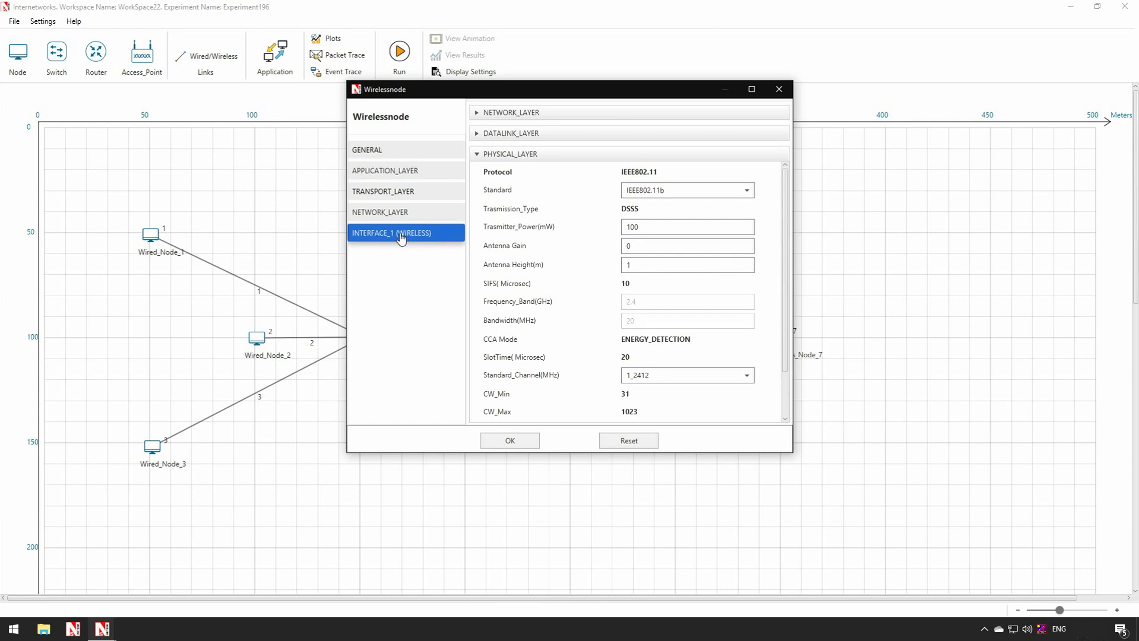
{"action": "left_click", "coordinate": [511, 113]}
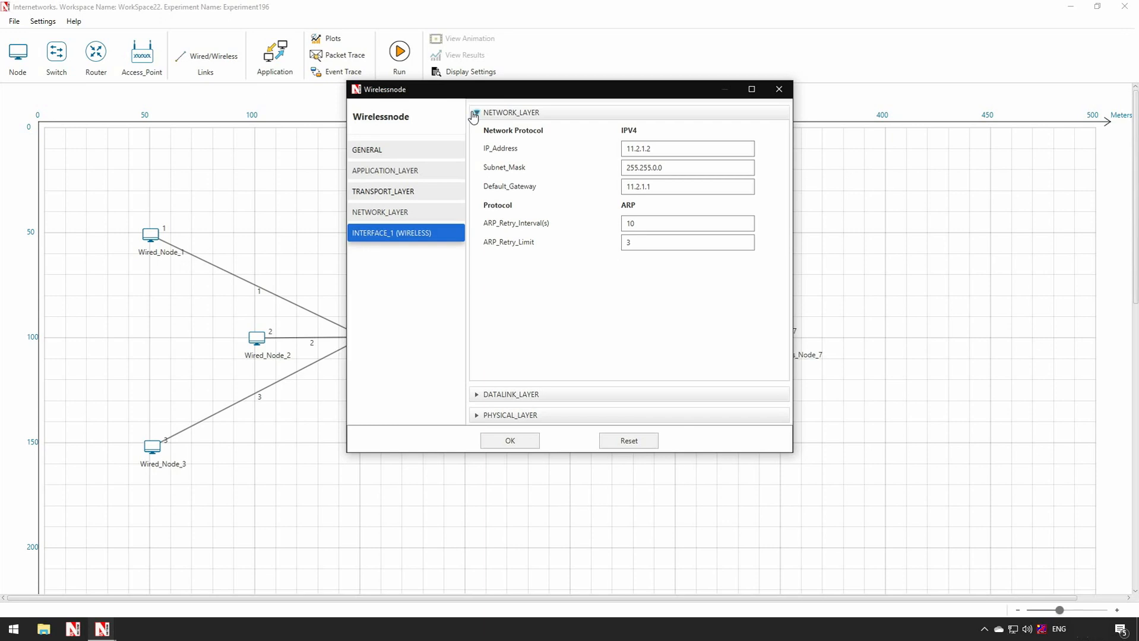
{"action": "left_click", "coordinate": [686, 186]}
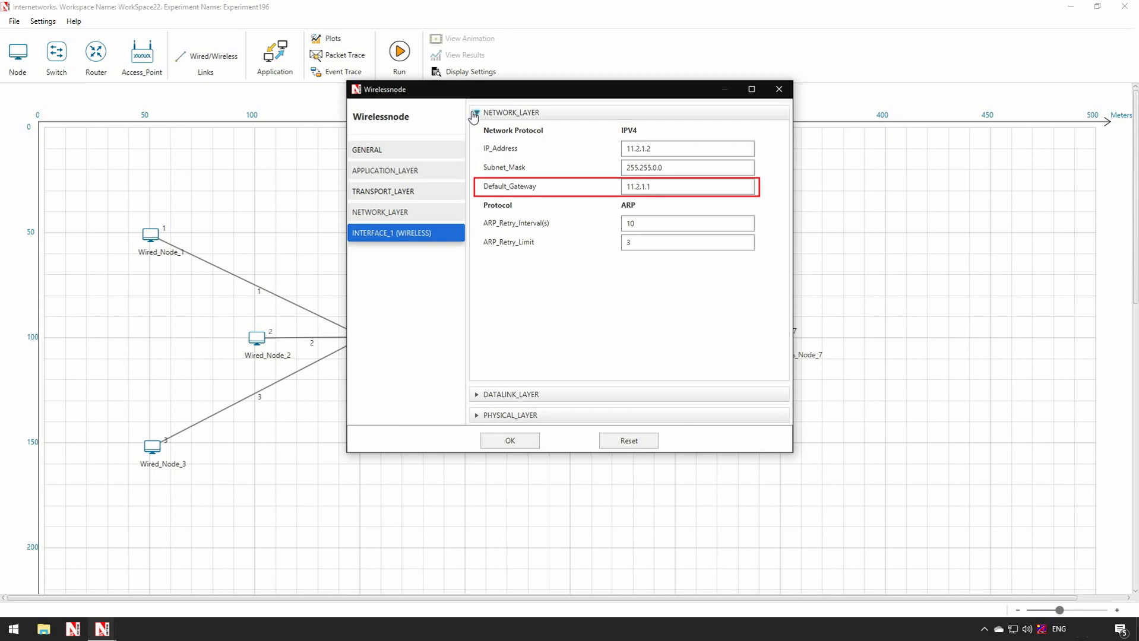
{"action": "left_click", "coordinate": [687, 186]}
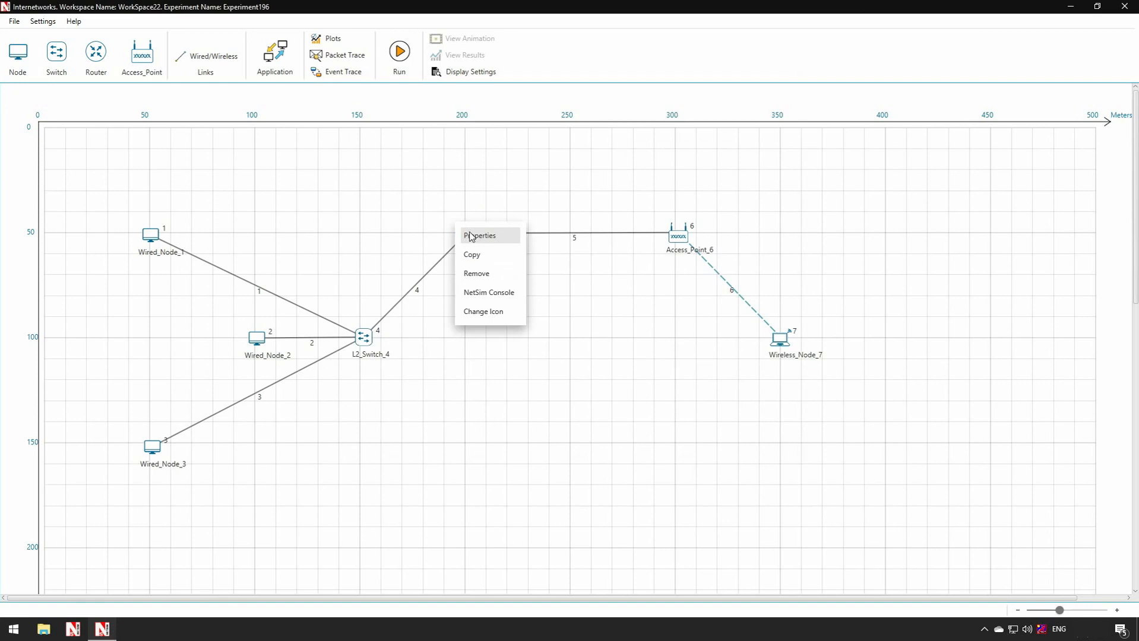
Step: Review Router_5's properties, keeping OSPF routing, and view INTERFACE_1 (ETHERNET) settings
{"action": "left_click", "coordinate": [480, 235]}
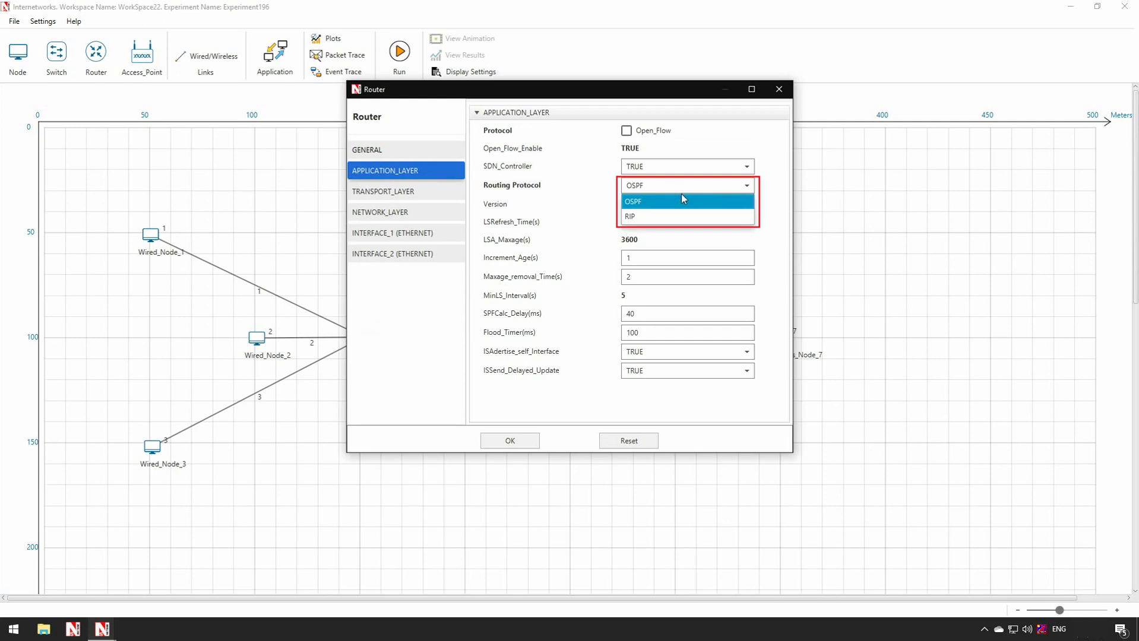
{"action": "left_click", "coordinate": [393, 234]}
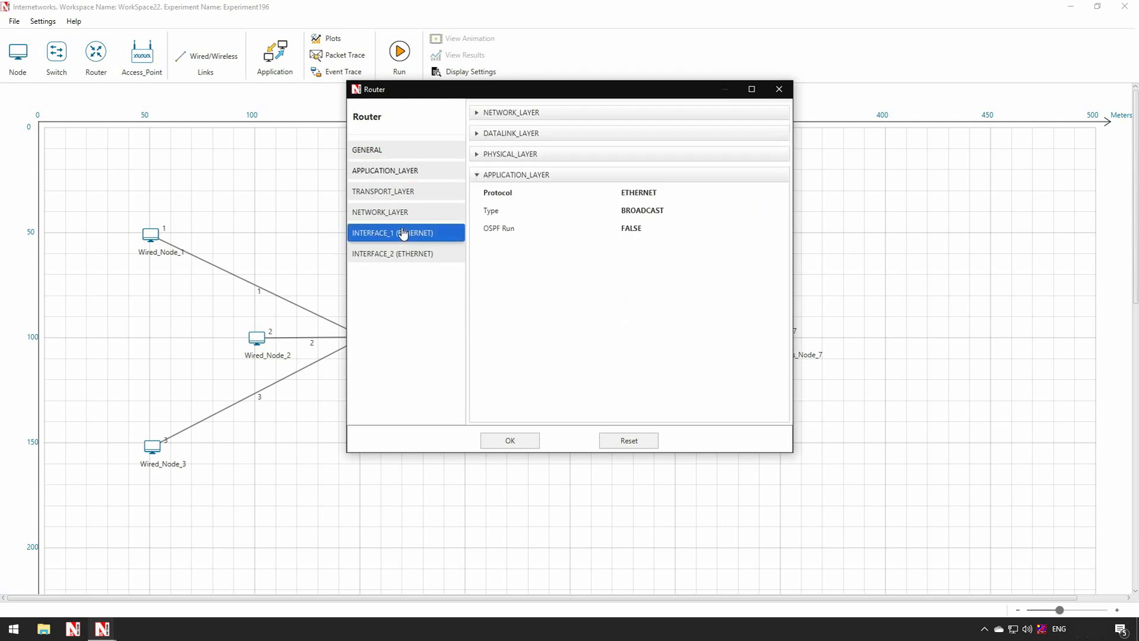
{"action": "left_click", "coordinate": [510, 113]}
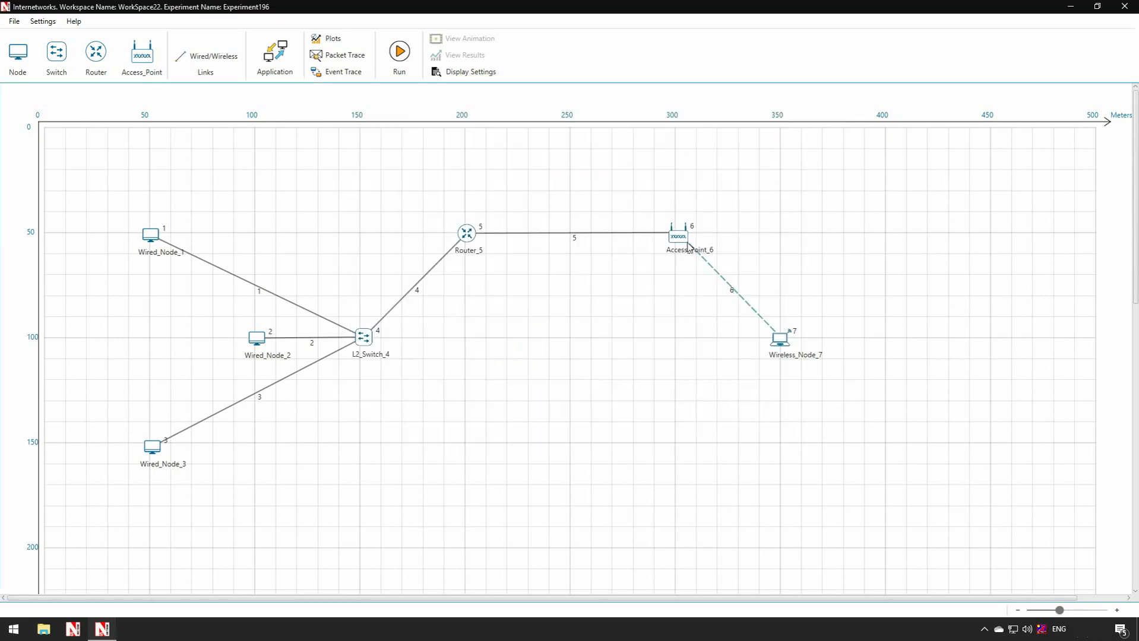
{"action": "left_click", "coordinate": [683, 237]}
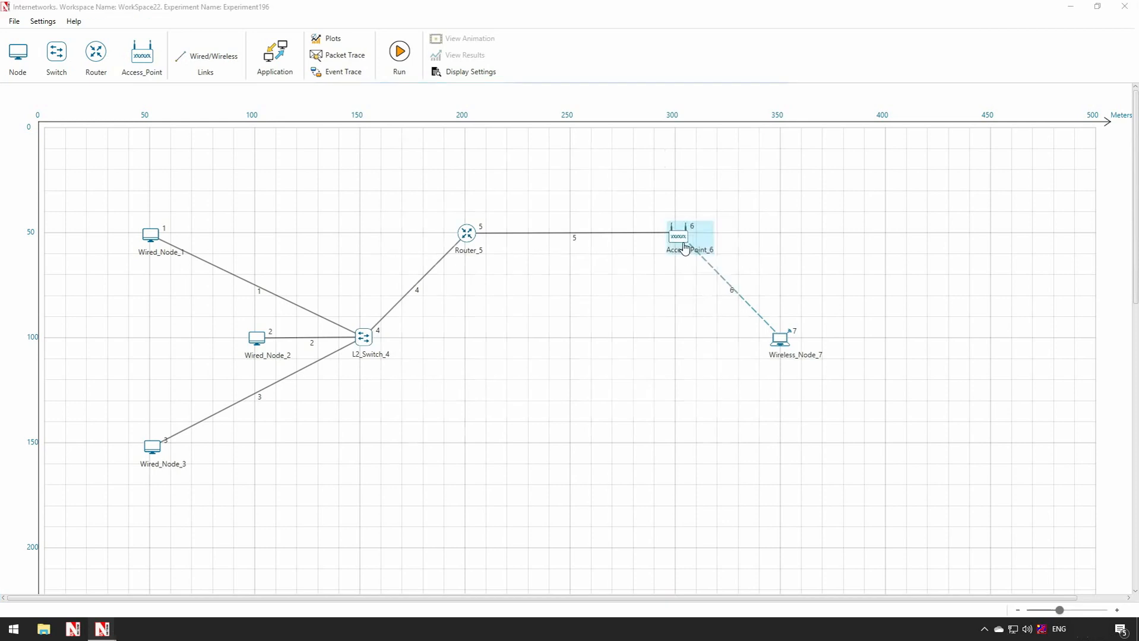
{"action": "double_click", "coordinate": [680, 238]}
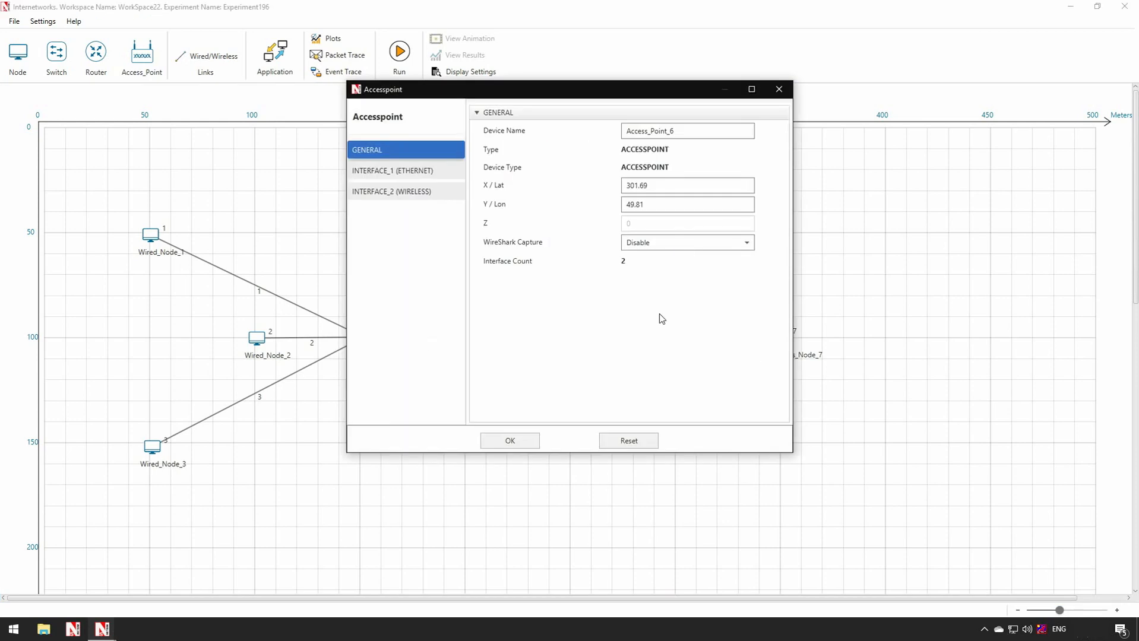
{"action": "mouse_move", "coordinate": [391, 195]}
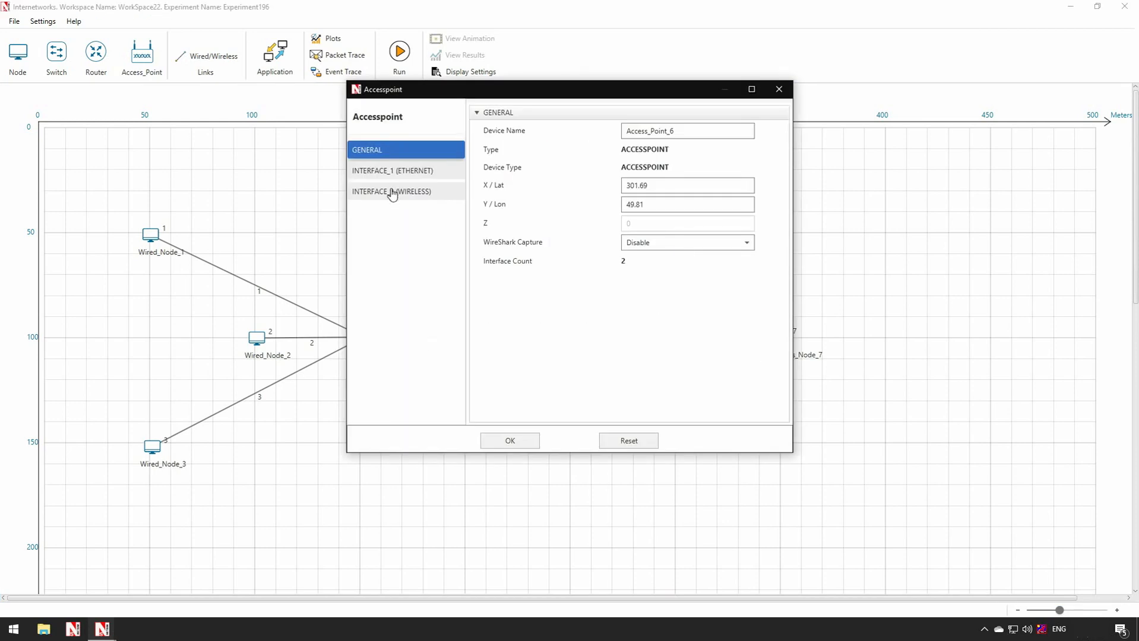
{"action": "left_click", "coordinate": [391, 191]}
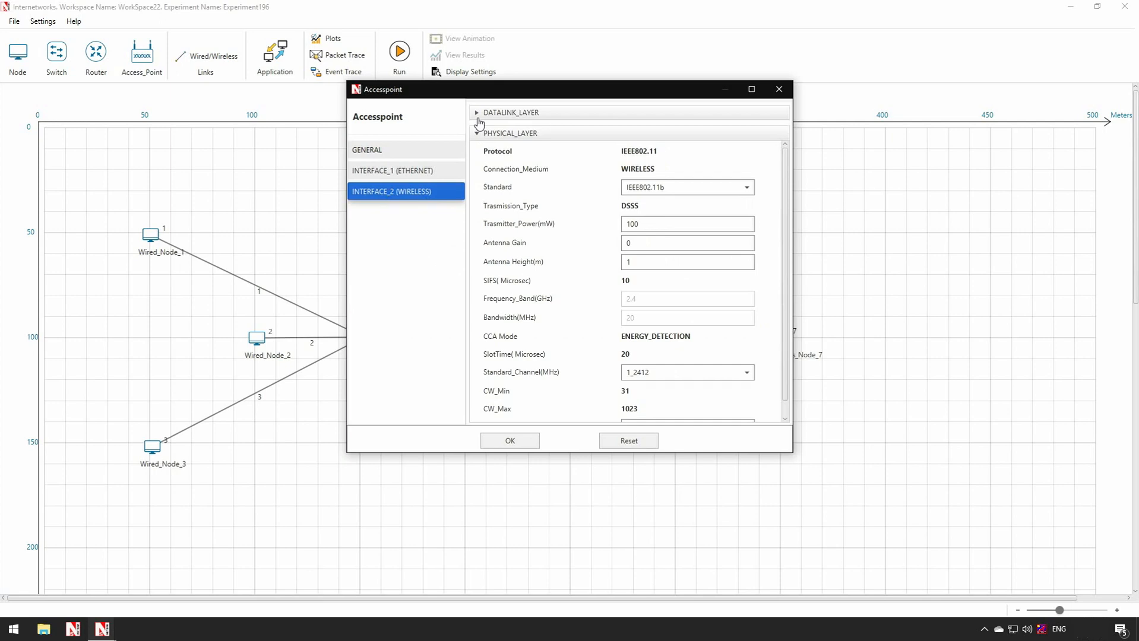
{"action": "left_click", "coordinate": [476, 111]}
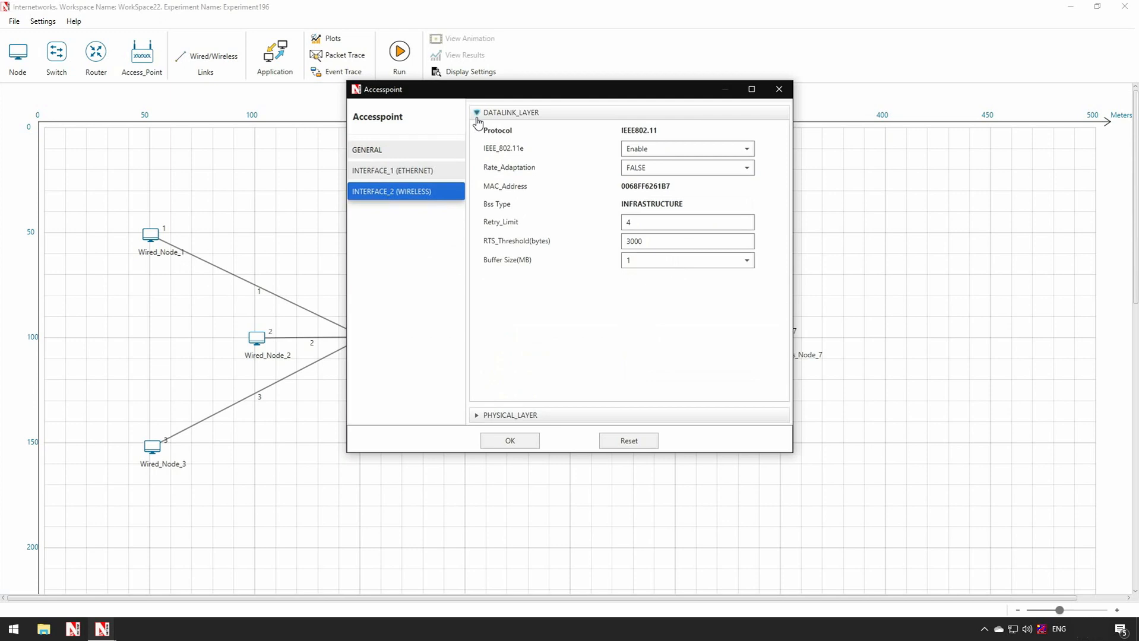
{"action": "left_click", "coordinate": [686, 241]}
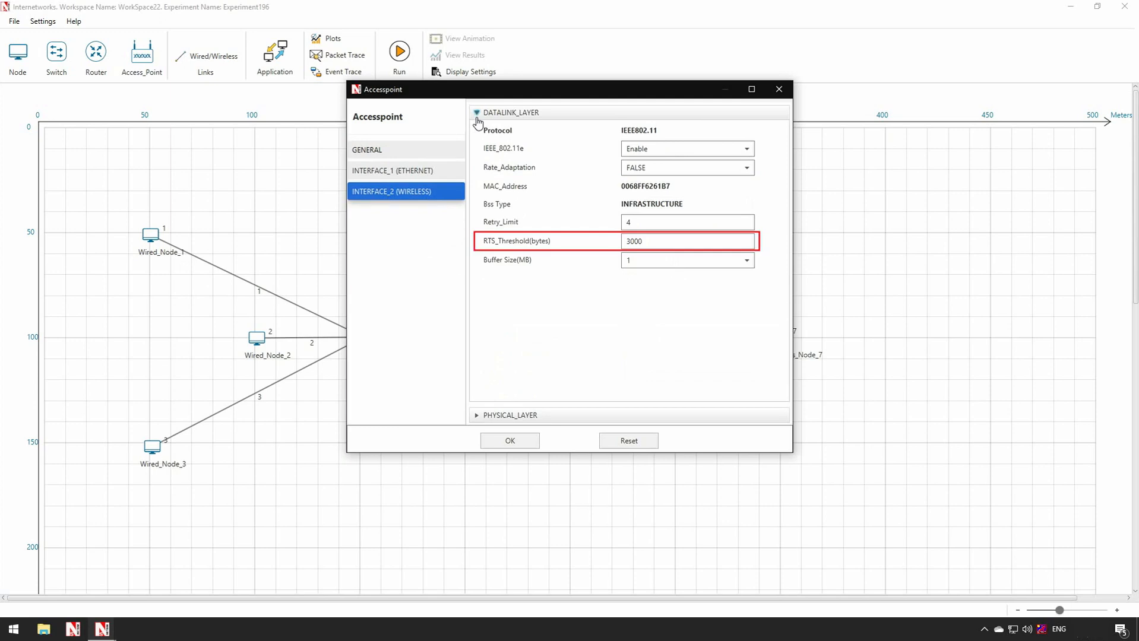
{"action": "left_click", "coordinate": [687, 260]}
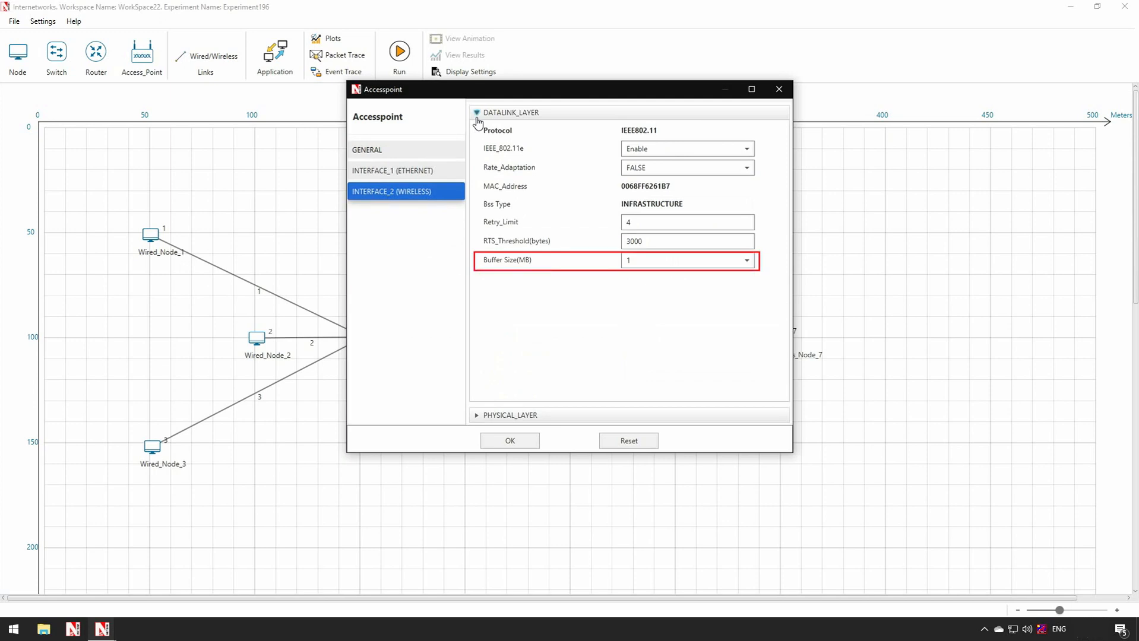
{"action": "left_click", "coordinate": [477, 112]}
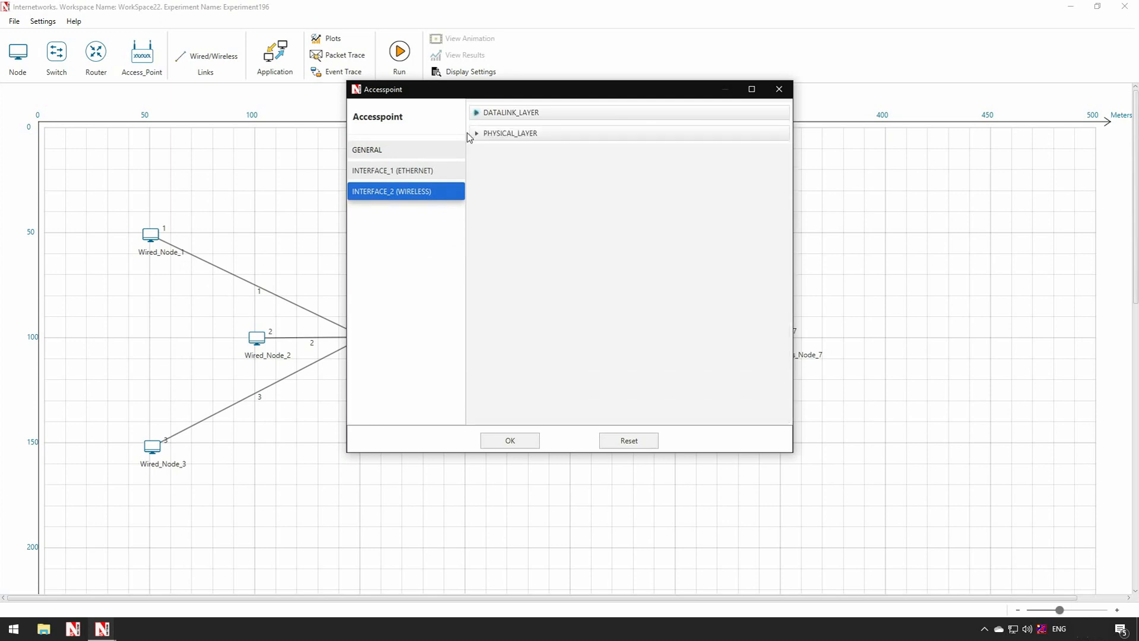
{"action": "left_click", "coordinate": [477, 133]}
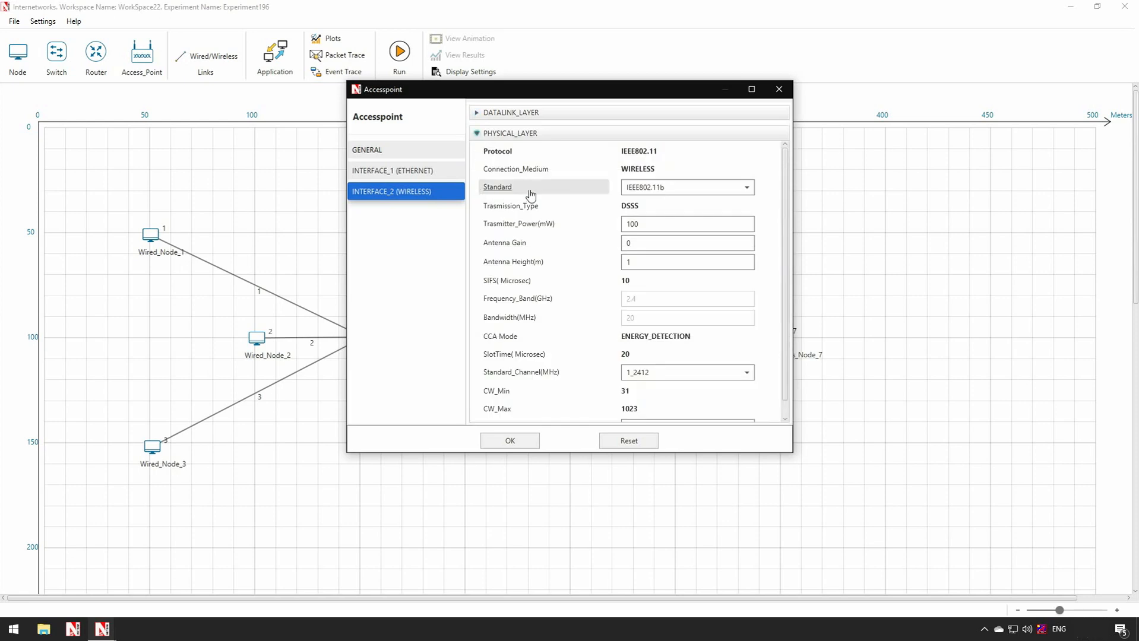
{"action": "left_click", "coordinate": [745, 187]}
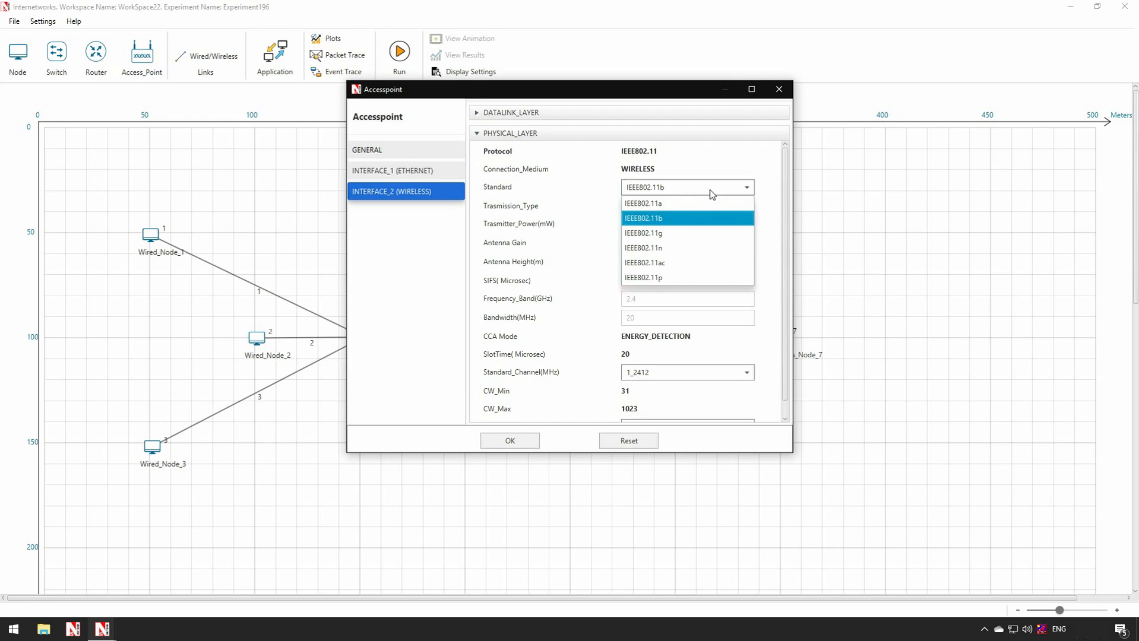
{"action": "left_click", "coordinate": [642, 218]}
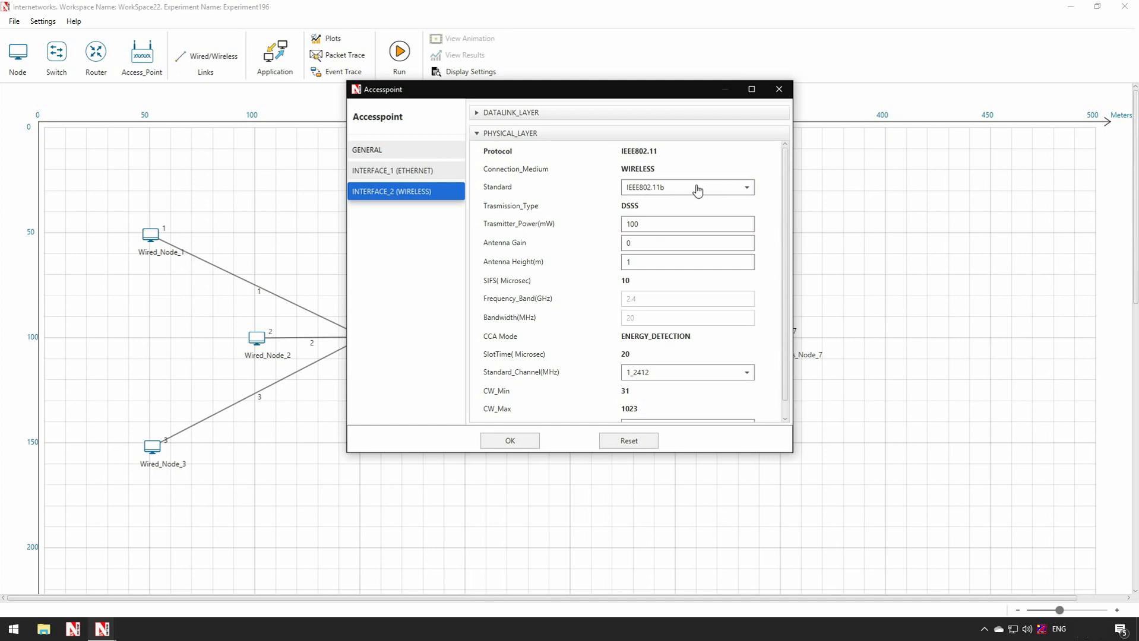
{"action": "left_click", "coordinate": [509, 441]}
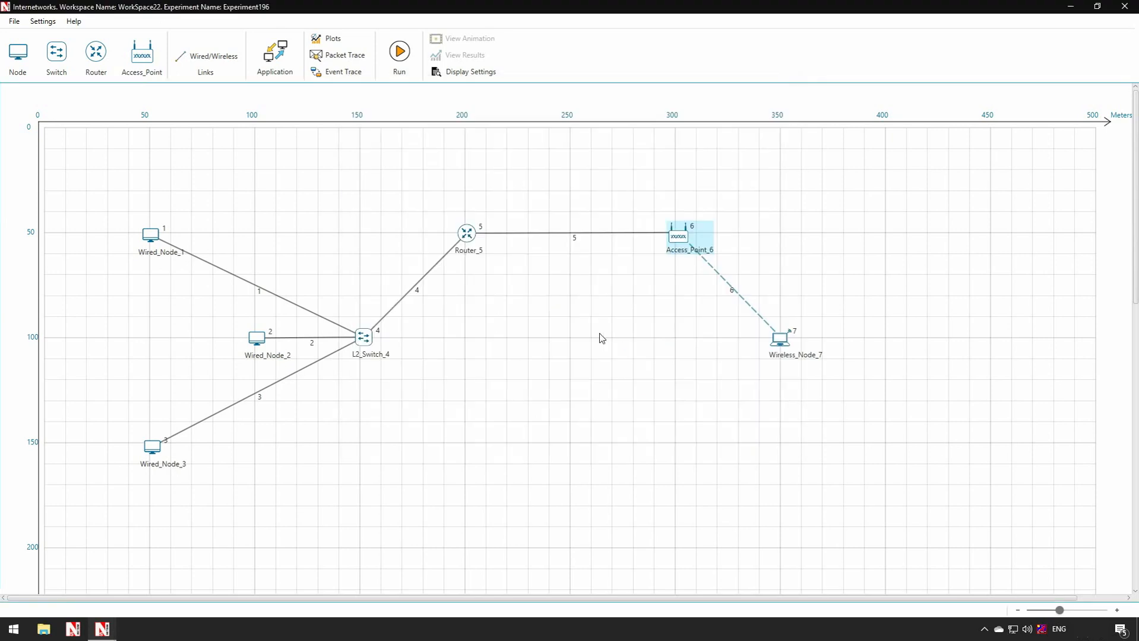
{"action": "right_click", "coordinate": [574, 238]}
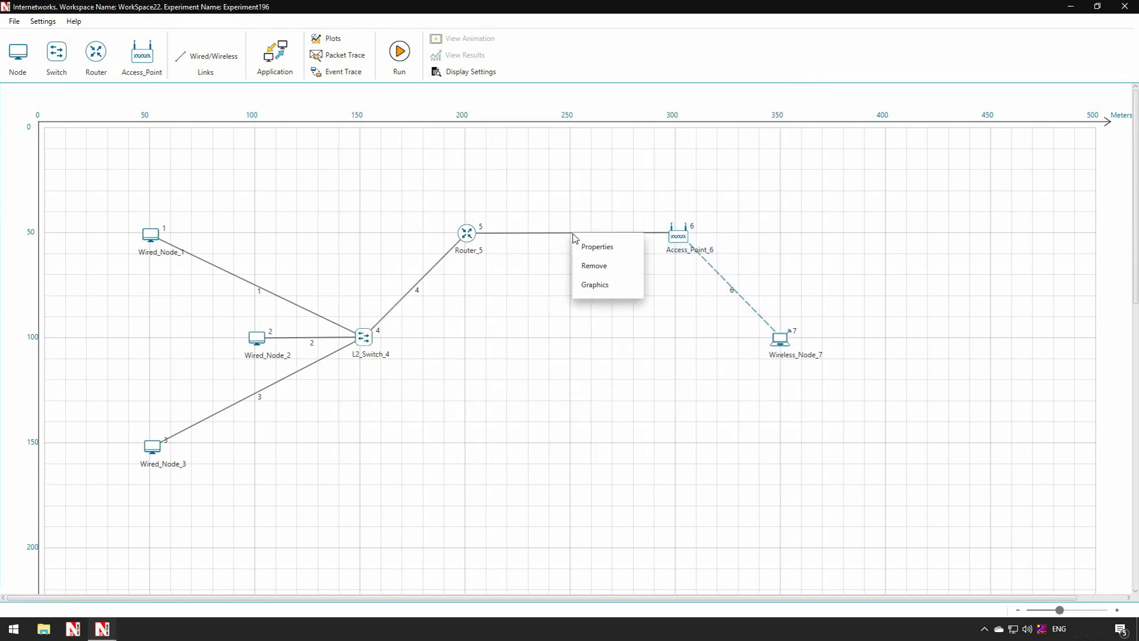
{"action": "left_click", "coordinate": [597, 247]}
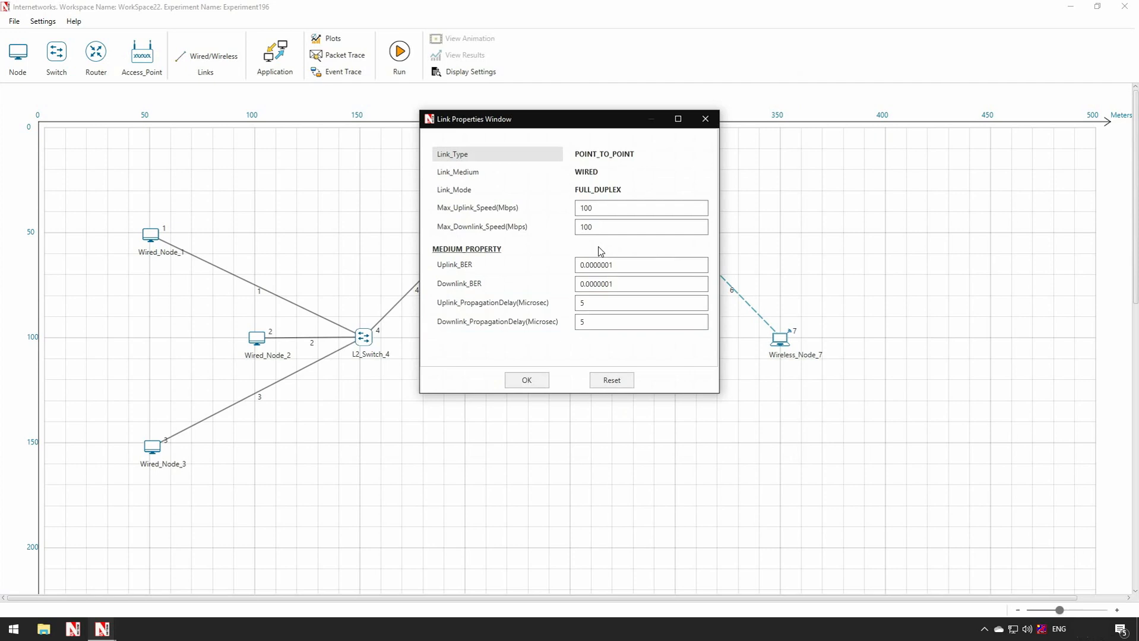
{"action": "left_click", "coordinate": [526, 380]}
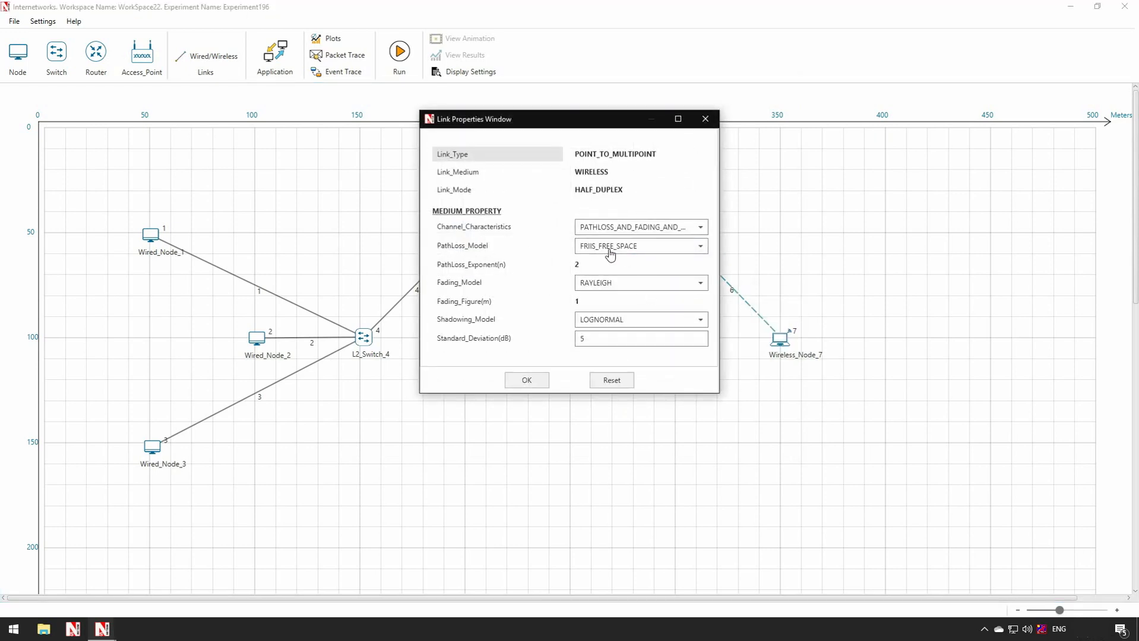
{"action": "left_click", "coordinate": [639, 246]}
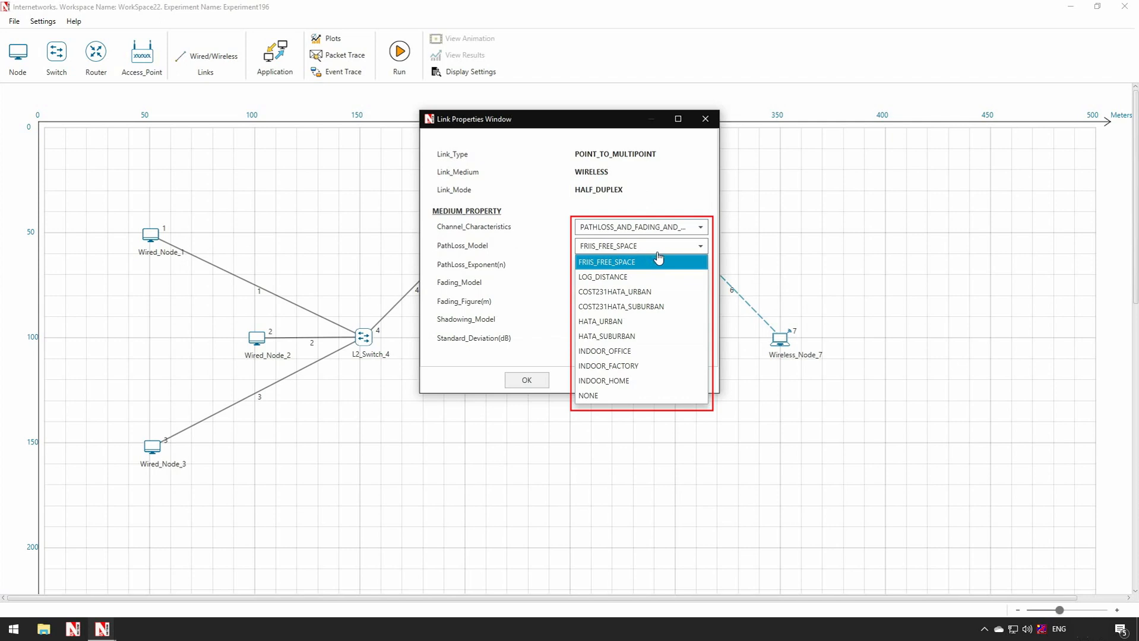
{"action": "left_click", "coordinate": [606, 263]}
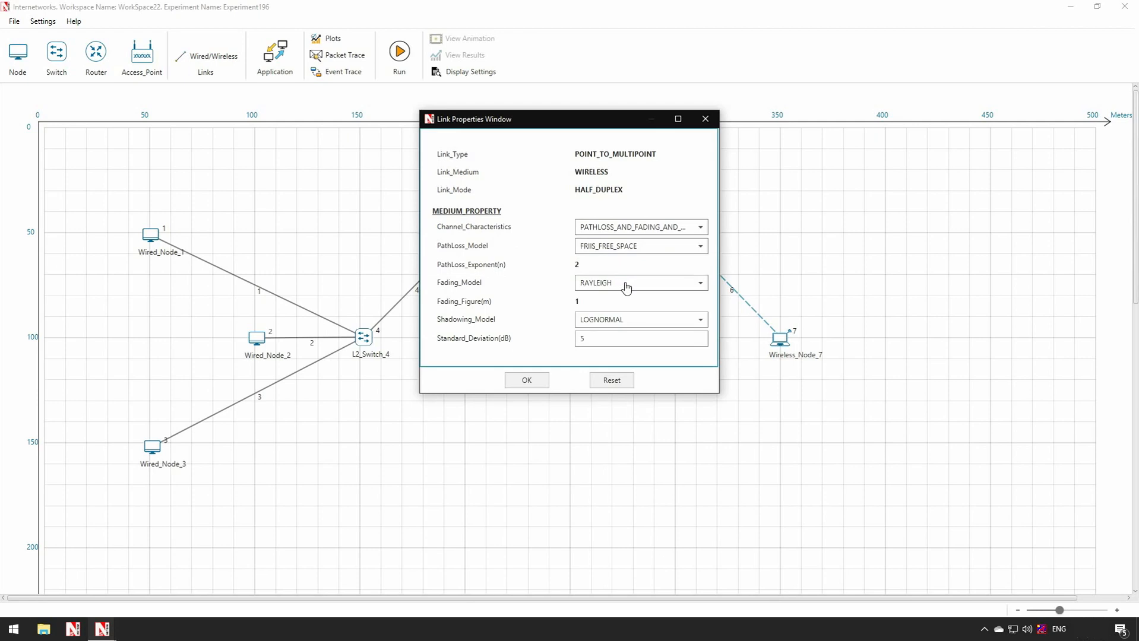
{"action": "left_click", "coordinate": [698, 282]}
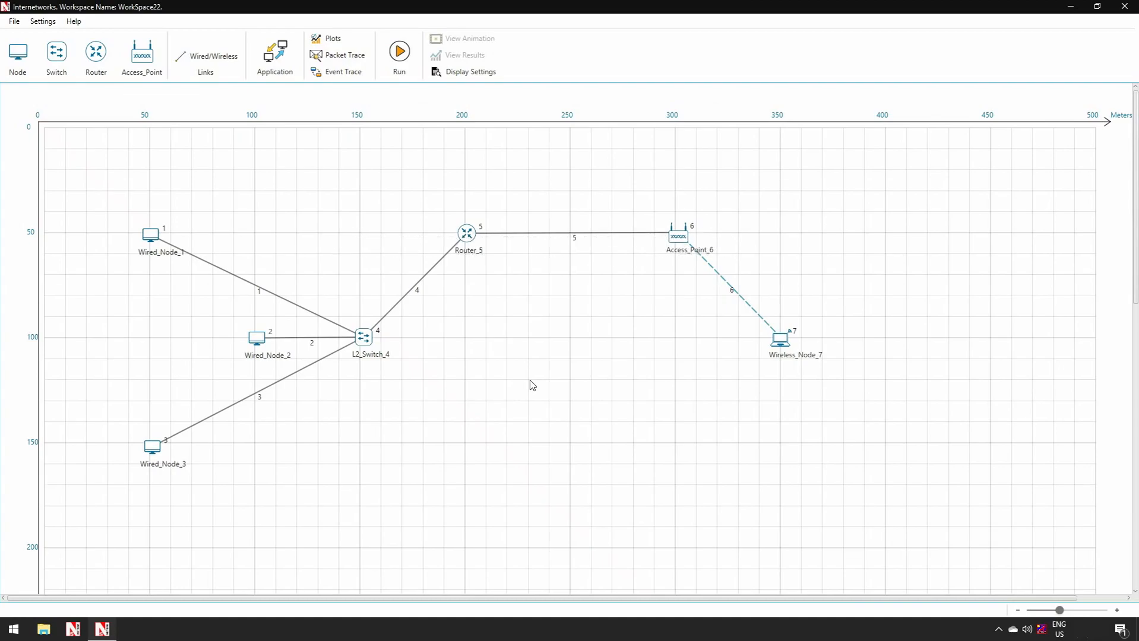
Step: Set up Application1 as CBR from Wired_Node_1 to Wired_Node_3
{"action": "left_click", "coordinate": [273, 54]}
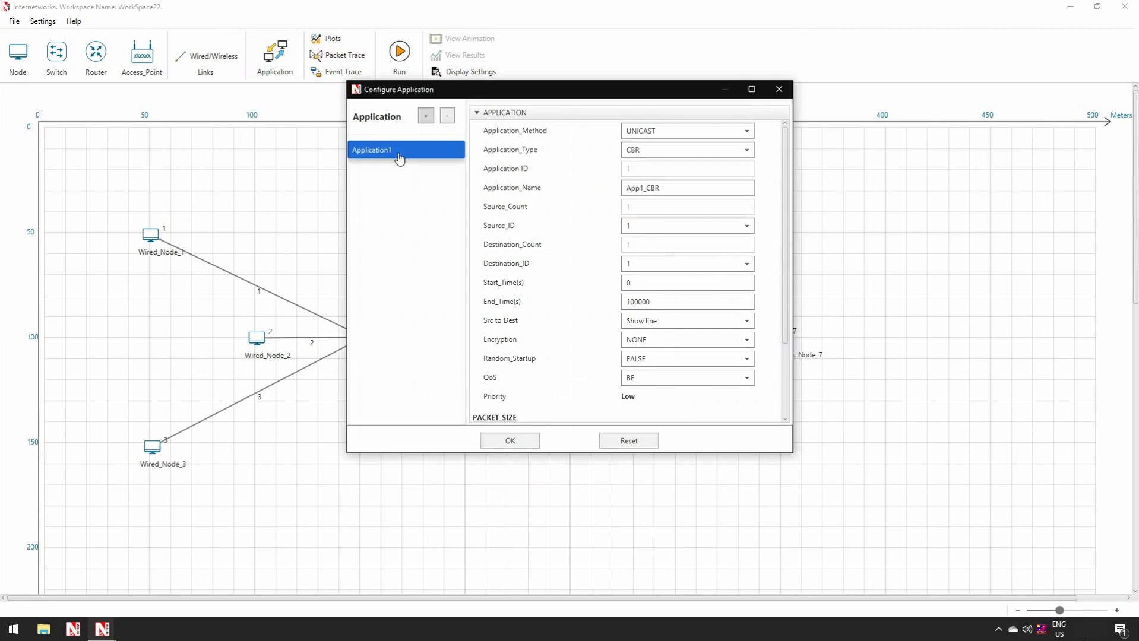
{"action": "mouse_move", "coordinate": [608, 162]}
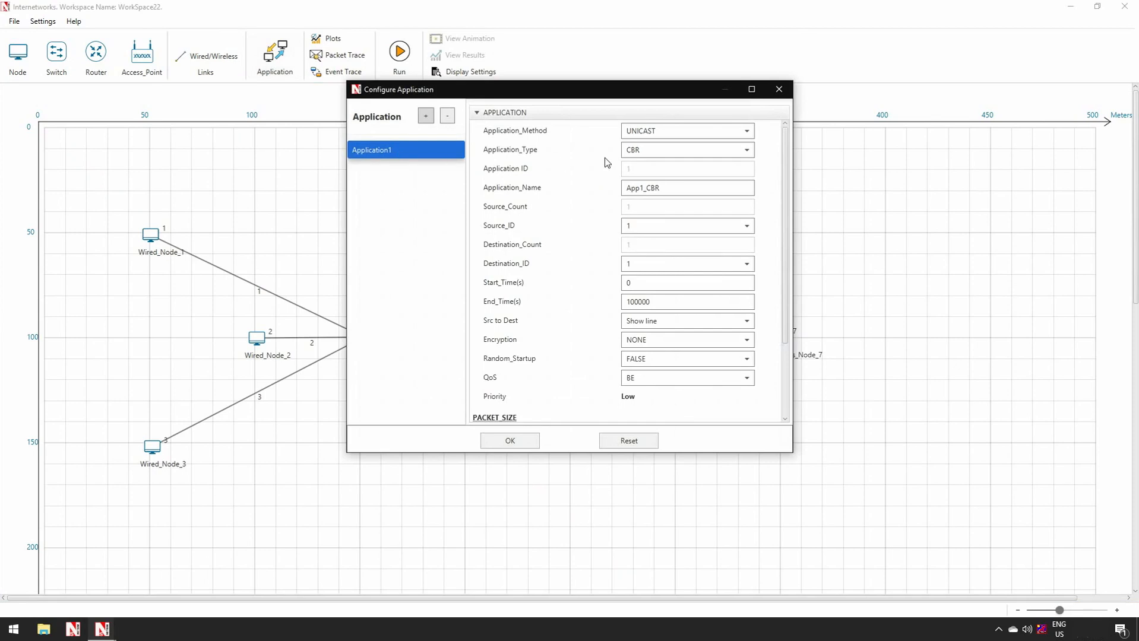
{"action": "left_click", "coordinate": [745, 151]}
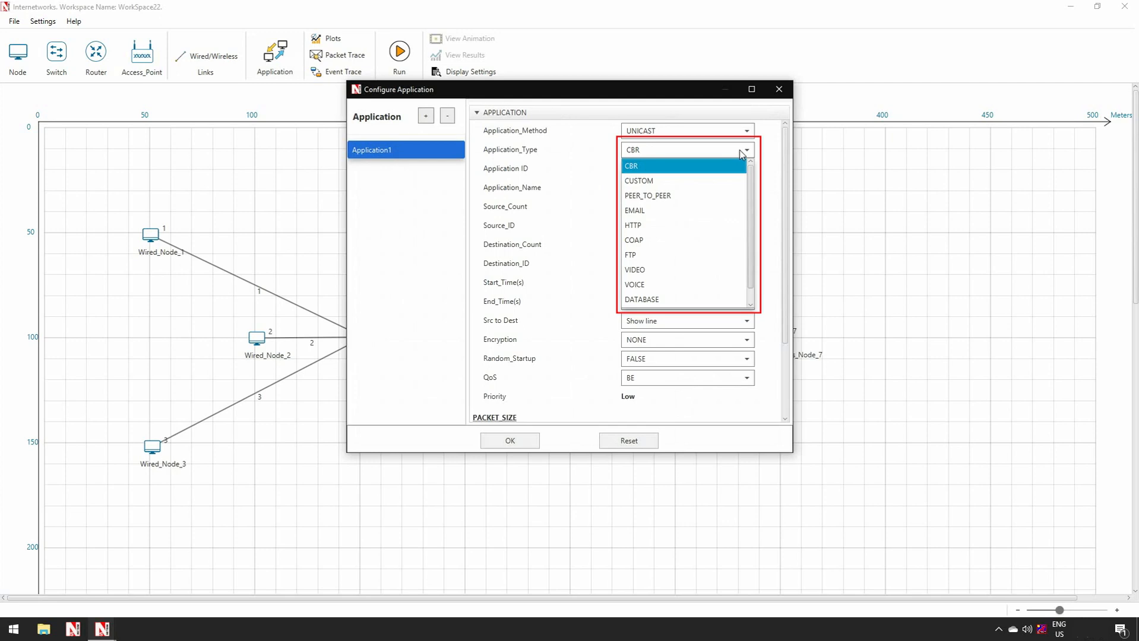
{"action": "left_click", "coordinate": [631, 166]}
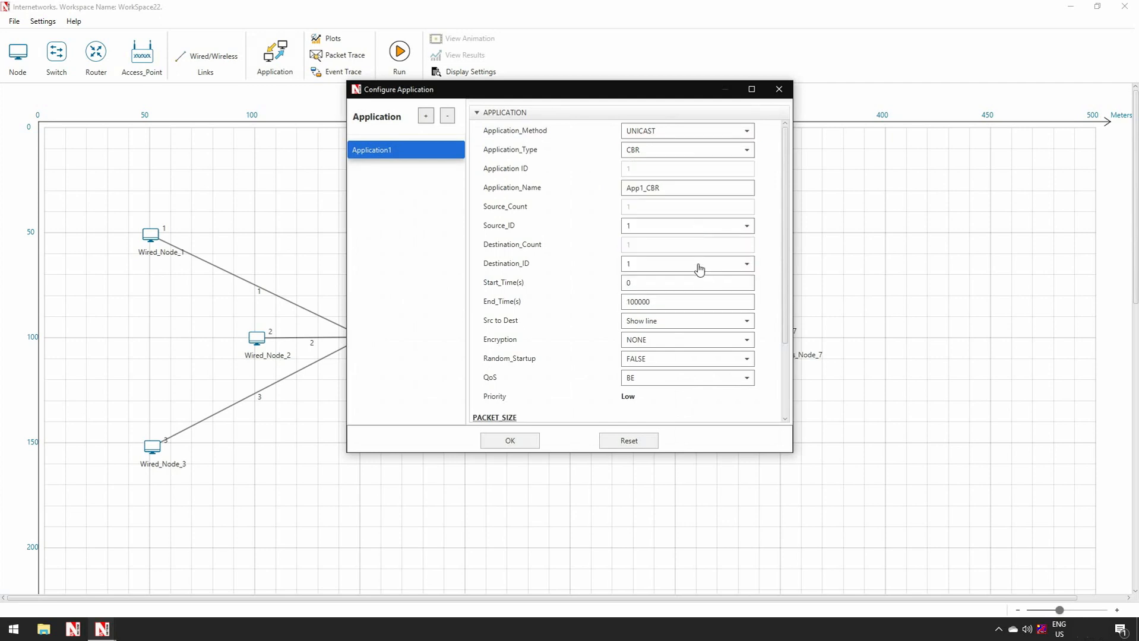
{"action": "left_click", "coordinate": [746, 264]}
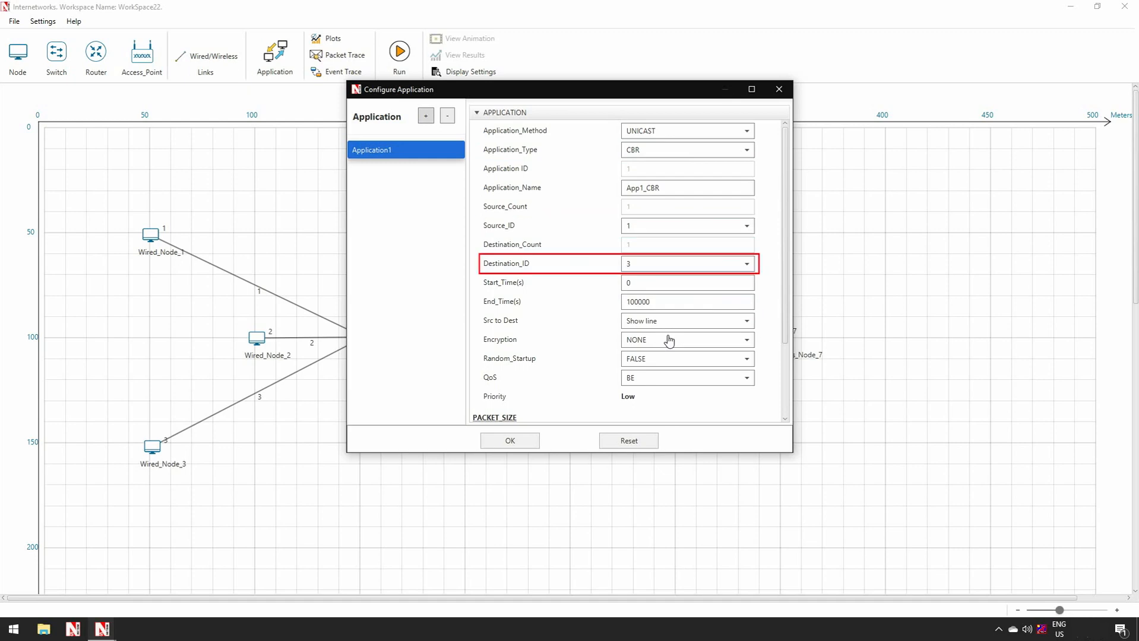
Step: Add a VOICE application from Wired_Node_1 to Wireless_Node_7 (Destination_ID 7)
{"action": "scroll", "scroll_direction": "down", "scroll_amount": 3}
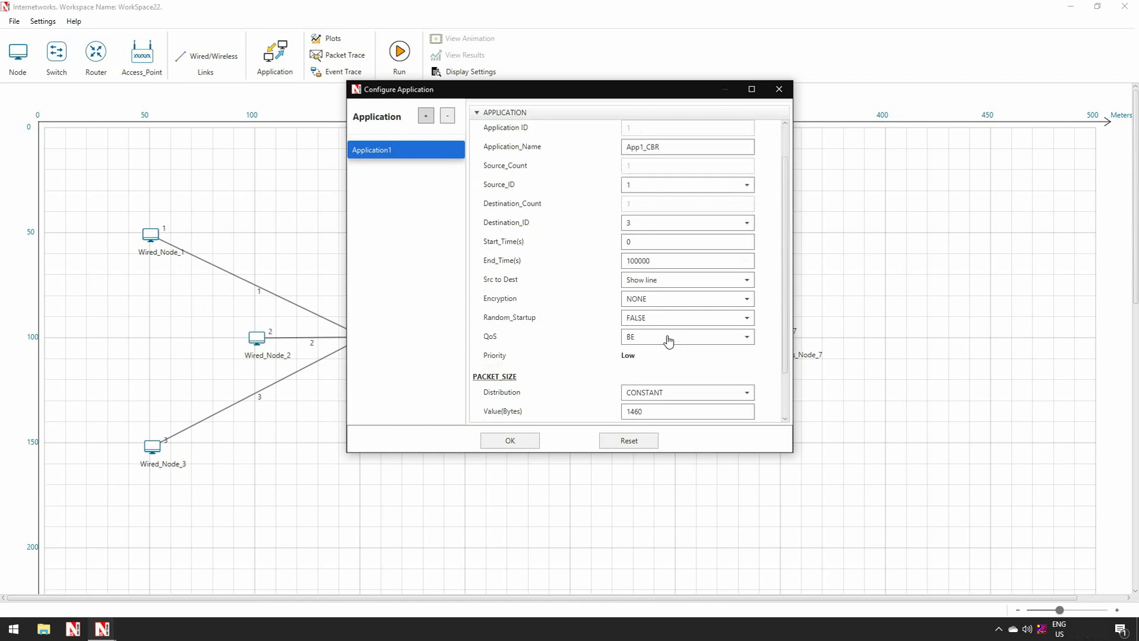
{"action": "scroll", "scroll_direction": "down", "scroll_amount": 3}
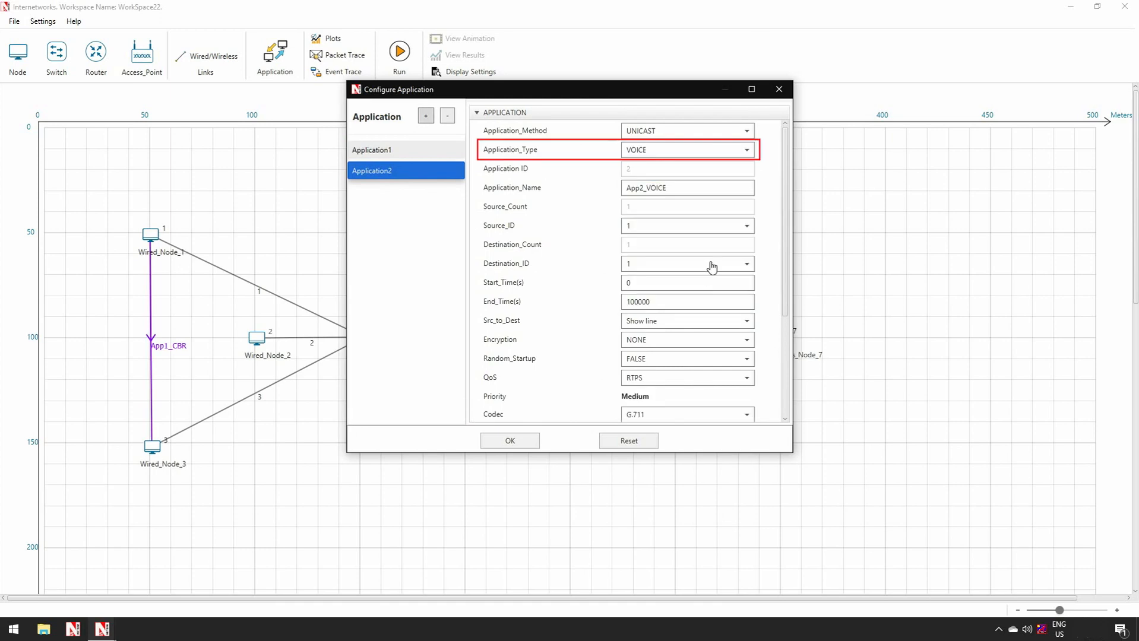
{"action": "left_click", "coordinate": [745, 264]}
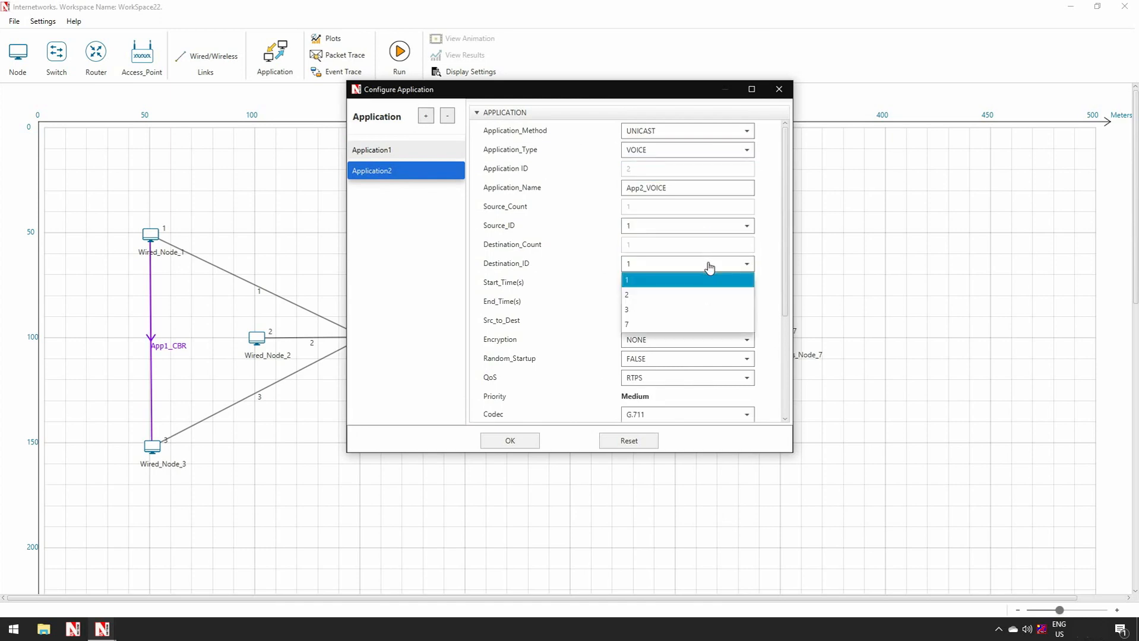
{"action": "left_click", "coordinate": [509, 441]}
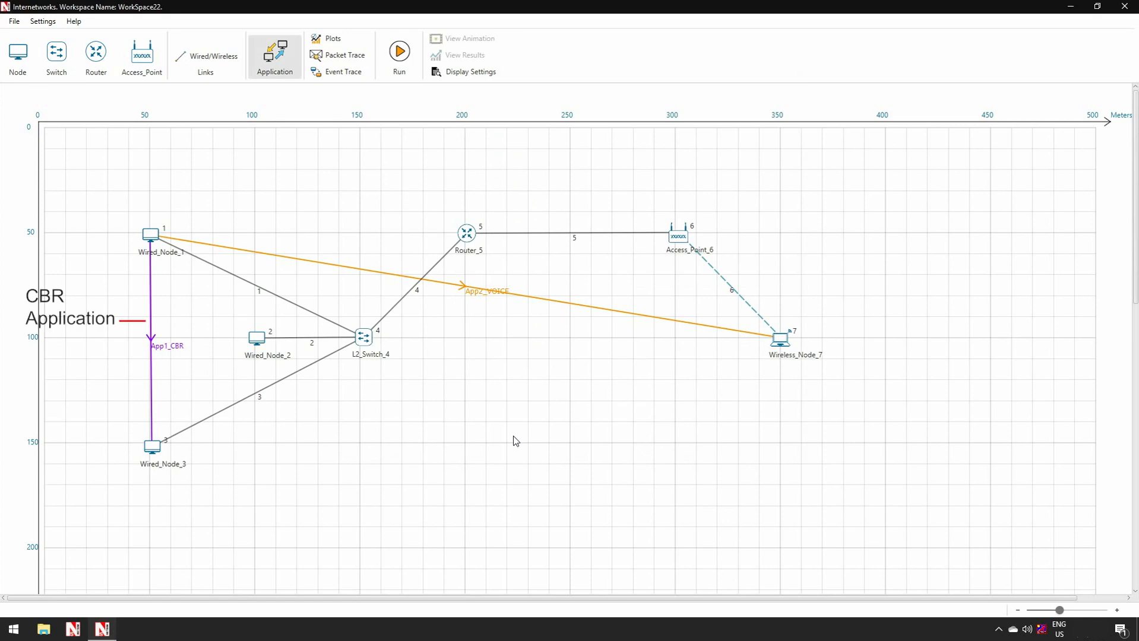
{"action": "mouse_move", "coordinate": [472, 362]}
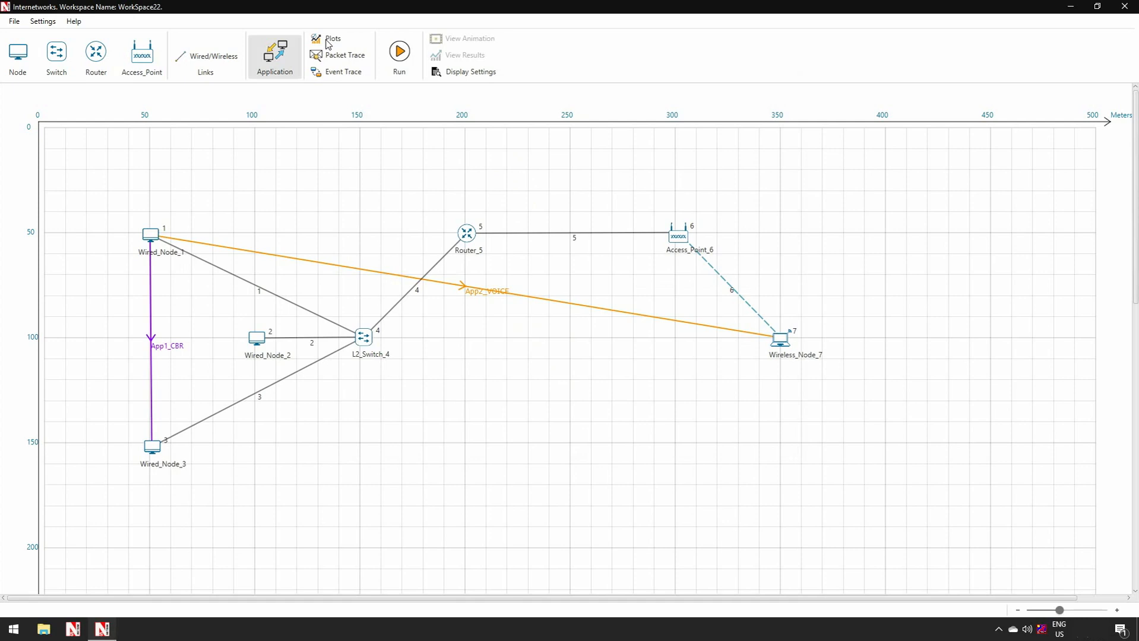
{"action": "mouse_move", "coordinate": [410, 198]}
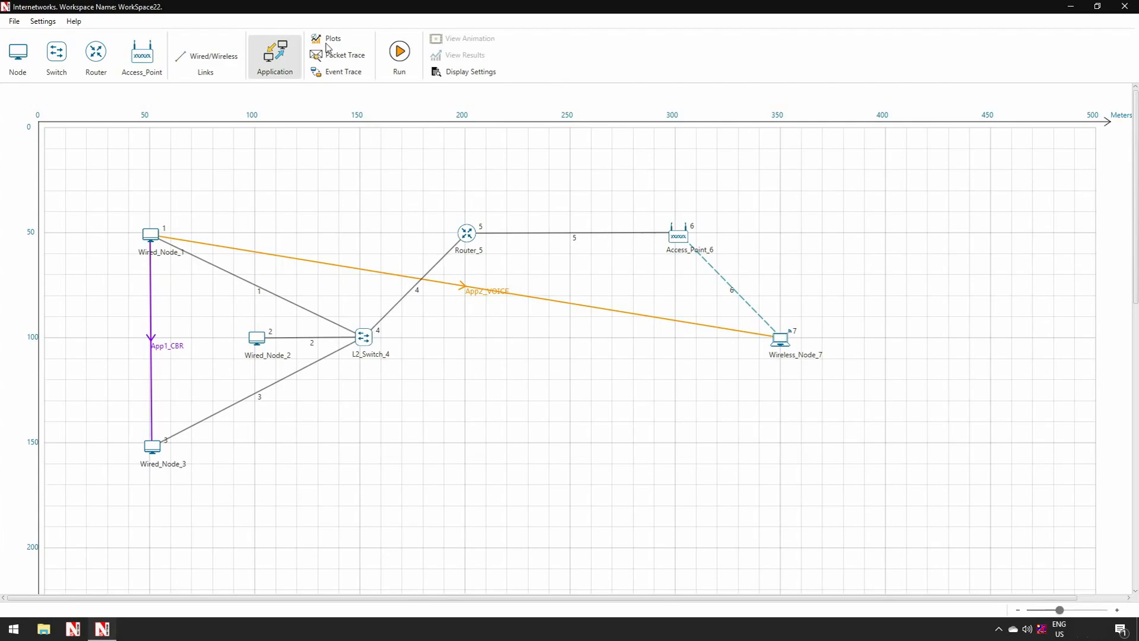
Step: Confirm the plot settings and enable packet trace with all common attributes
{"action": "left_click", "coordinate": [332, 38]}
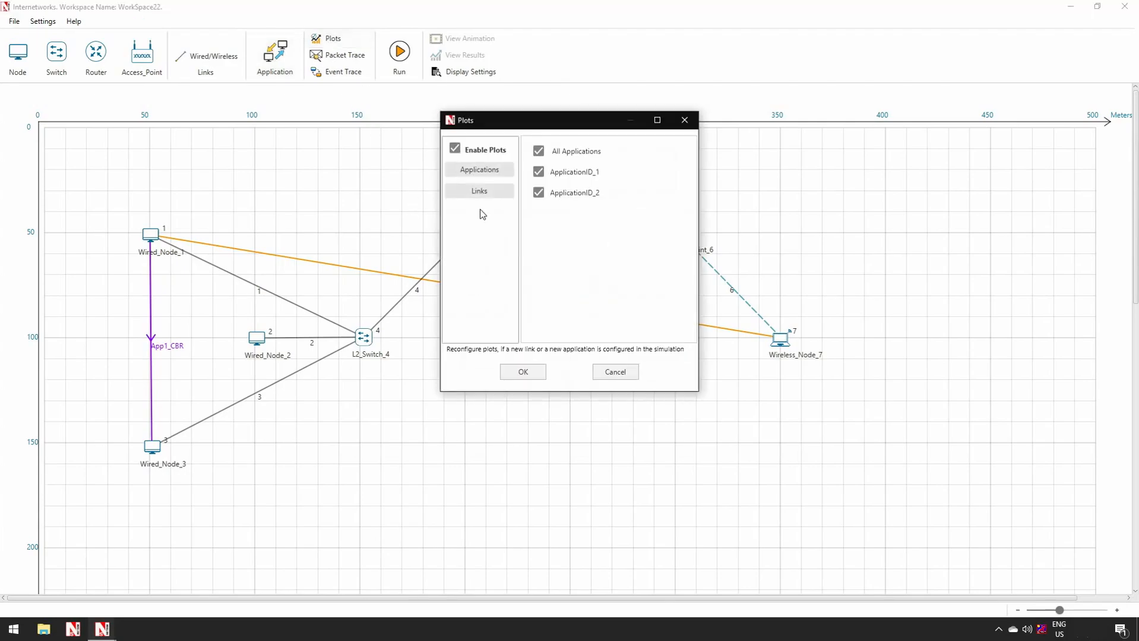
{"action": "mouse_move", "coordinate": [491, 196]}
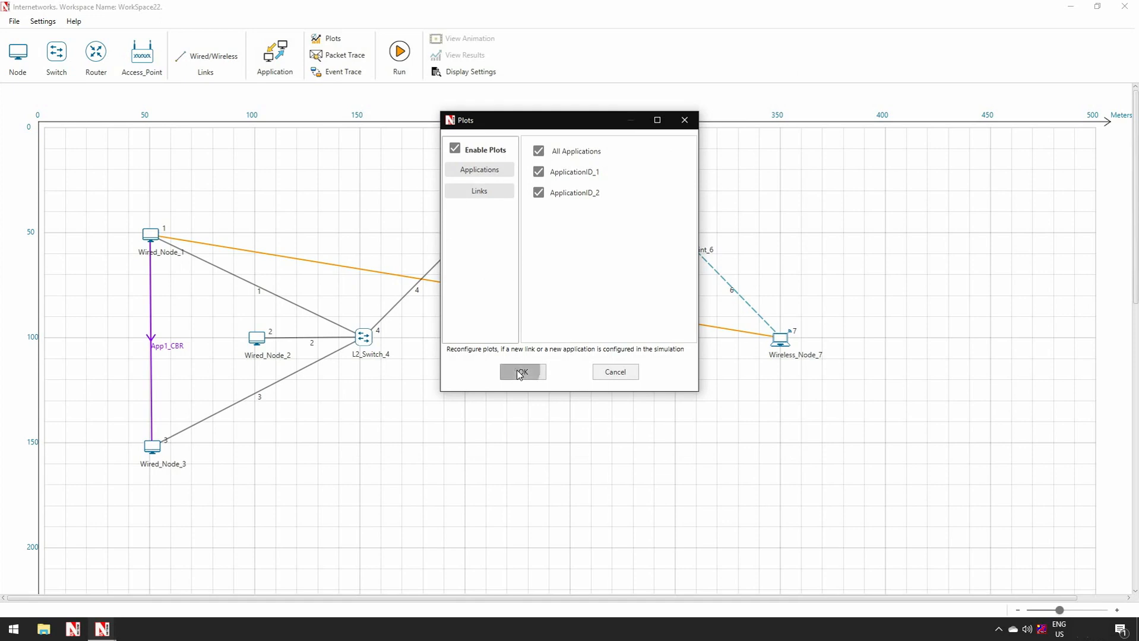
{"action": "left_click", "coordinate": [337, 54]}
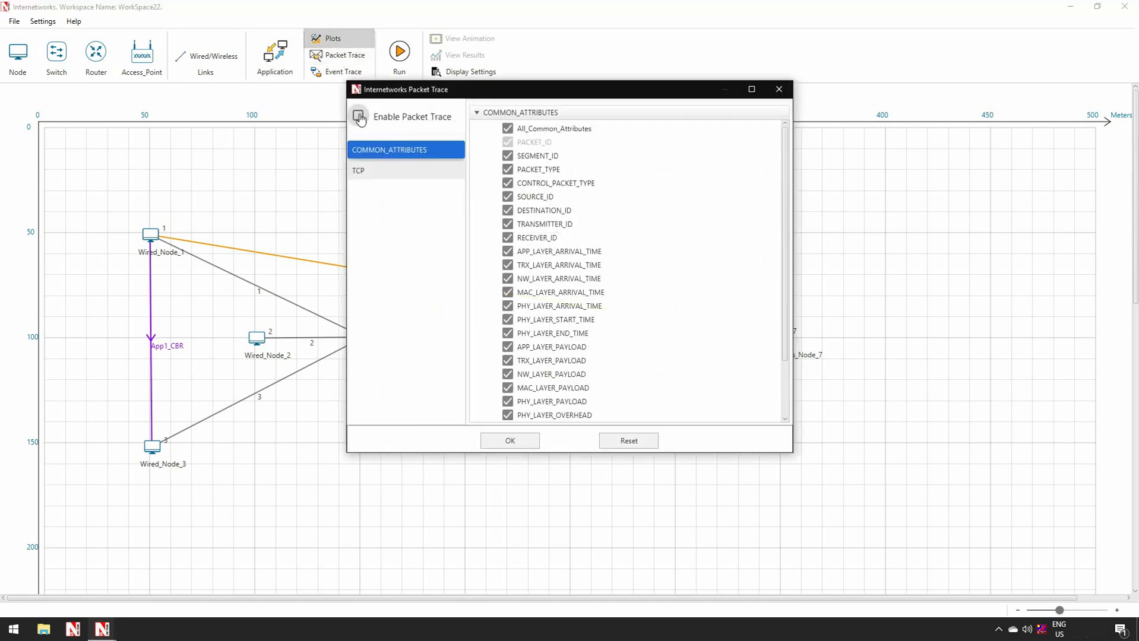
{"action": "left_click", "coordinate": [357, 116]}
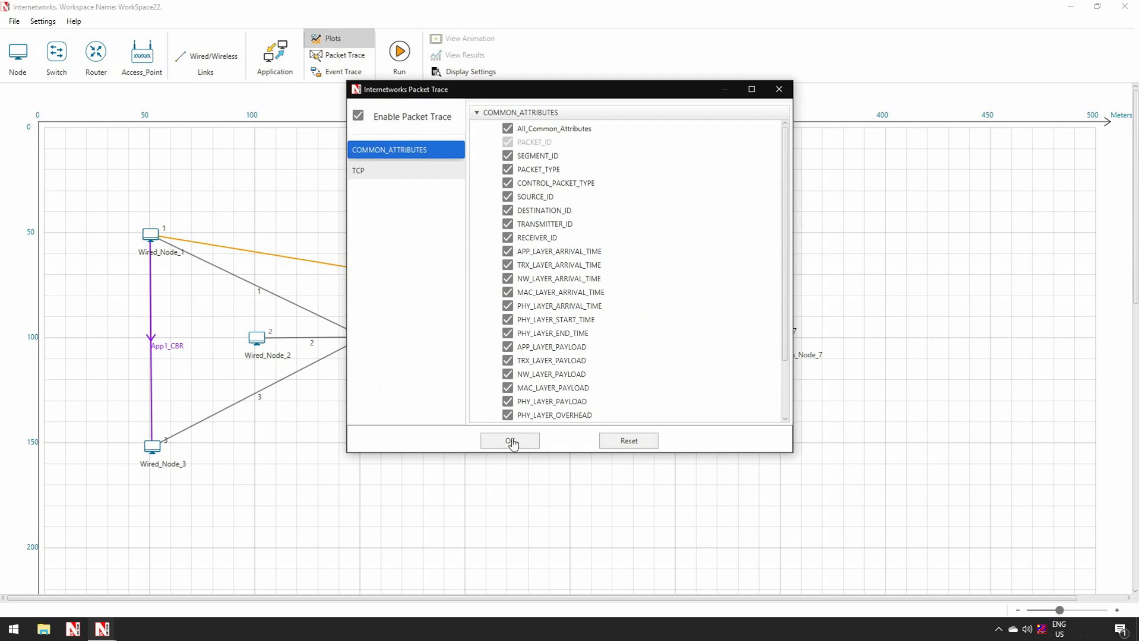
{"action": "left_click", "coordinate": [511, 440]}
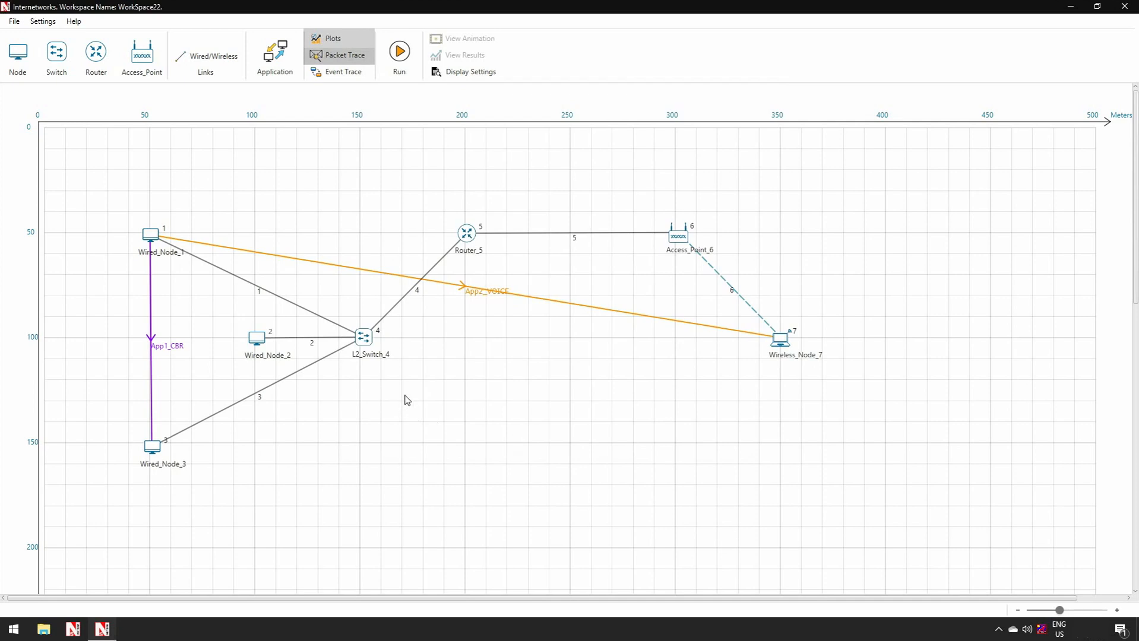
{"action": "mouse_move", "coordinate": [418, 170]}
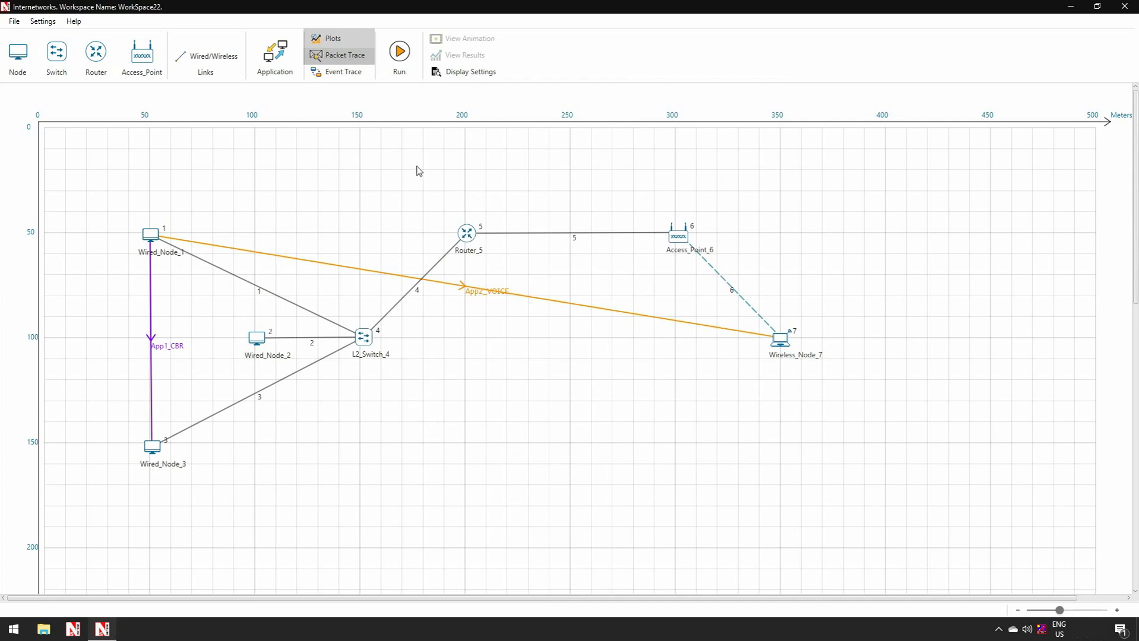
Step: Run a 10-second simulation with Record Animation on, saved as Basic_Internetworks_Scenario
{"action": "left_click", "coordinate": [399, 51]}
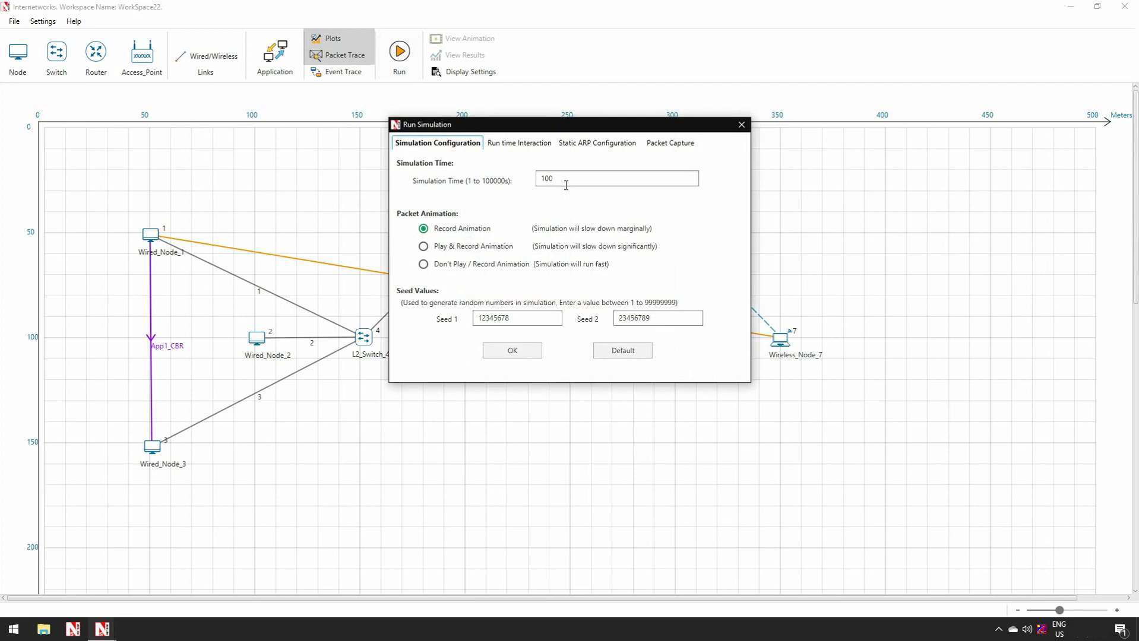
{"action": "left_click", "coordinate": [616, 179]}
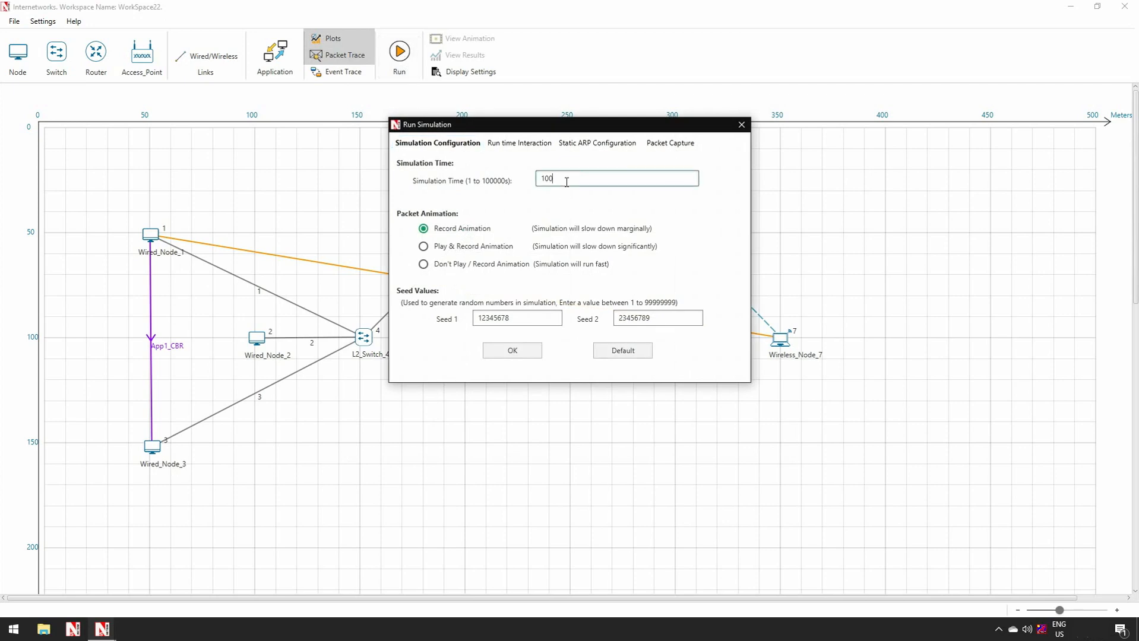
{"action": "key", "text": "Backspace"}
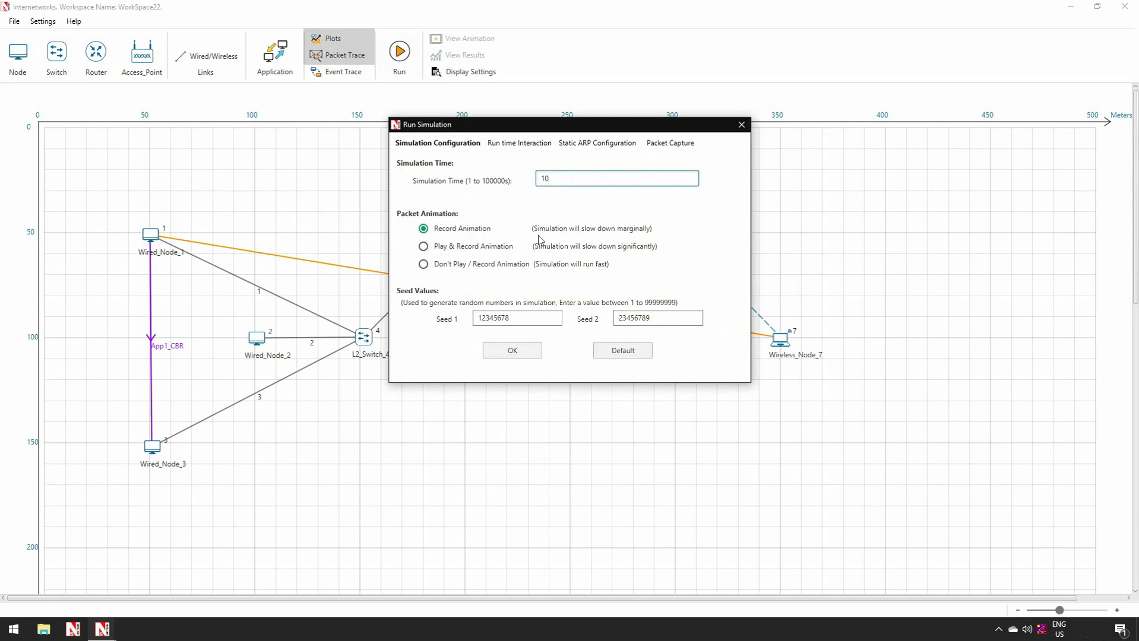
{"action": "left_click", "coordinate": [511, 351]}
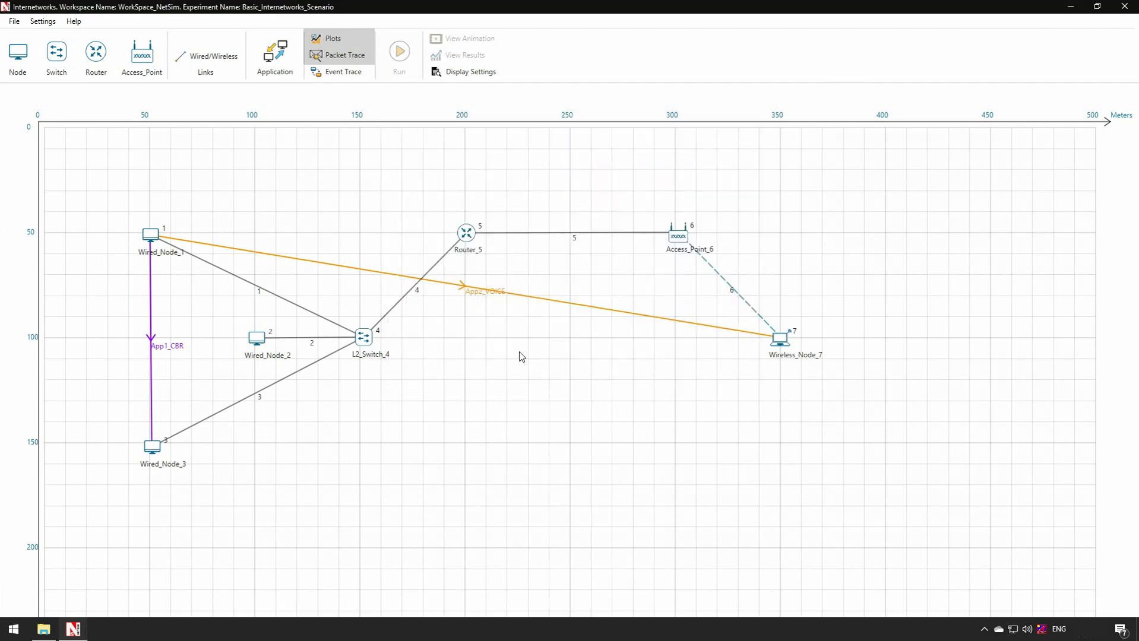
{"action": "left_click", "coordinate": [399, 51]}
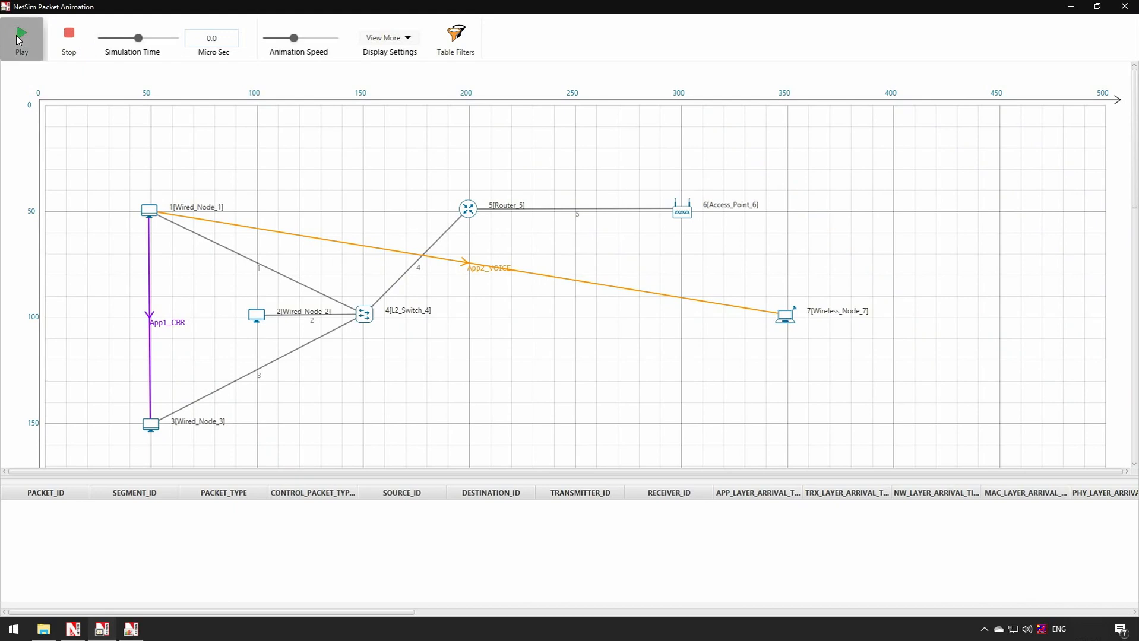
{"action": "mouse_move", "coordinate": [284, 291]}
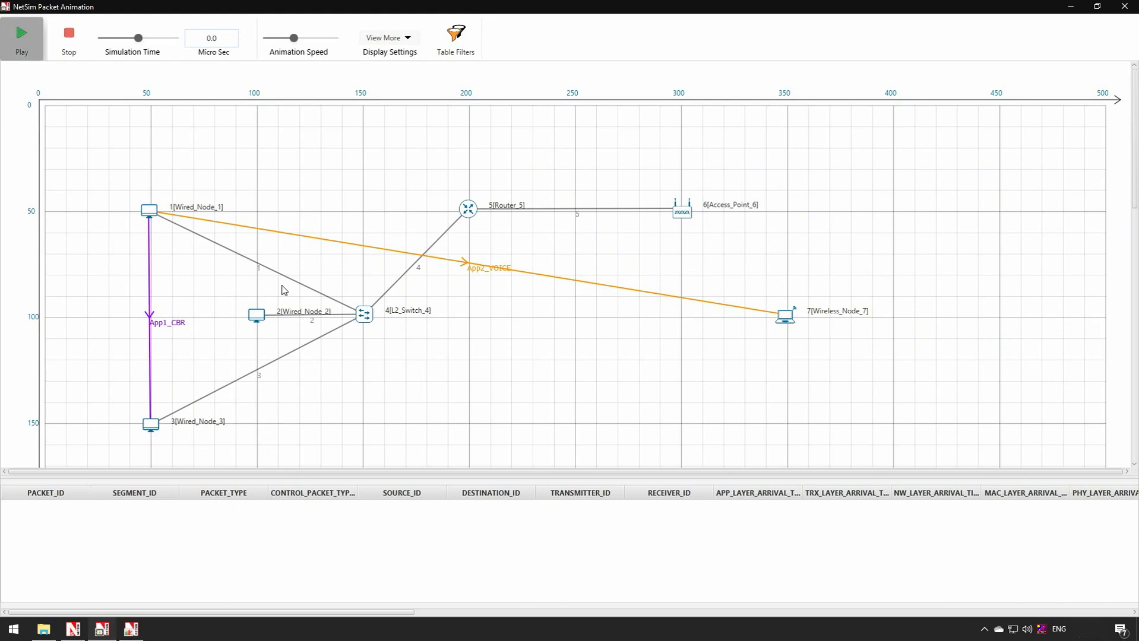
Step: Play the recorded packet animation and bring up the simulation results
{"action": "left_click", "coordinate": [21, 33]}
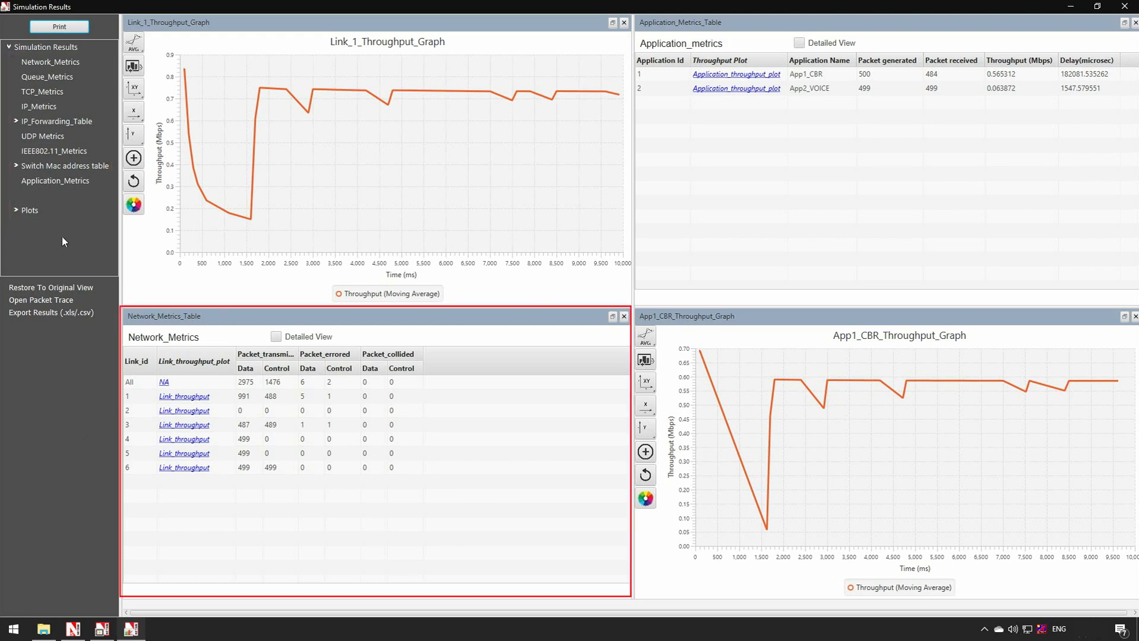
Step: Show detailed network metrics, browse TCP_Metrics, and open the packet trace in Excel
{"action": "left_click", "coordinate": [275, 336]}
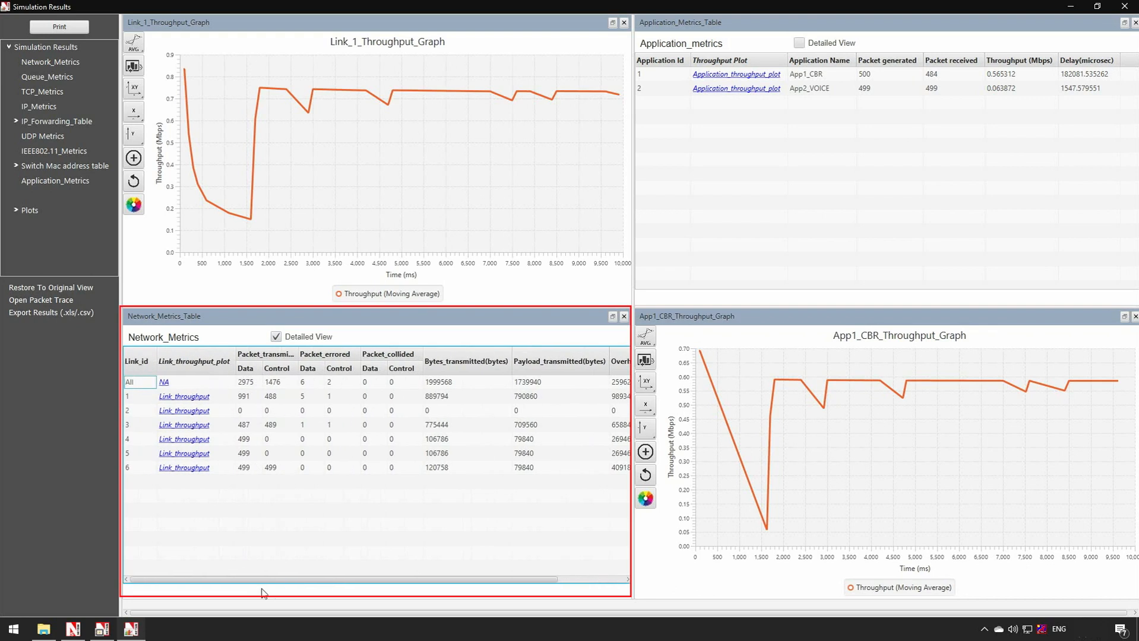
{"action": "left_click", "coordinate": [42, 92]}
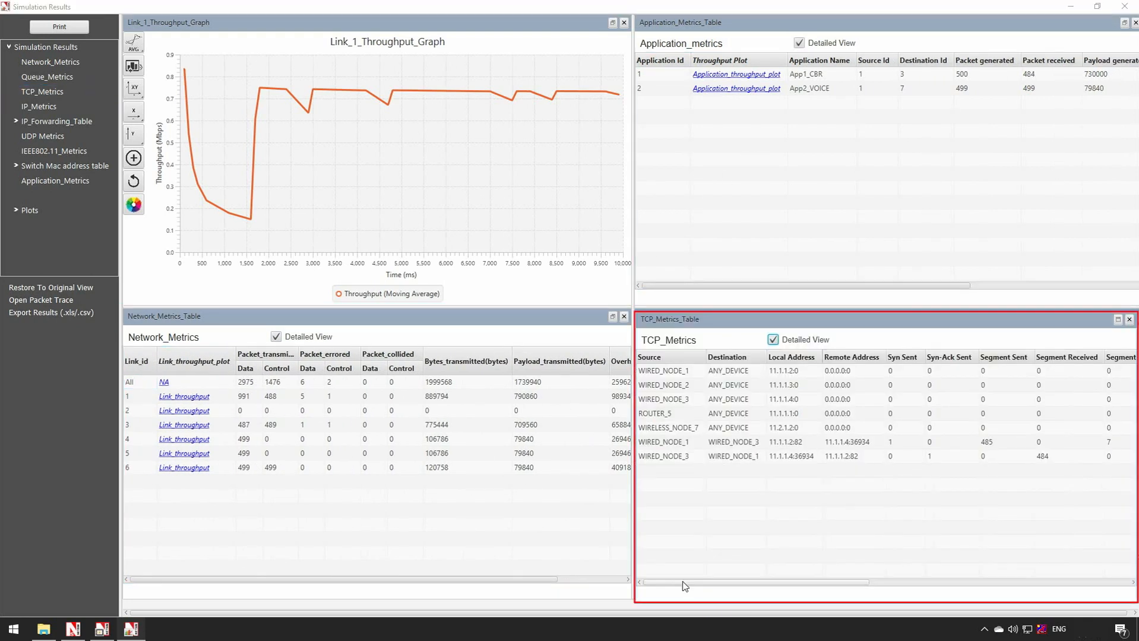
{"action": "scroll", "scroll_direction": "right", "scroll_amount": 3}
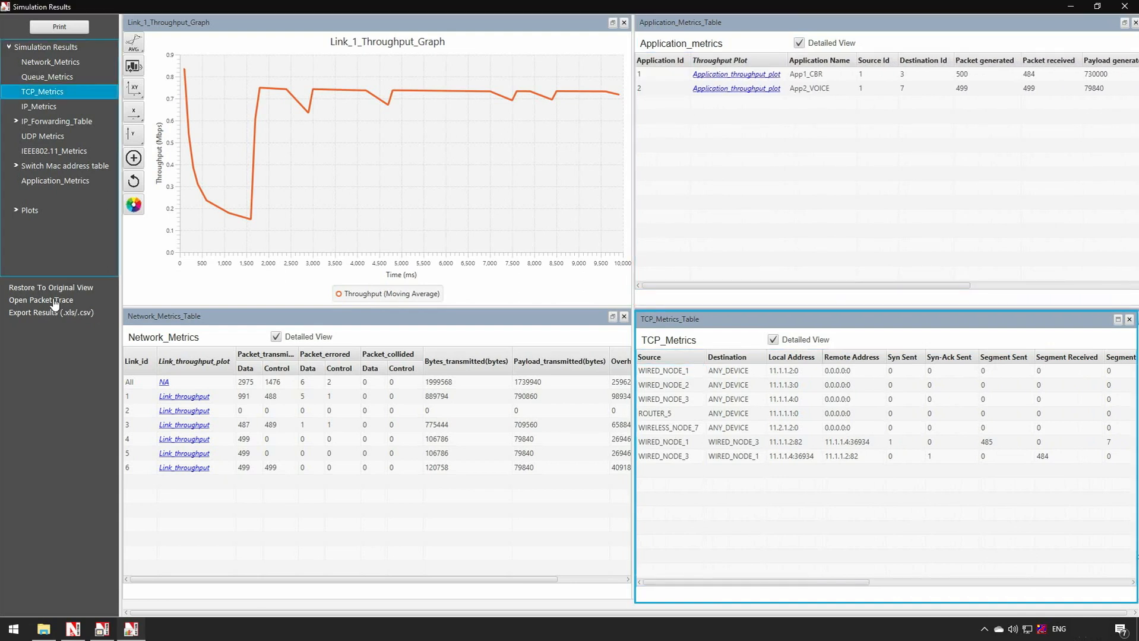
{"action": "left_click", "coordinate": [40, 300]}
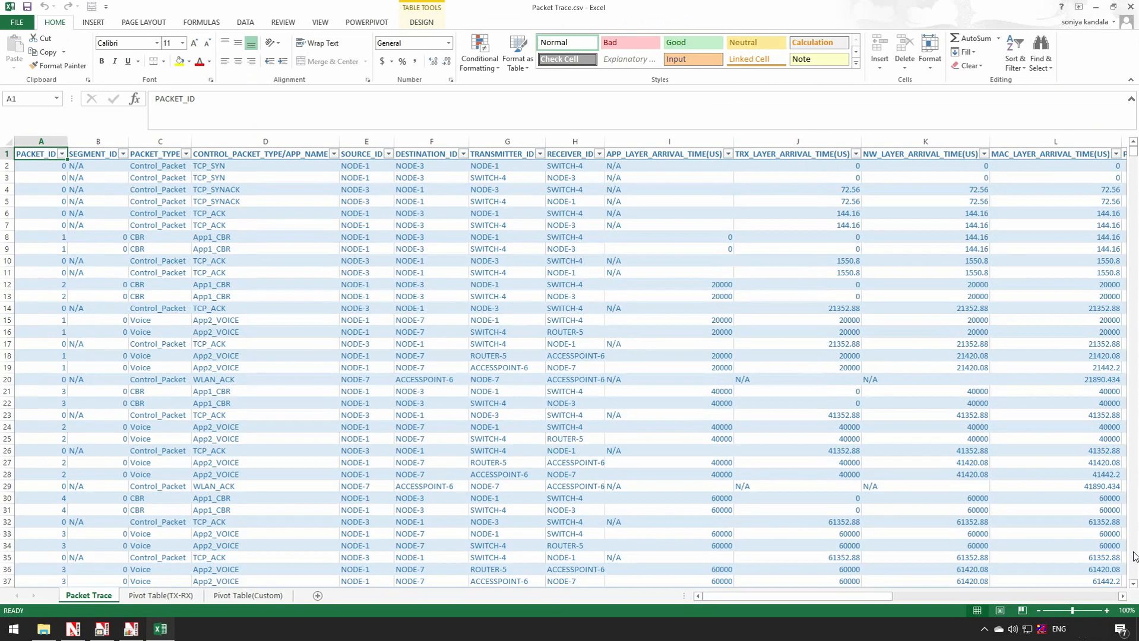
Step: Scroll across the columns and down the rows of Packet Trace.csv in Excel
{"action": "scroll", "scroll_direction": "right", "scroll_amount": 3}
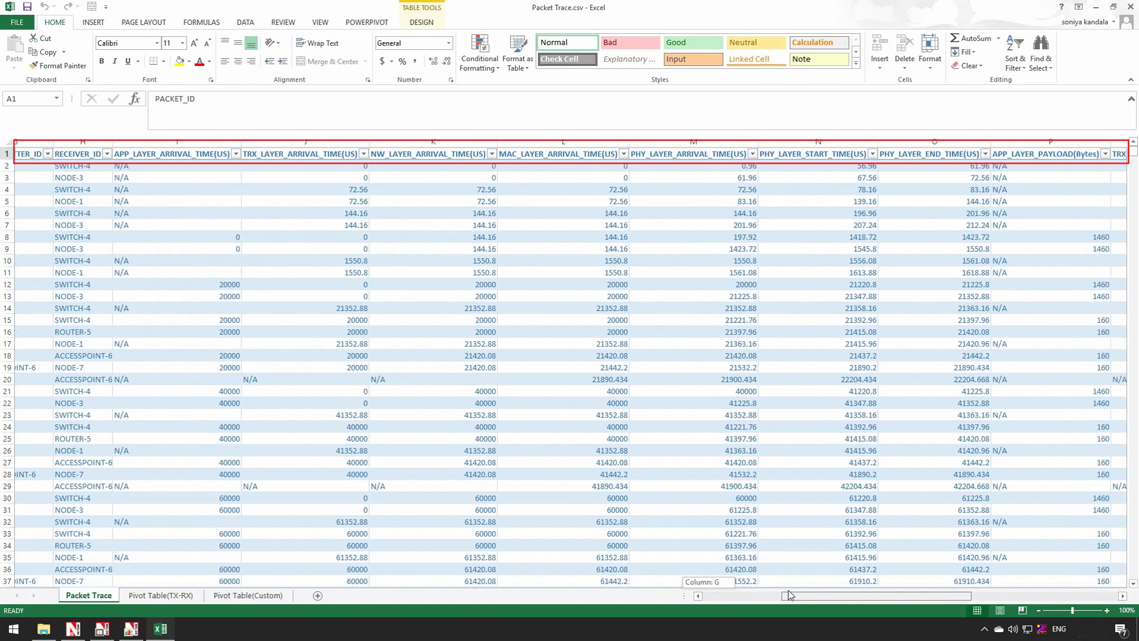
{"action": "scroll", "scroll_direction": "right", "scroll_amount": 3}
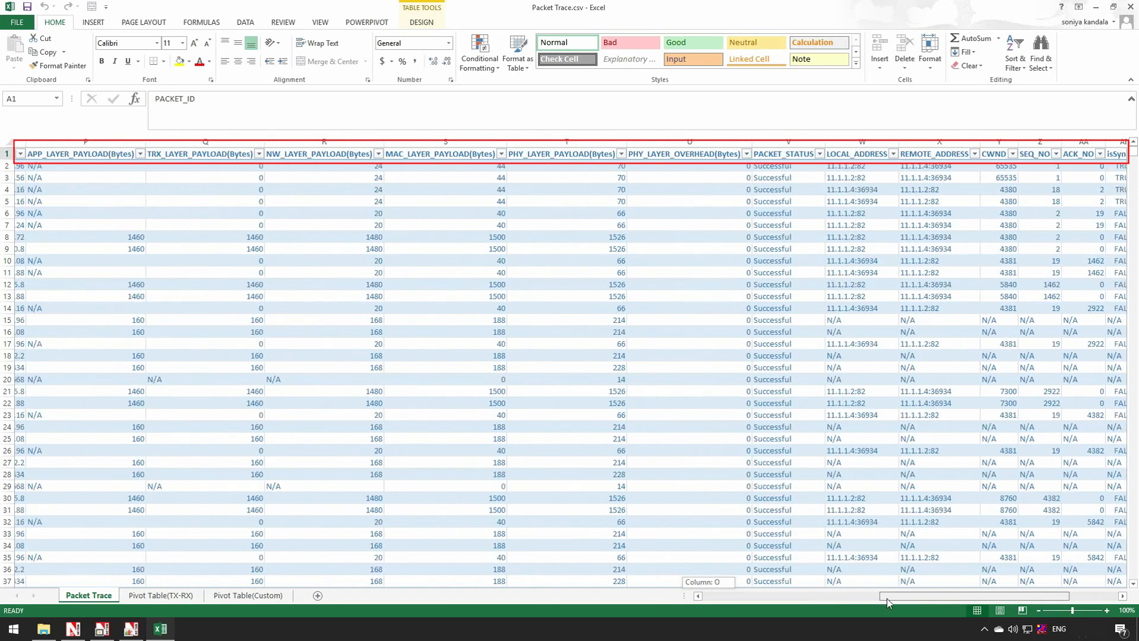
{"action": "scroll", "scroll_direction": "right", "scroll_amount": 3}
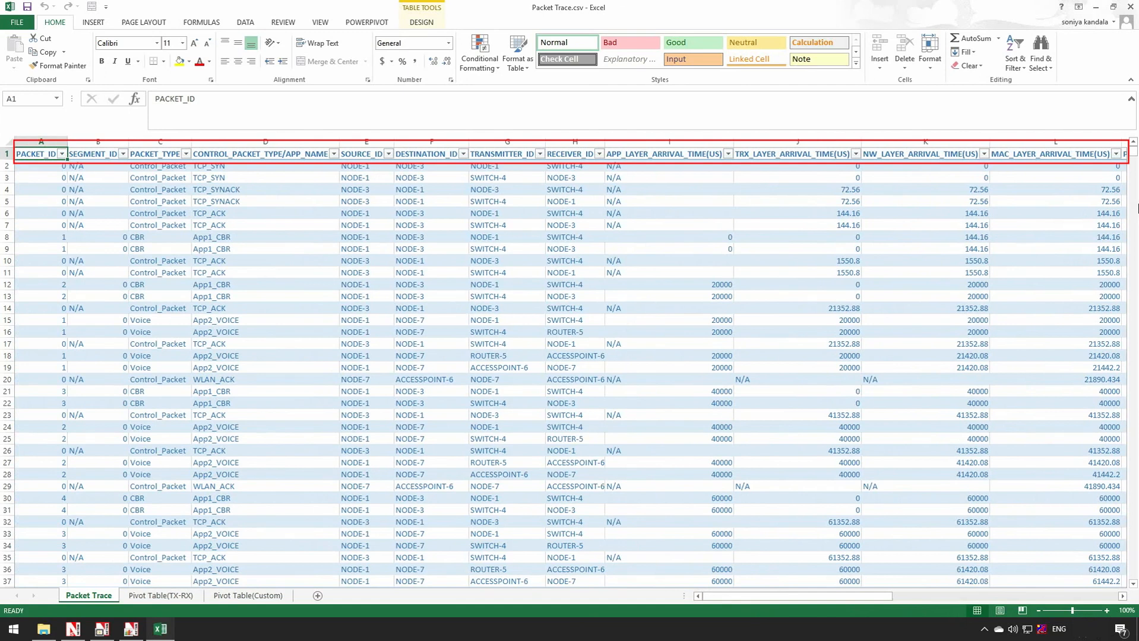
{"action": "scroll", "scroll_direction": "down", "scroll_amount": 3}
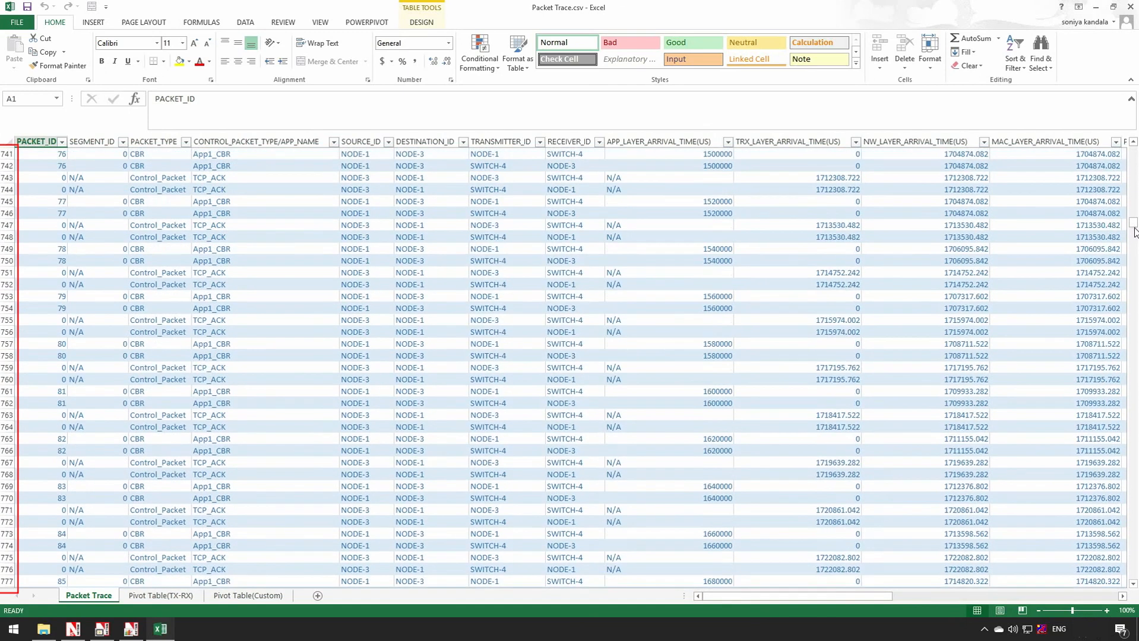
{"action": "scroll", "scroll_direction": "down", "scroll_amount": 3}
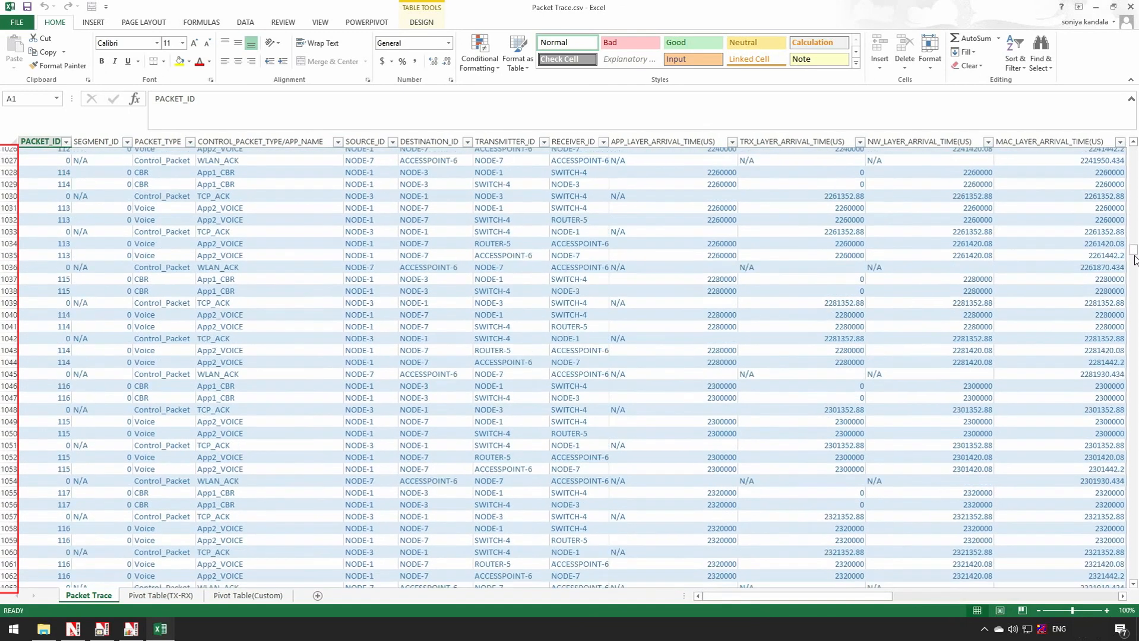
{"action": "scroll", "scroll_direction": "down", "scroll_amount": 3}
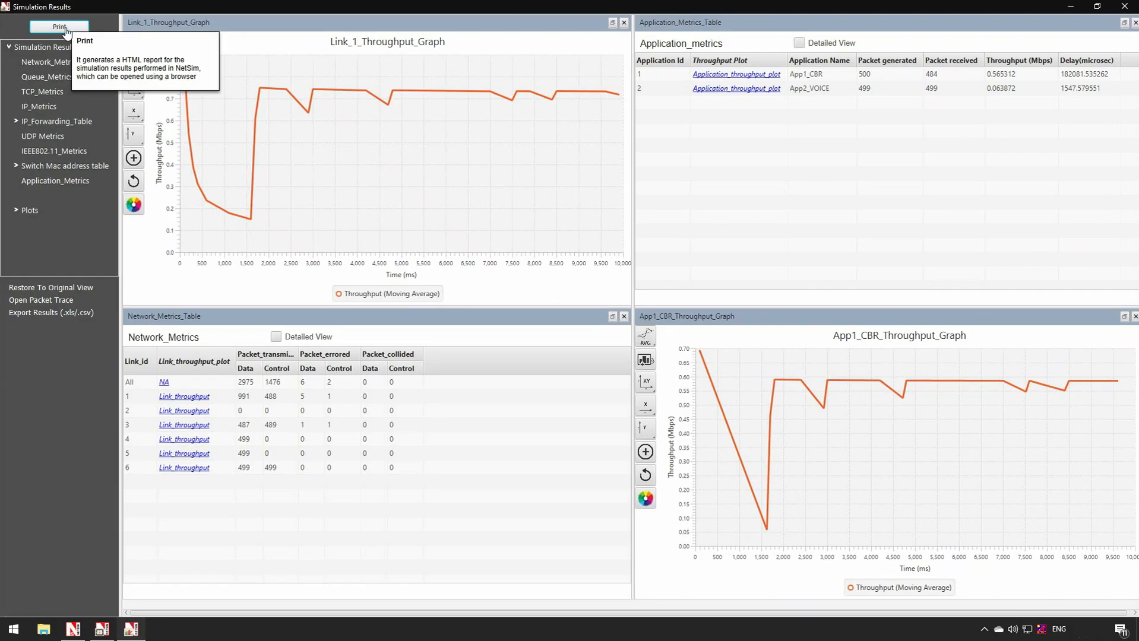
Step: Open the HTML simulation results report in Chrome and scroll through the metrics
{"action": "left_click", "coordinate": [59, 26]}
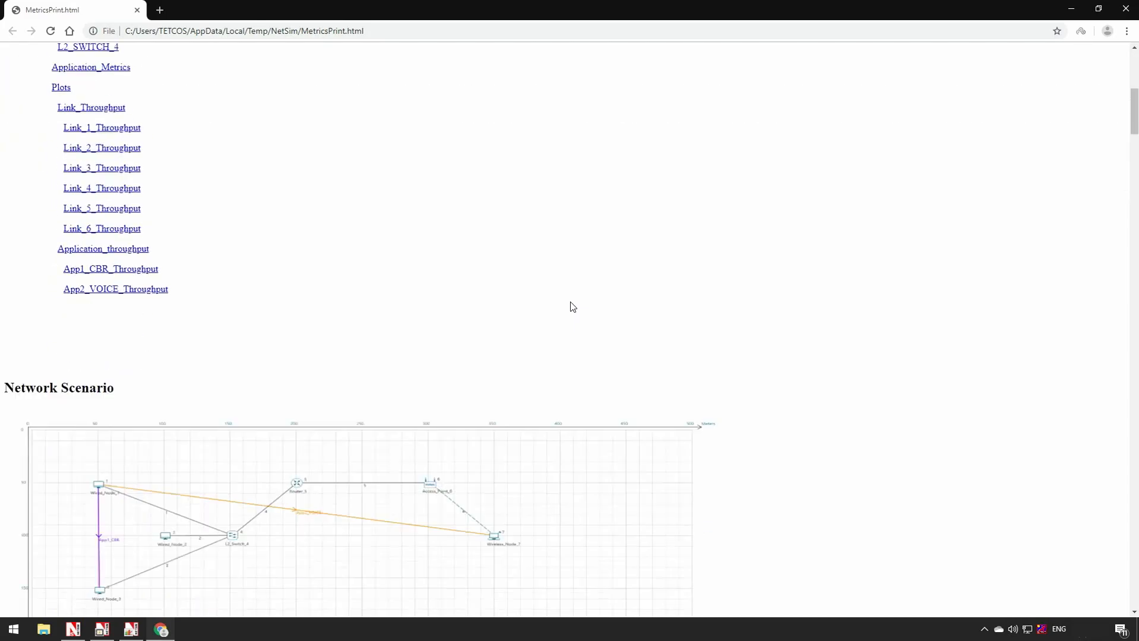
{"action": "scroll", "scroll_direction": "down", "scroll_amount": 3}
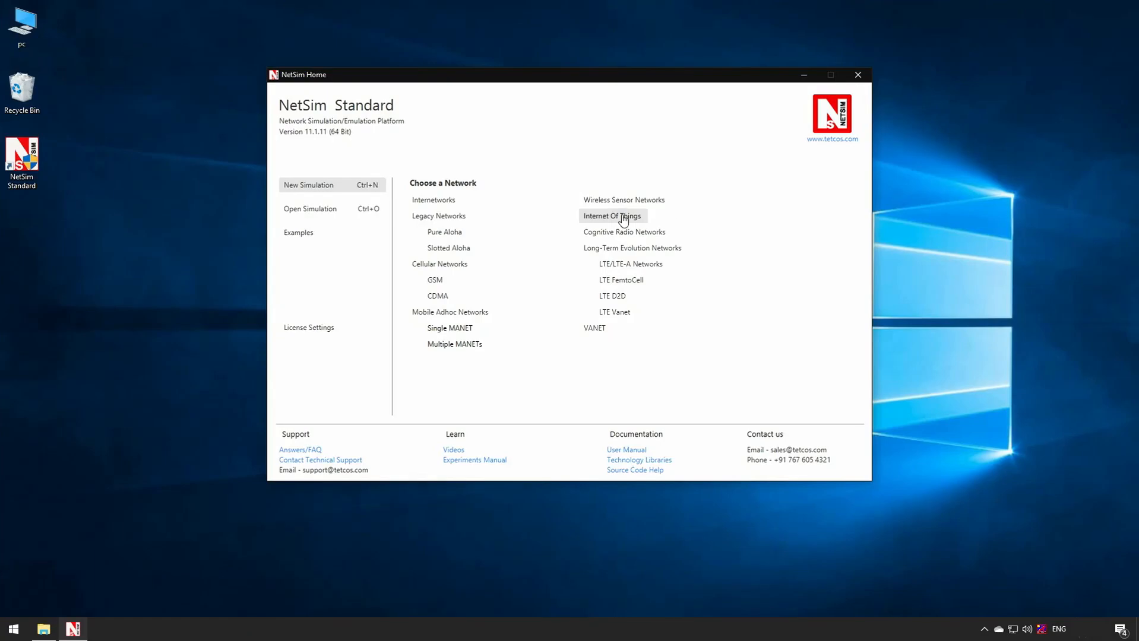
Step: Start an Internet of Things scenario with 16 sensors in uniform grid placement
{"action": "left_click", "coordinate": [611, 215]}
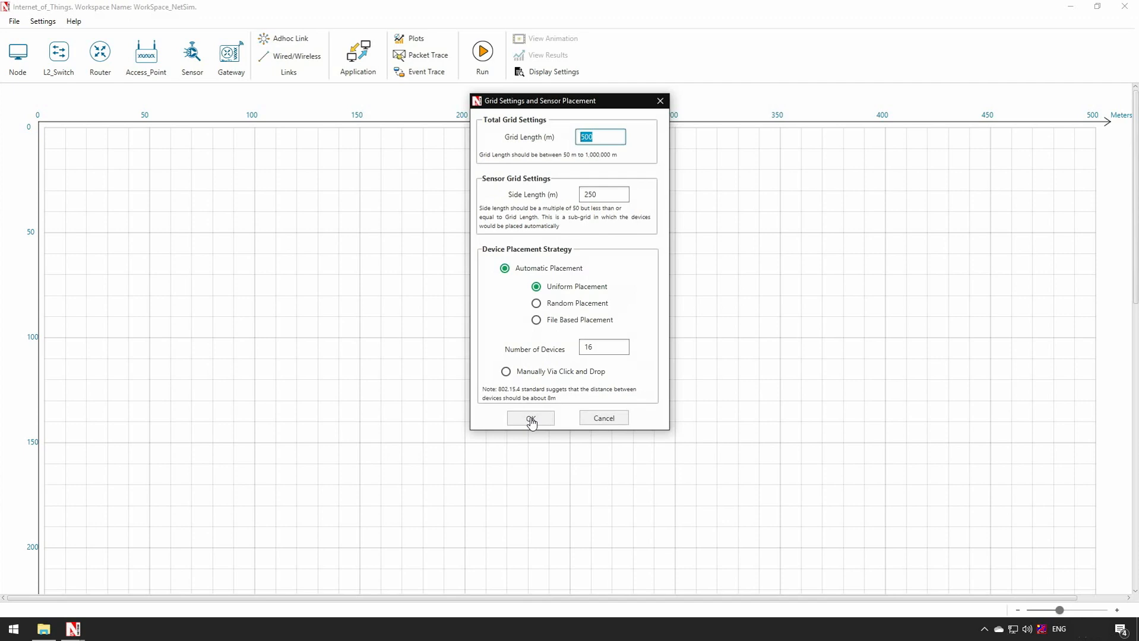
{"action": "left_click", "coordinate": [531, 420]}
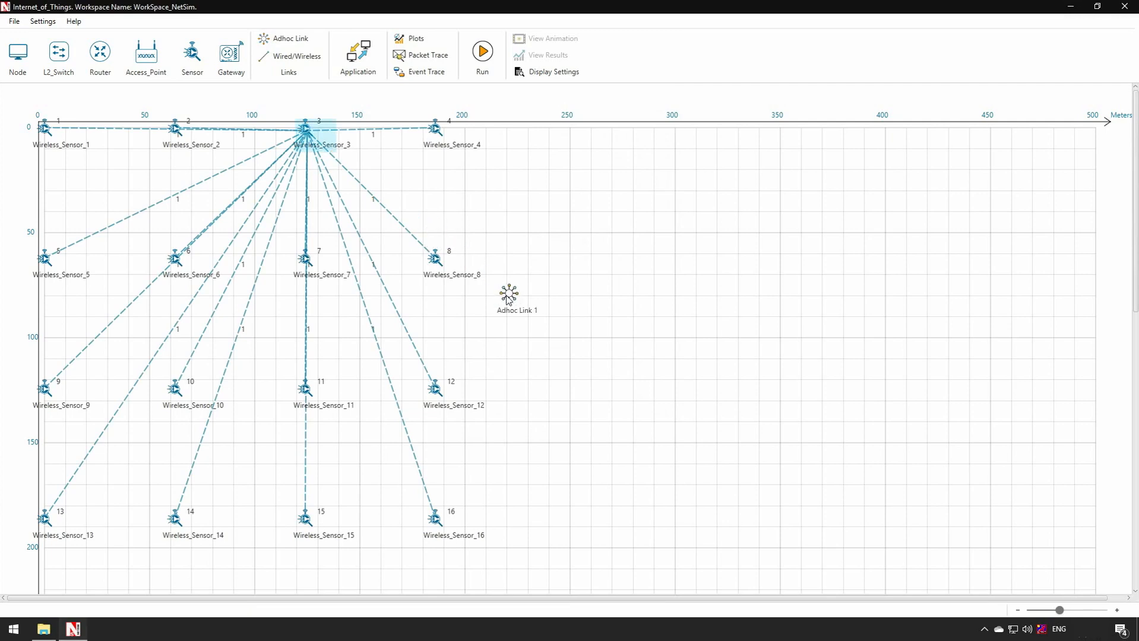
Step: Move Adhoc Link 1 to mid-grid and link the 6LoWPAN gateway, router and wired node
{"action": "left_click_drag", "start_coordinate": [508, 296], "coordinate": [567, 339]}
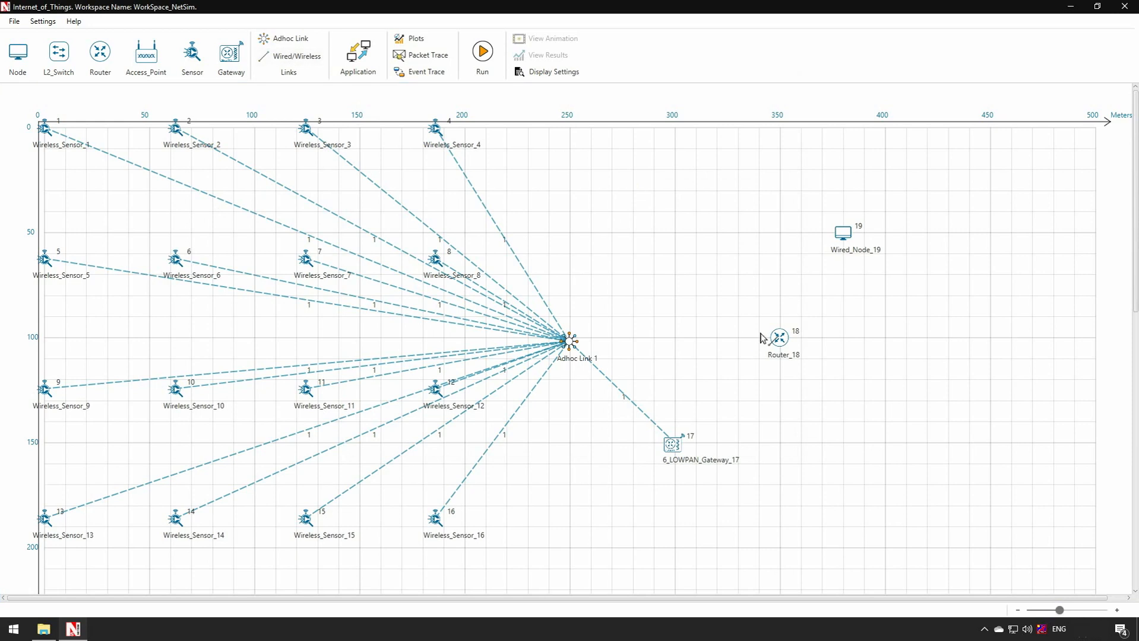
{"action": "left_click_drag", "start_coordinate": [672, 445], "coordinate": [780, 336]}
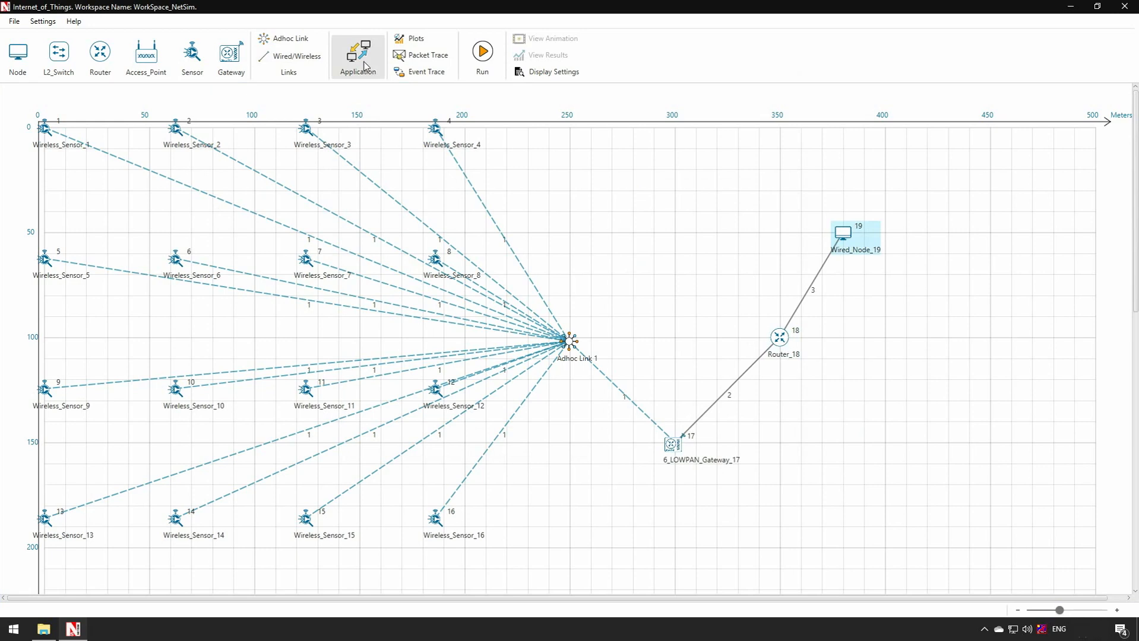
{"action": "left_click", "coordinate": [357, 56]}
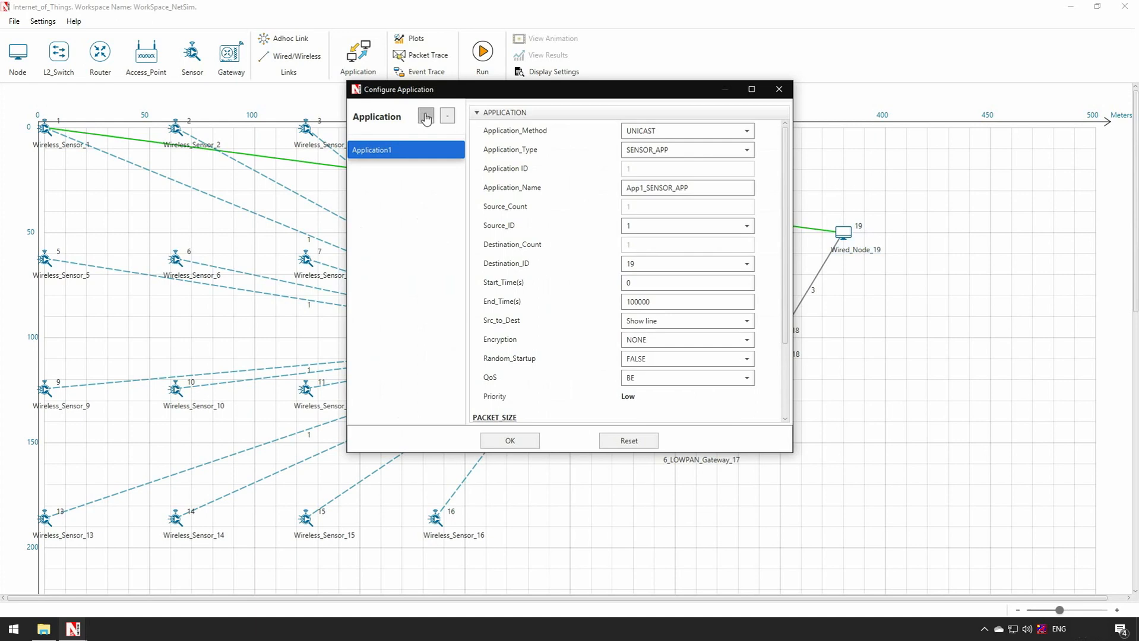
Step: Configure Application2 as App2_SENSOR_APP from Wireless_Sensor_5 (ID 5) to Wired_Node_19 (ID 19)
{"action": "left_click", "coordinate": [426, 117]}
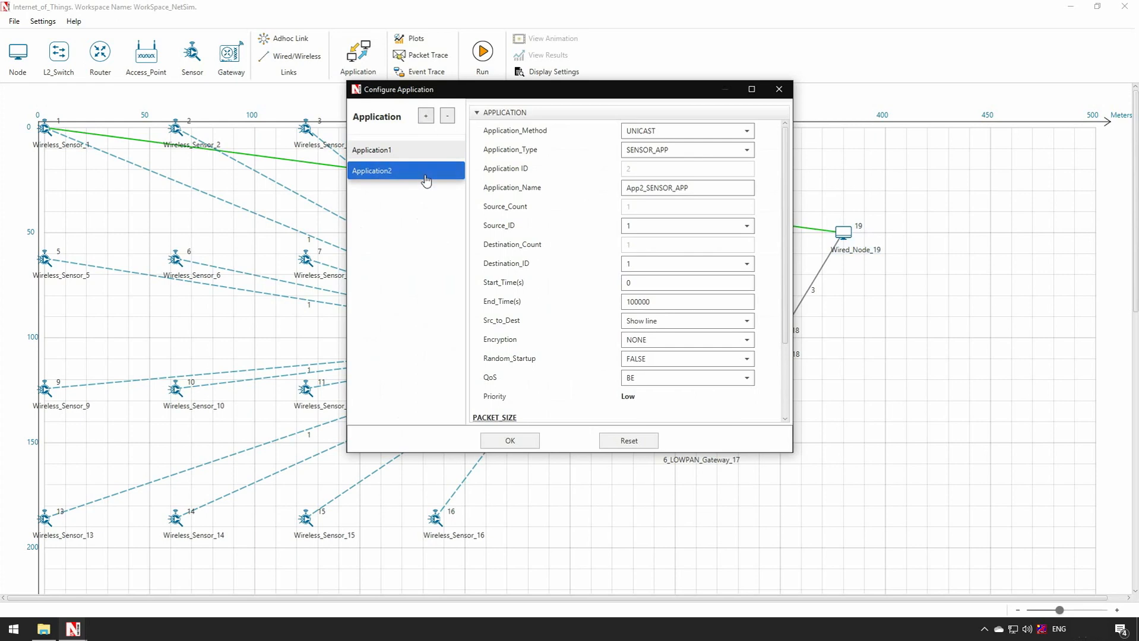
{"action": "left_click", "coordinate": [744, 226]}
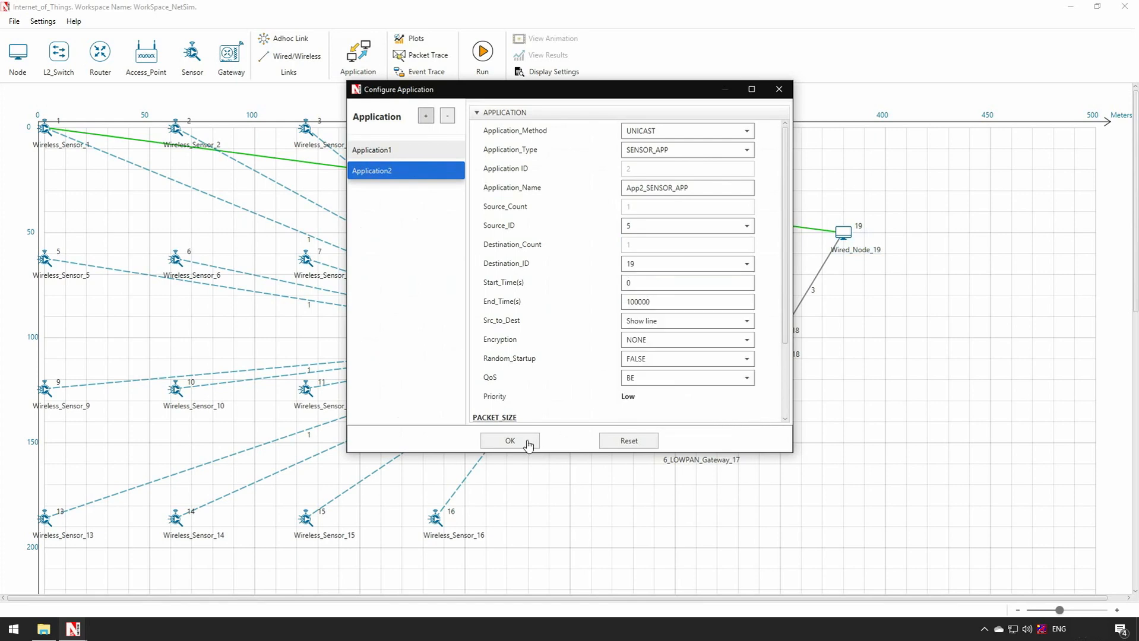
{"action": "left_click", "coordinate": [509, 441]}
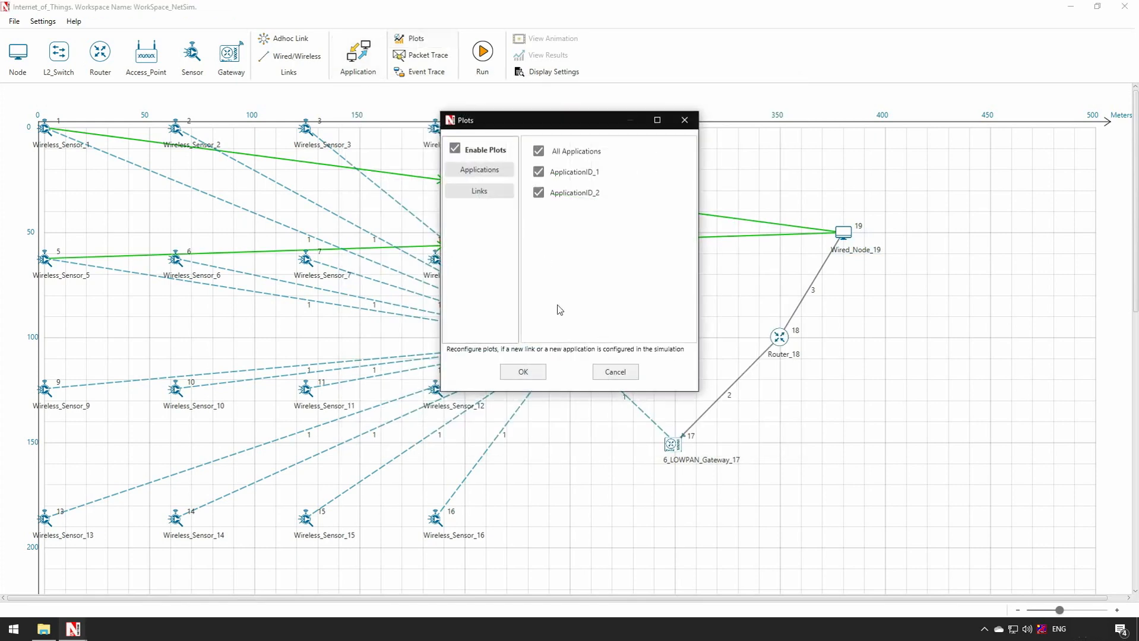
Step: Enable plots for both applications and packet trace with all common attributes
{"action": "left_click", "coordinate": [522, 372]}
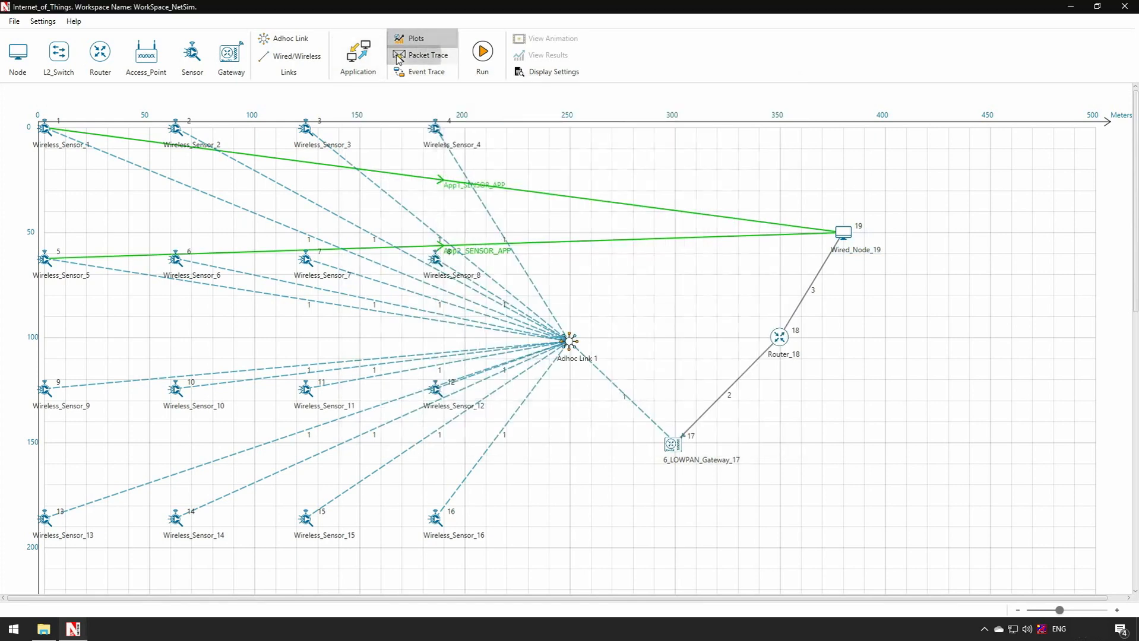
{"action": "left_click", "coordinate": [427, 55]}
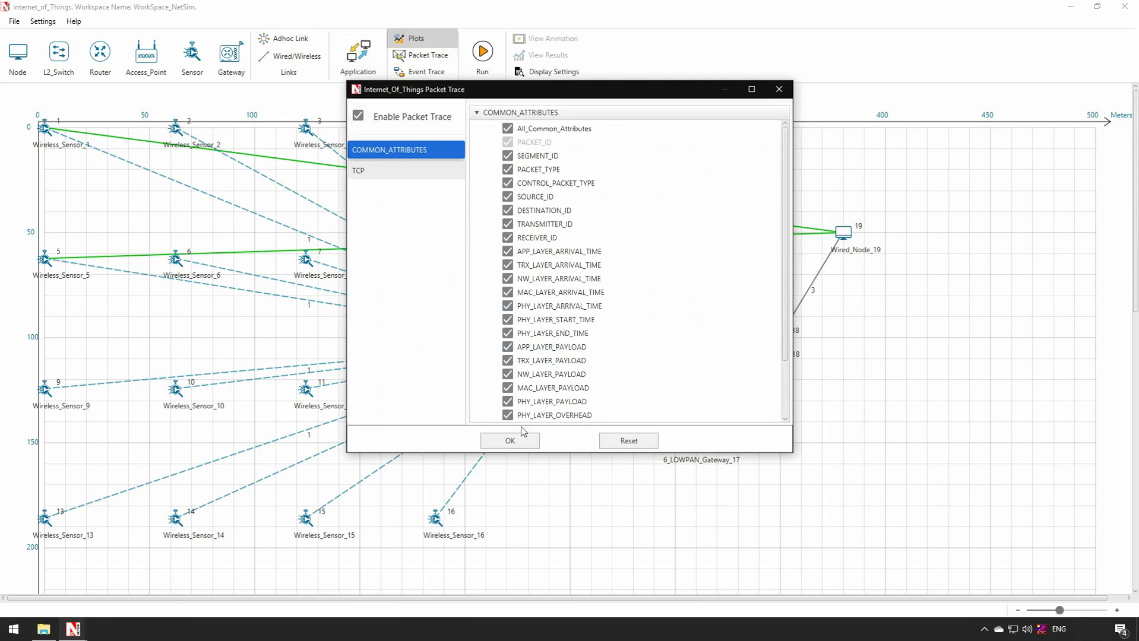
{"action": "left_click", "coordinate": [509, 440]}
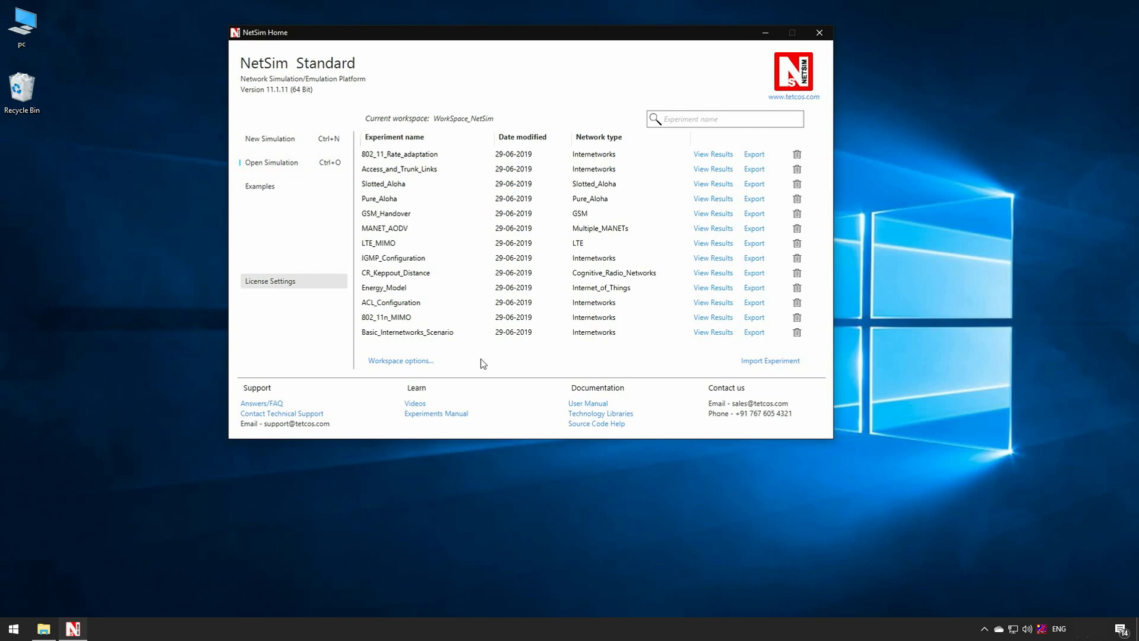
{"action": "mouse_move", "coordinate": [505, 356]}
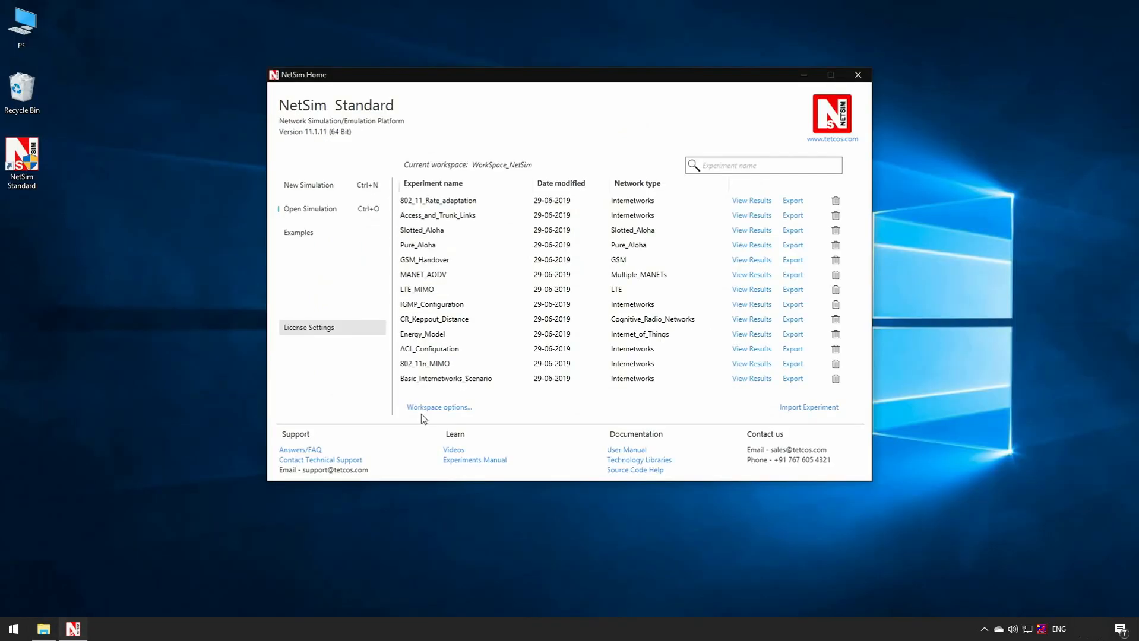
{"action": "mouse_move", "coordinate": [427, 420]}
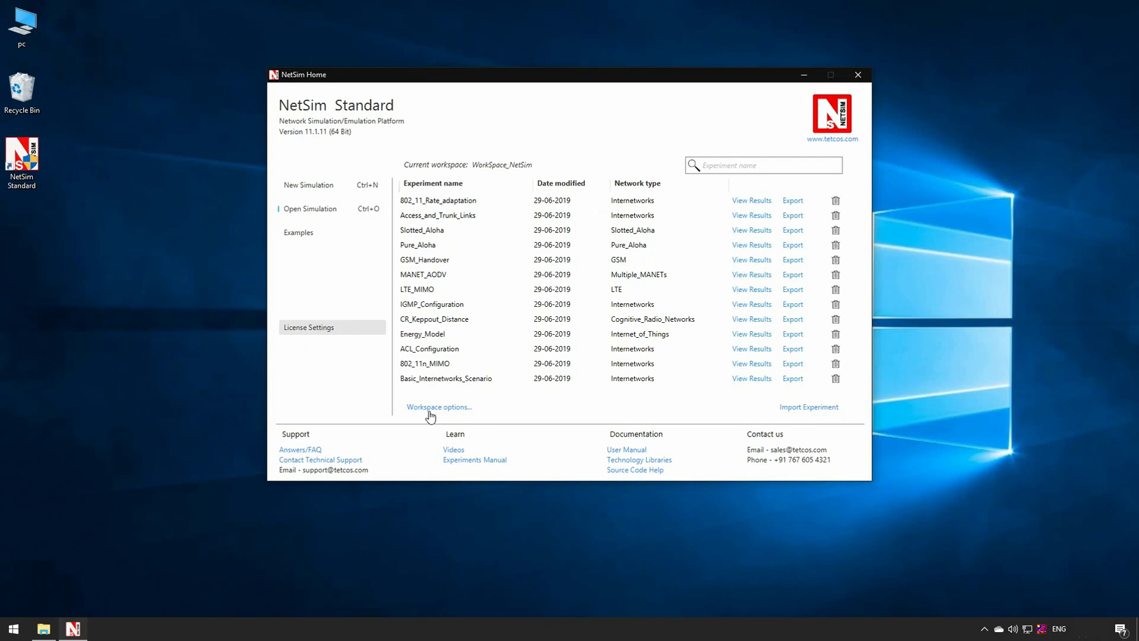
Step: Create workspace WorkSpace_Basic_Network_NetSim in Documents and make it current
{"action": "left_click", "coordinate": [438, 407]}
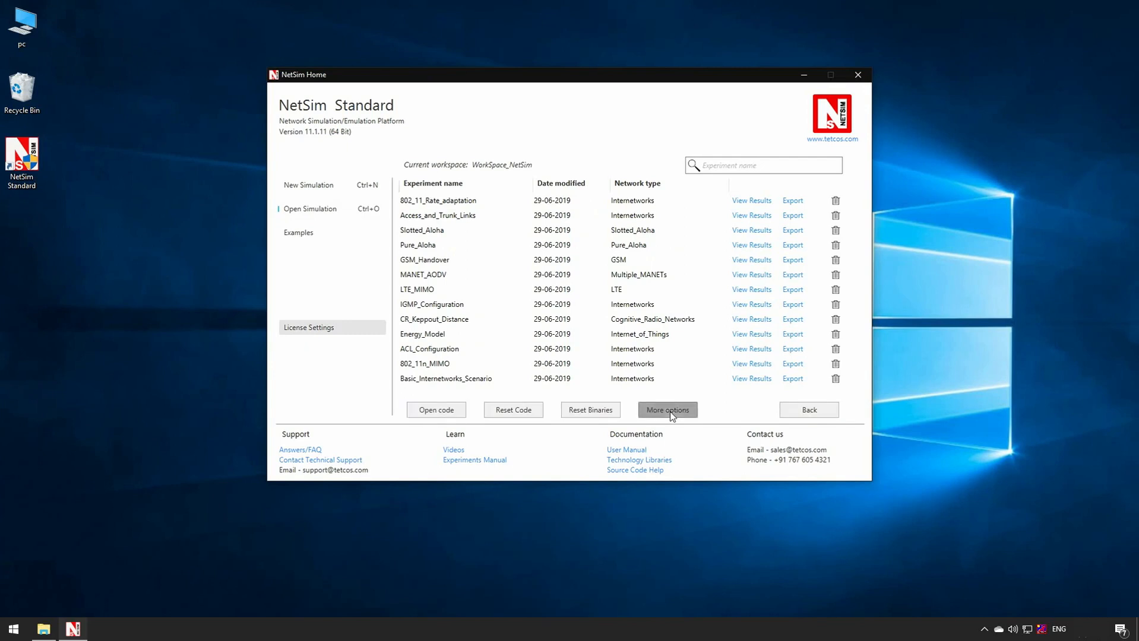
{"action": "left_click", "coordinate": [666, 409]}
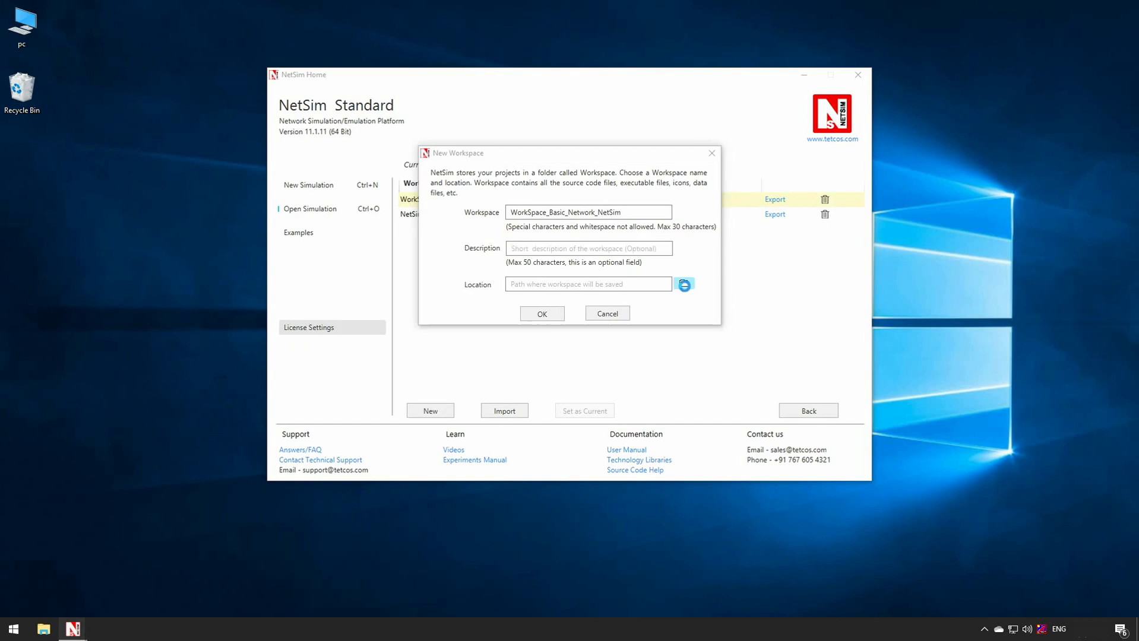
{"action": "left_click", "coordinate": [684, 283]}
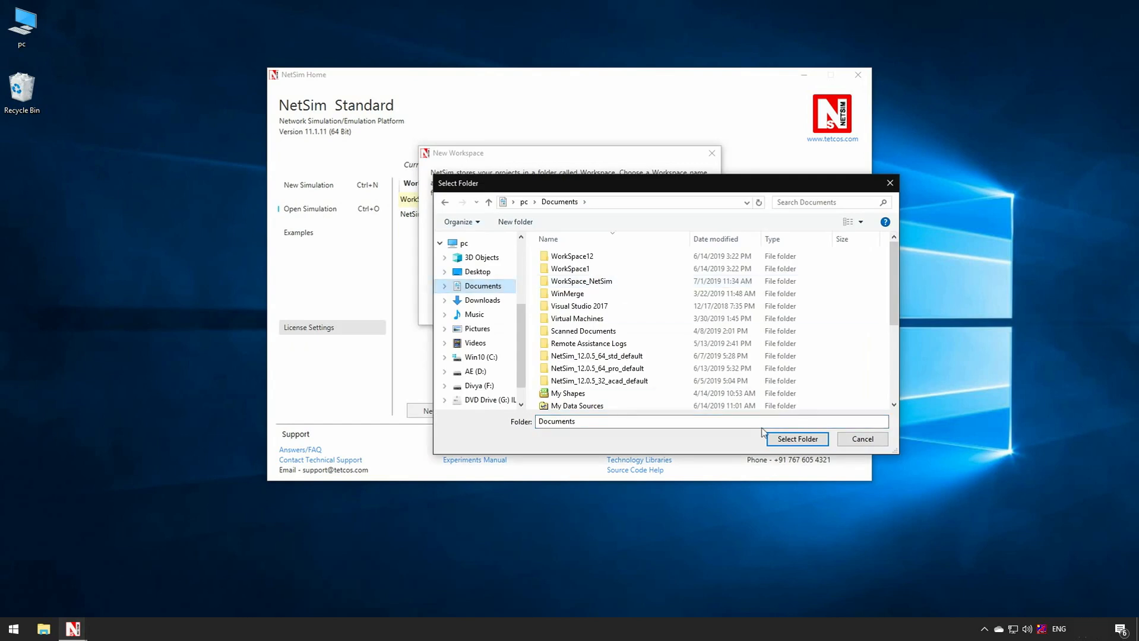
{"action": "left_click", "coordinate": [797, 439]}
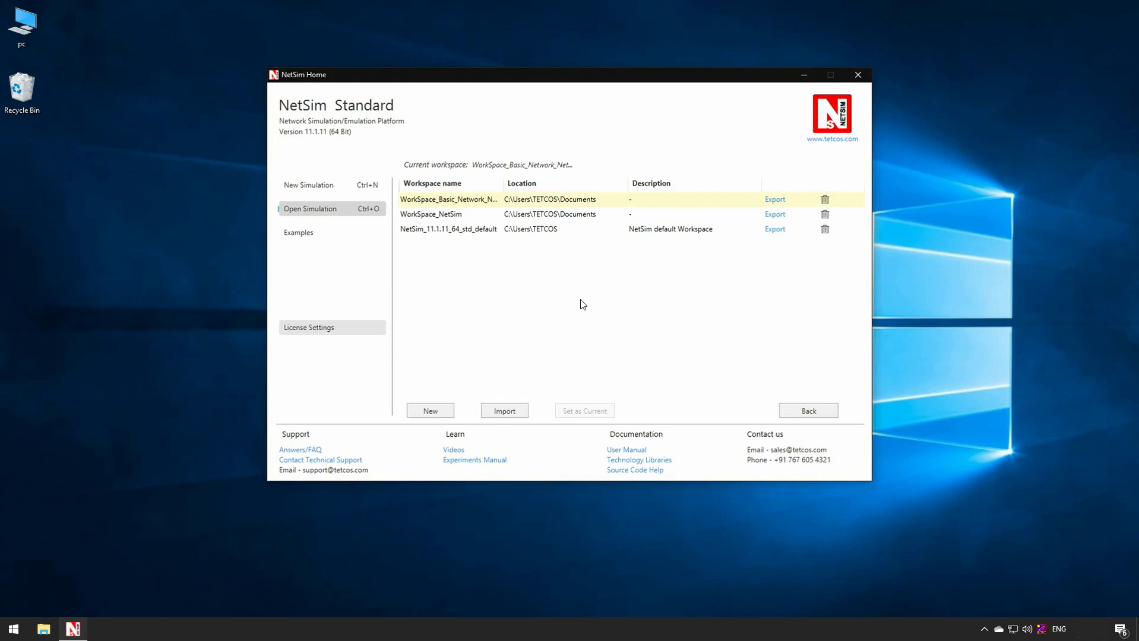
{"action": "left_click", "coordinate": [298, 232]}
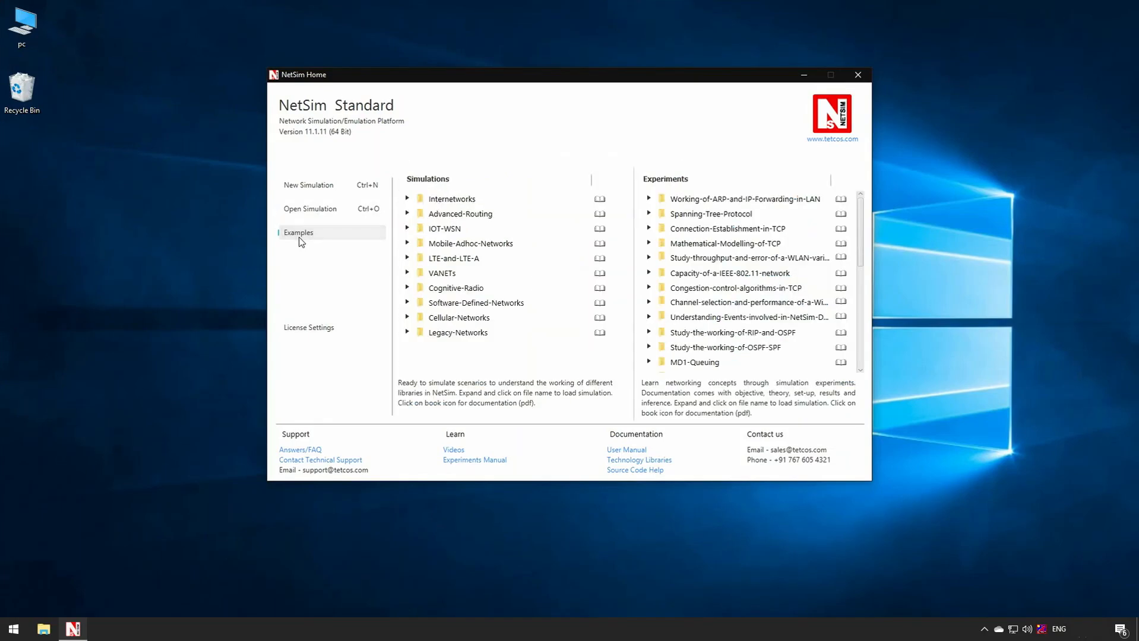
{"action": "mouse_move", "coordinate": [323, 245]}
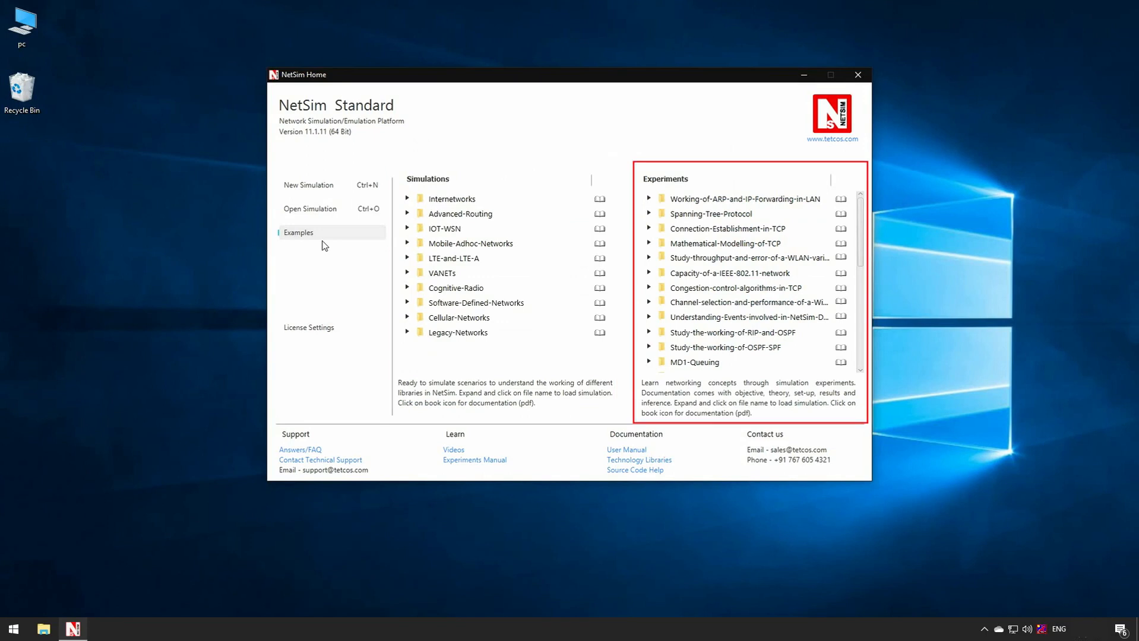
Step: Scroll the Experiments list from ARP and IP forwarding down to NAT
{"action": "scroll", "scroll_direction": "down", "scroll_amount": 3}
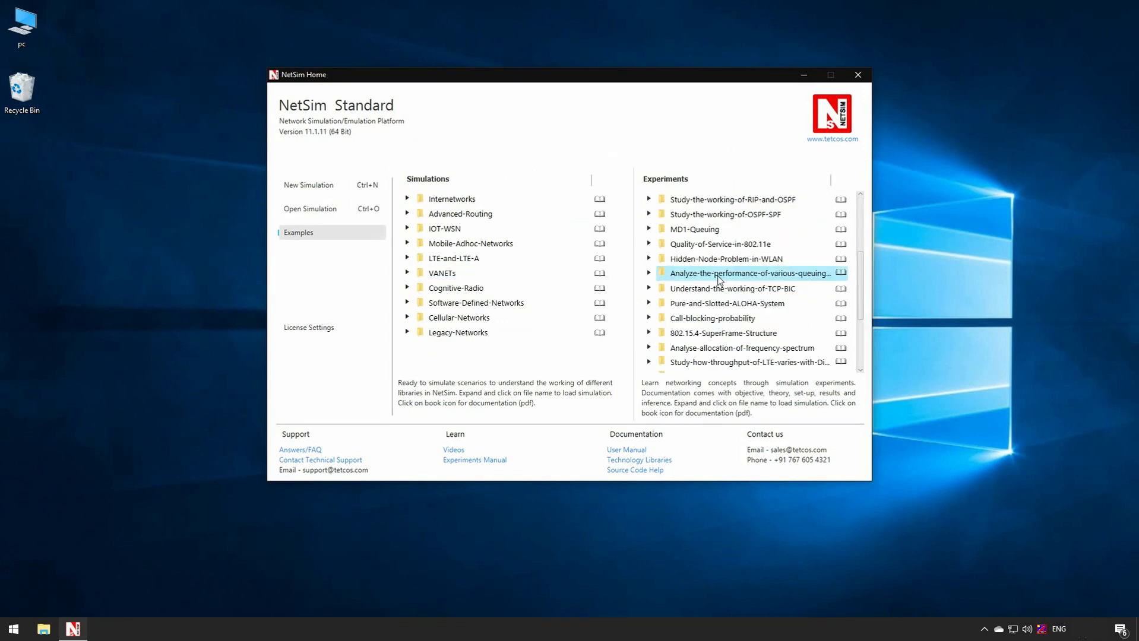
{"action": "scroll", "scroll_direction": "down", "scroll_amount": 3}
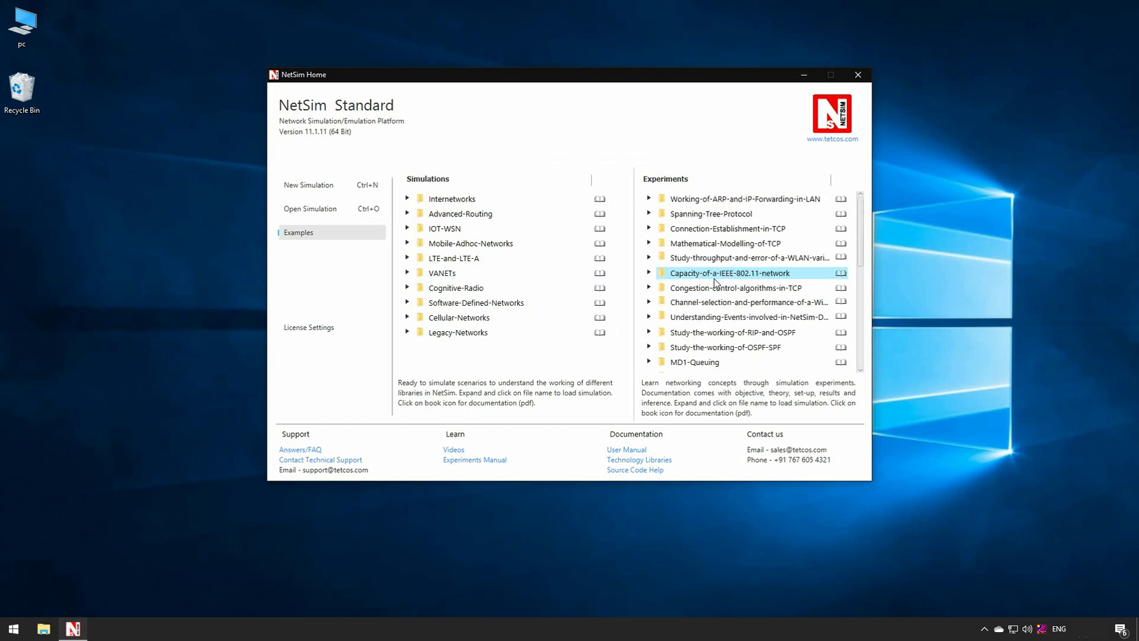
{"action": "scroll", "scroll_direction": "down", "scroll_amount": 3}
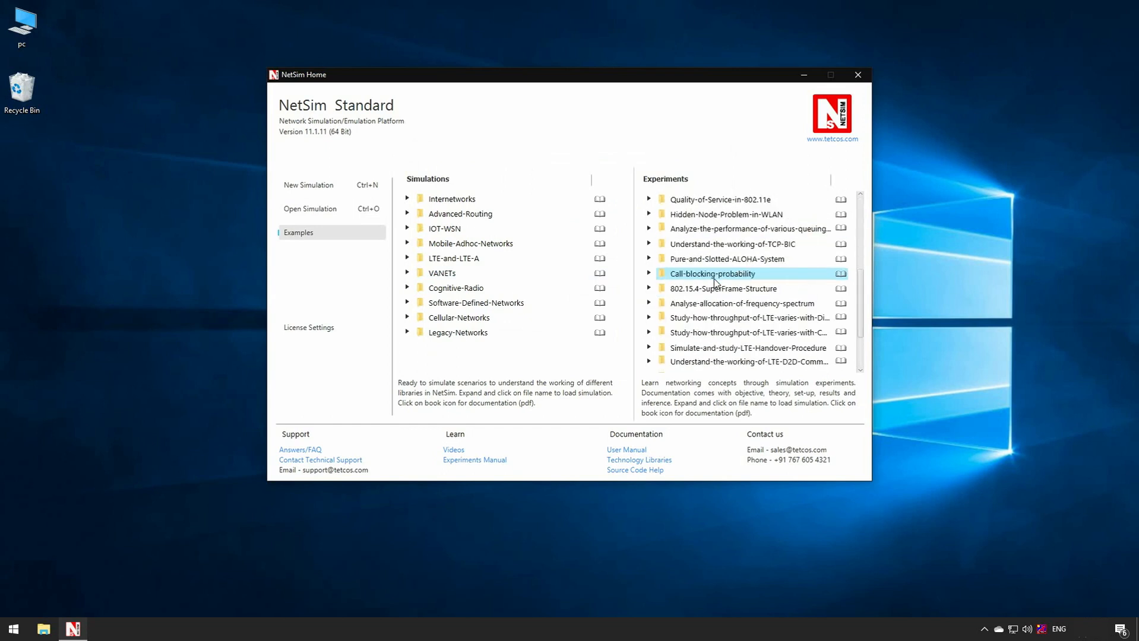
{"action": "scroll", "scroll_direction": "down", "scroll_amount": 3}
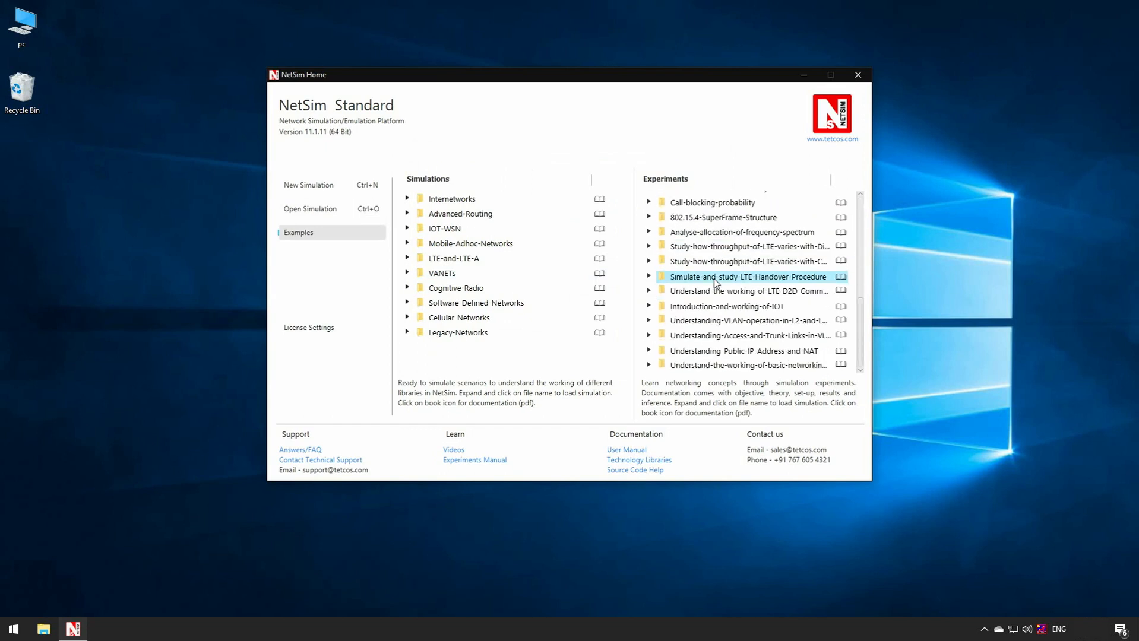
{"action": "scroll", "scroll_direction": "down", "scroll_amount": 3}
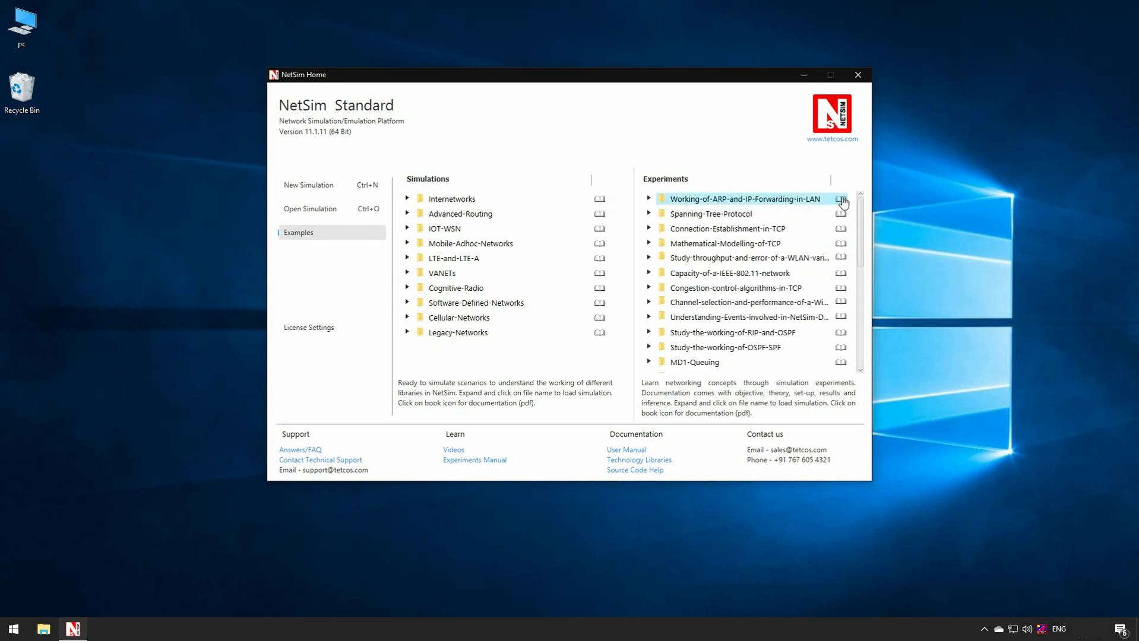
Step: Open the Working-of-ARP-and-IP-Forwarding-in-LAN manual PDF and scroll through it
{"action": "left_click", "coordinate": [840, 199]}
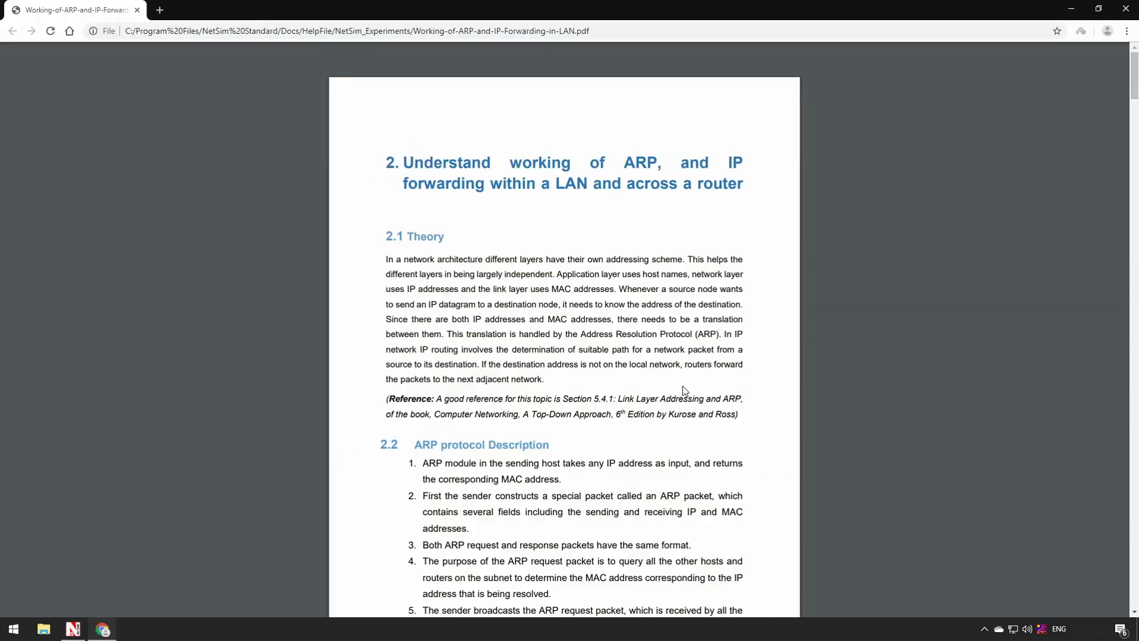
{"action": "scroll", "scroll_direction": "down", "scroll_amount": 3}
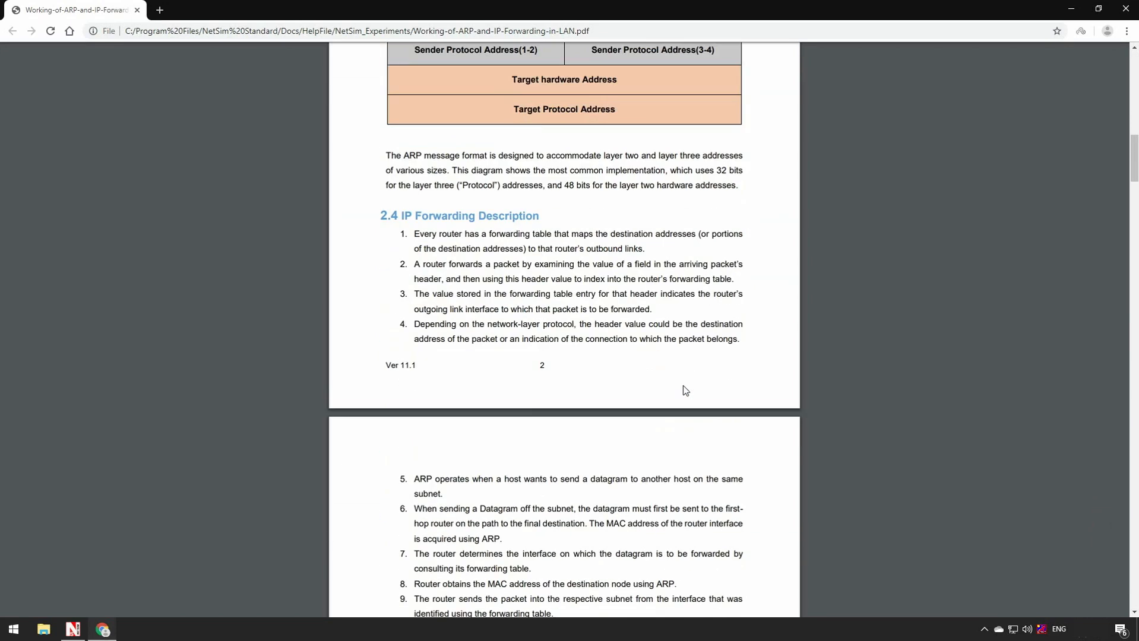
{"action": "scroll", "scroll_direction": "down", "scroll_amount": 3}
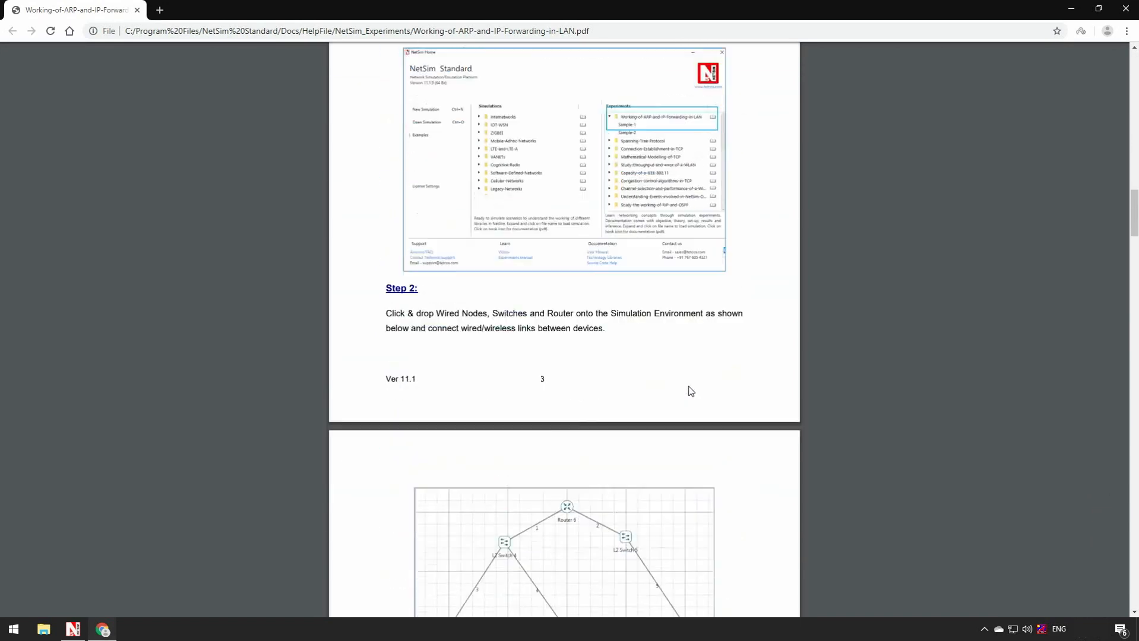
{"action": "scroll", "scroll_direction": "down", "scroll_amount": 3}
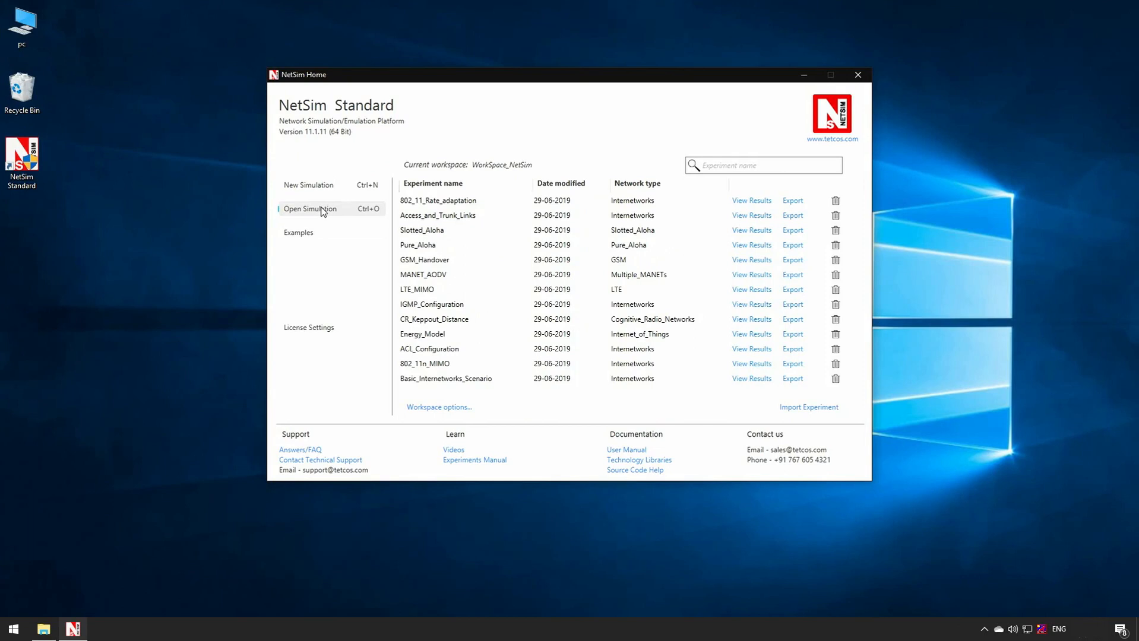
{"action": "mouse_move", "coordinate": [446, 414]}
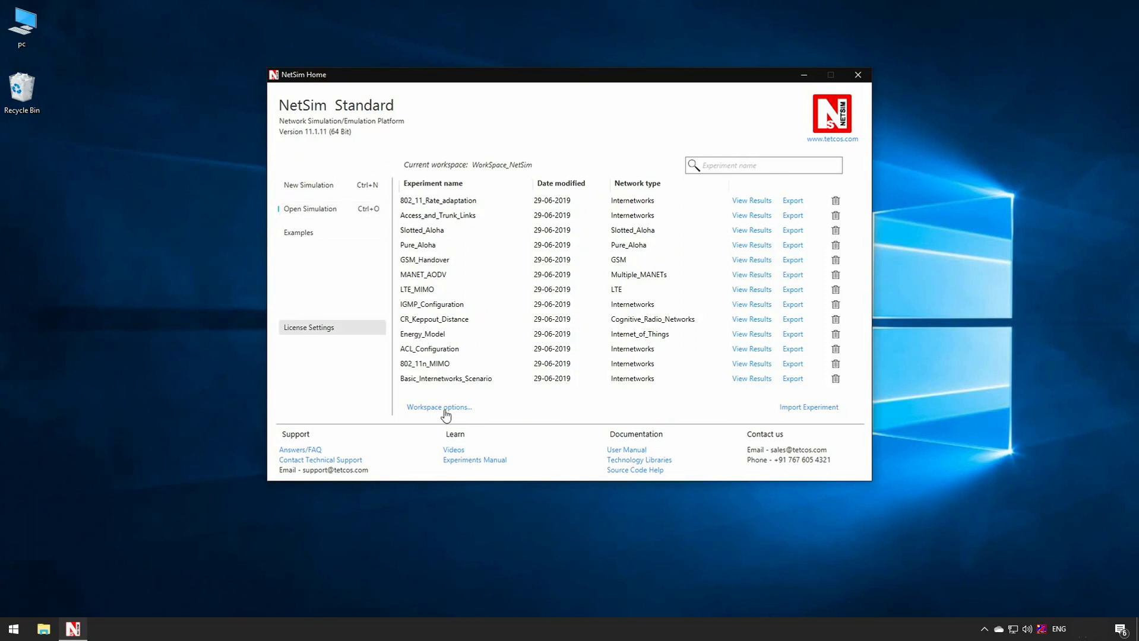
Step: Launch the workspace source code solution in Visual Studio 2017 via Open code
{"action": "left_click", "coordinate": [439, 407]}
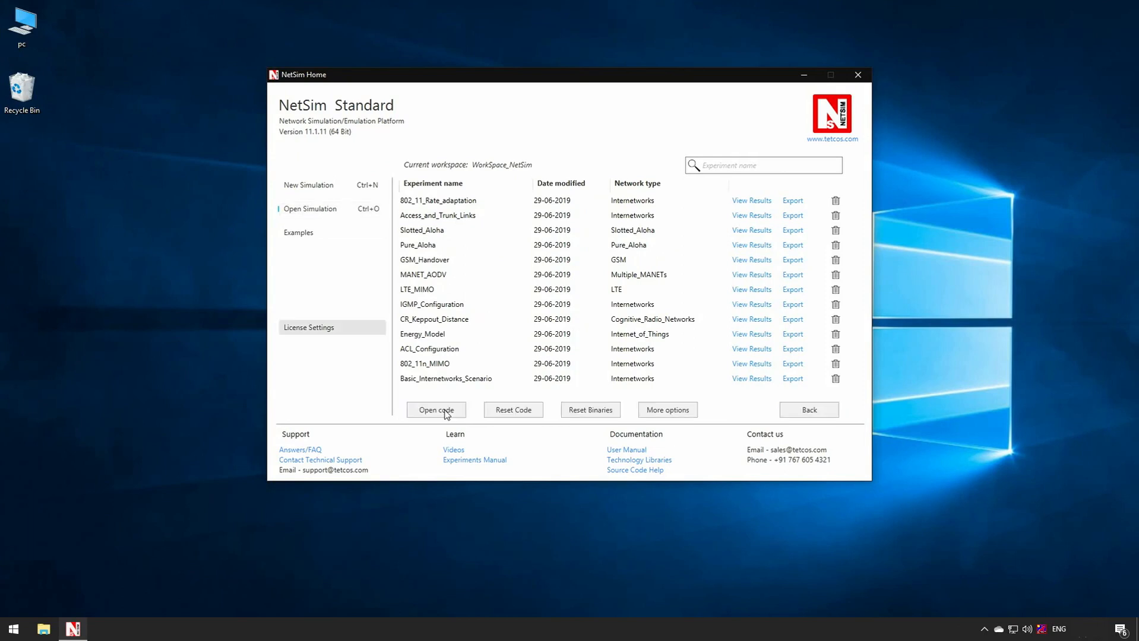
{"action": "left_click", "coordinate": [436, 410]}
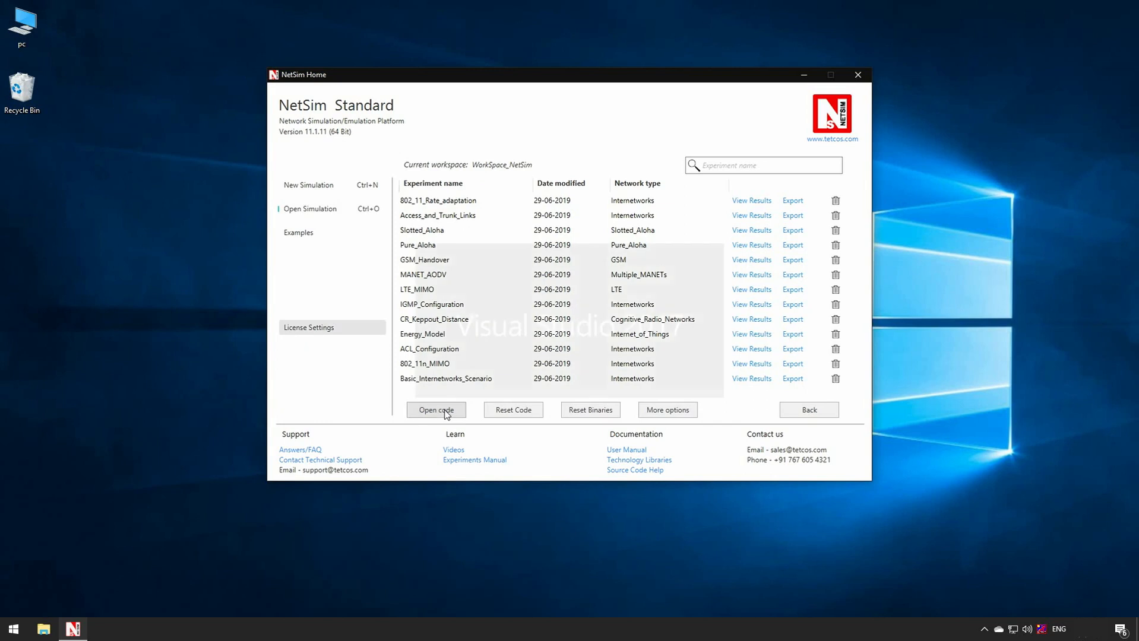
{"action": "left_click", "coordinate": [436, 410]}
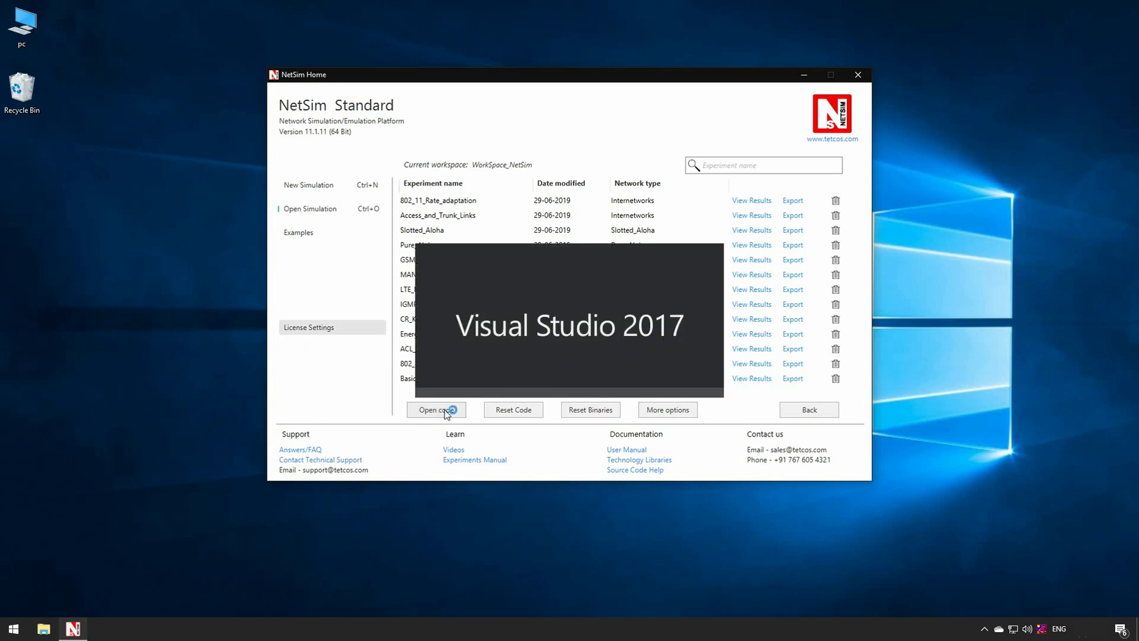
{"action": "left_click", "coordinate": [436, 410]}
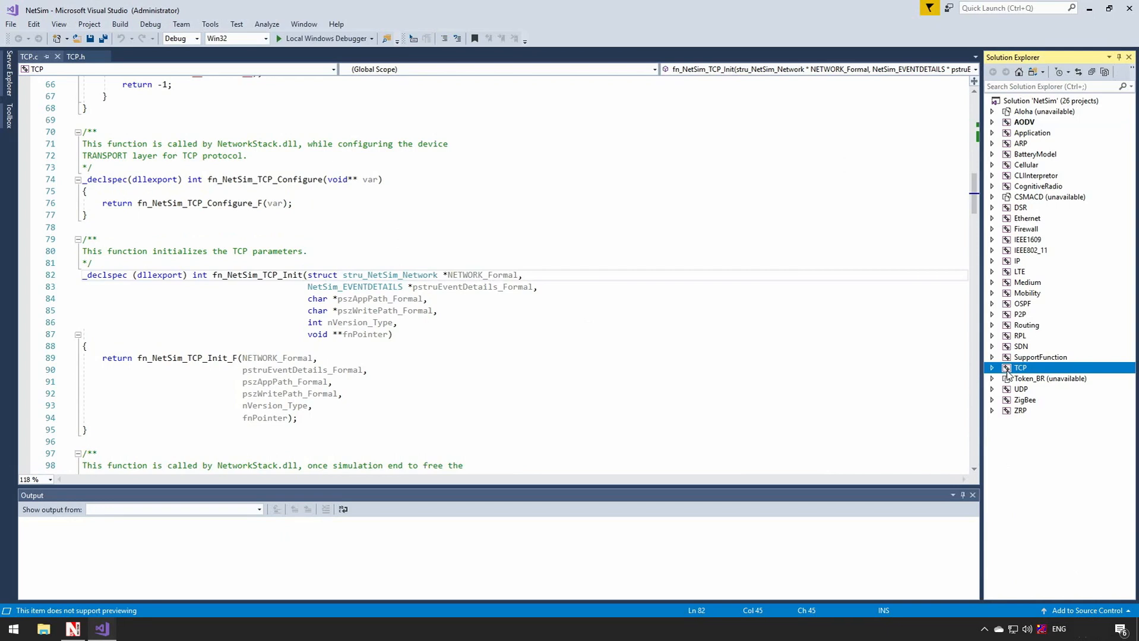
Step: Open TCP.h from the TCP project and read down to its socket and device structures
{"action": "left_click", "coordinate": [999, 367]}
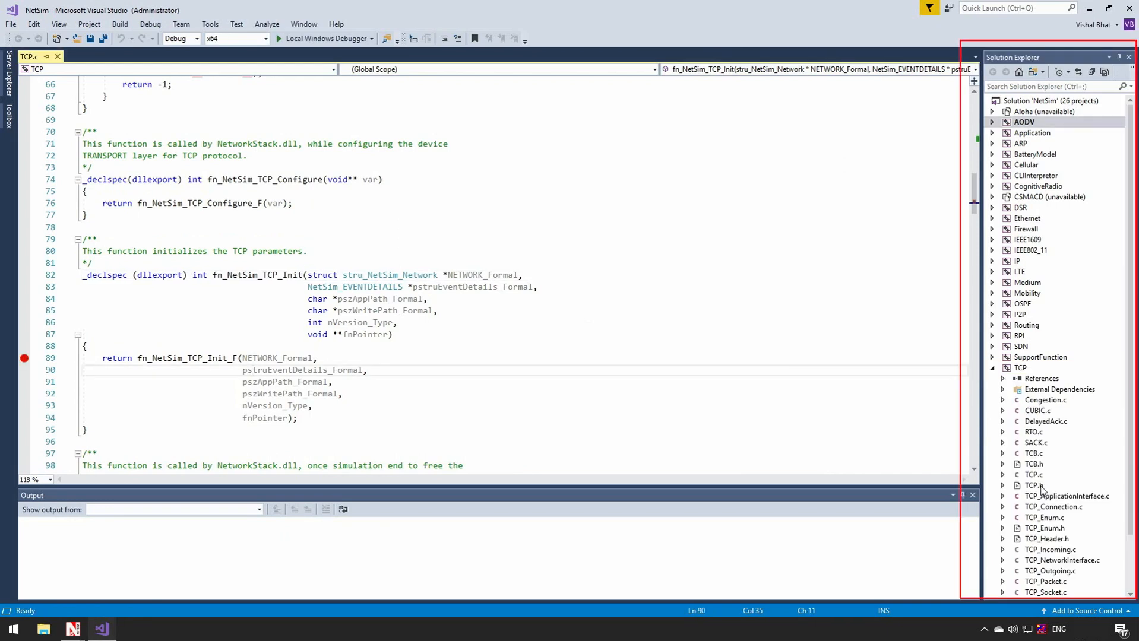
{"action": "left_click", "coordinate": [252, 370]}
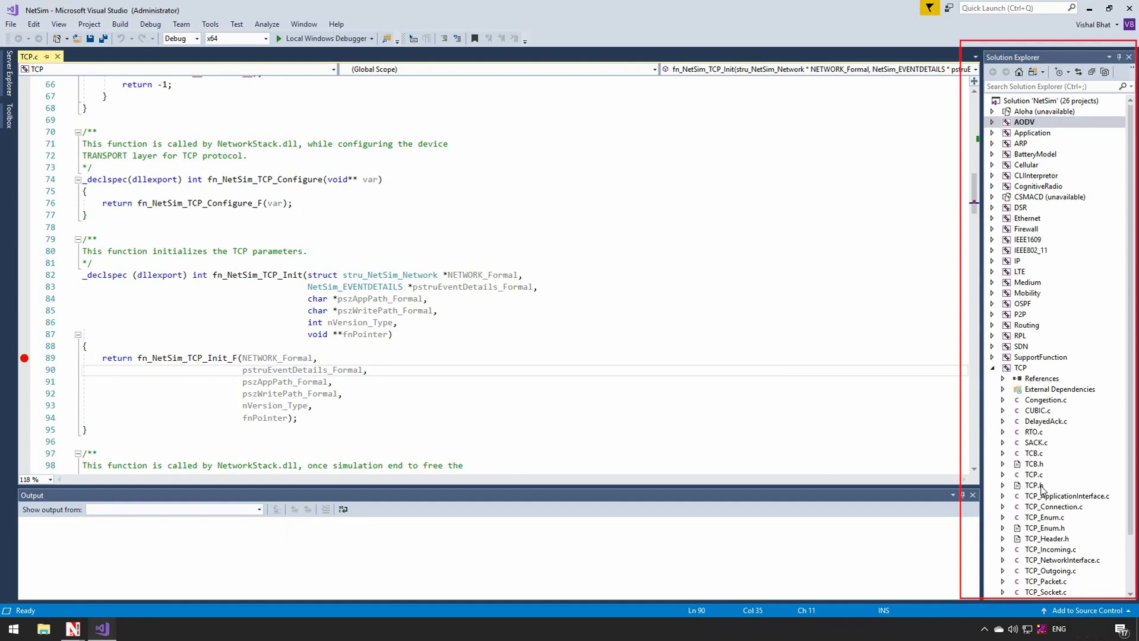
{"action": "left_click", "coordinate": [1034, 486]}
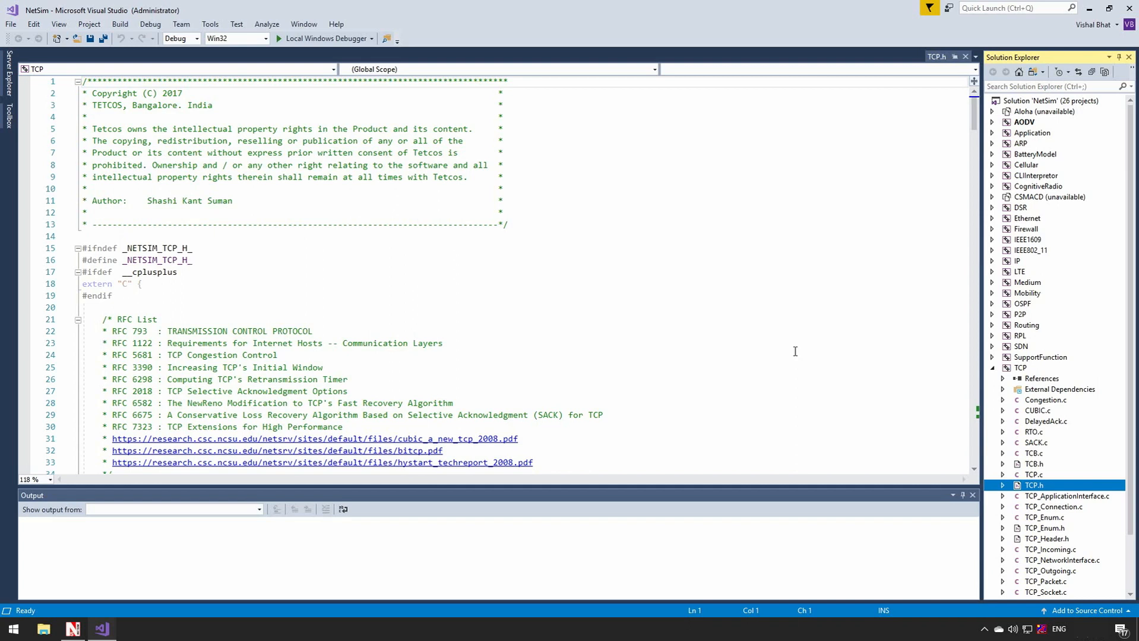
{"action": "scroll", "scroll_direction": "down", "scroll_amount": 3}
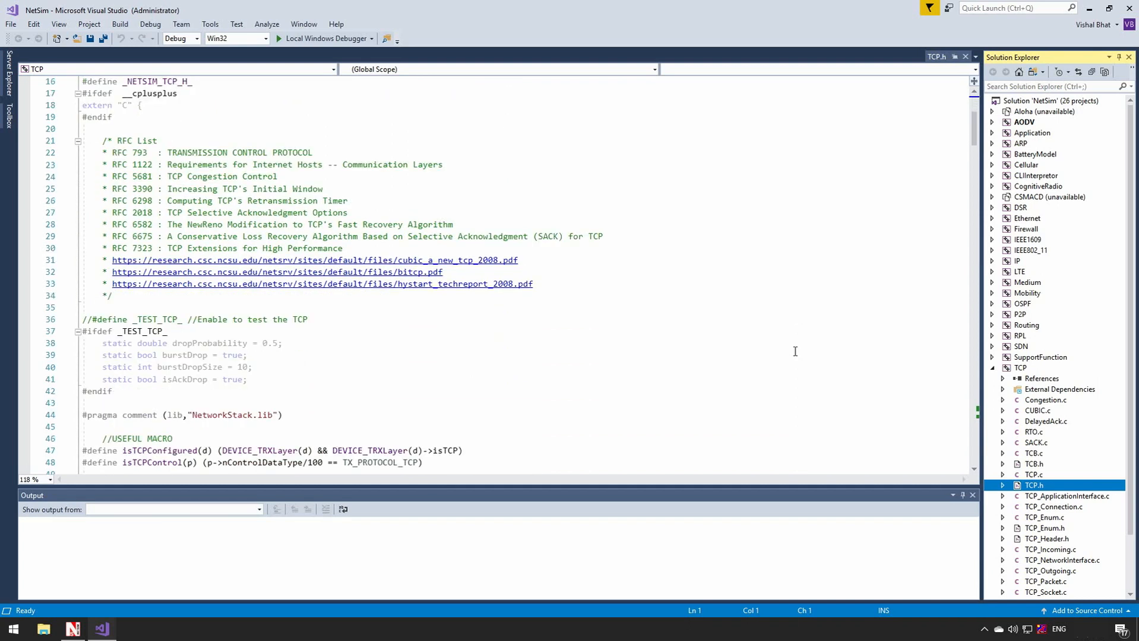
{"action": "scroll", "scroll_direction": "down", "scroll_amount": 3}
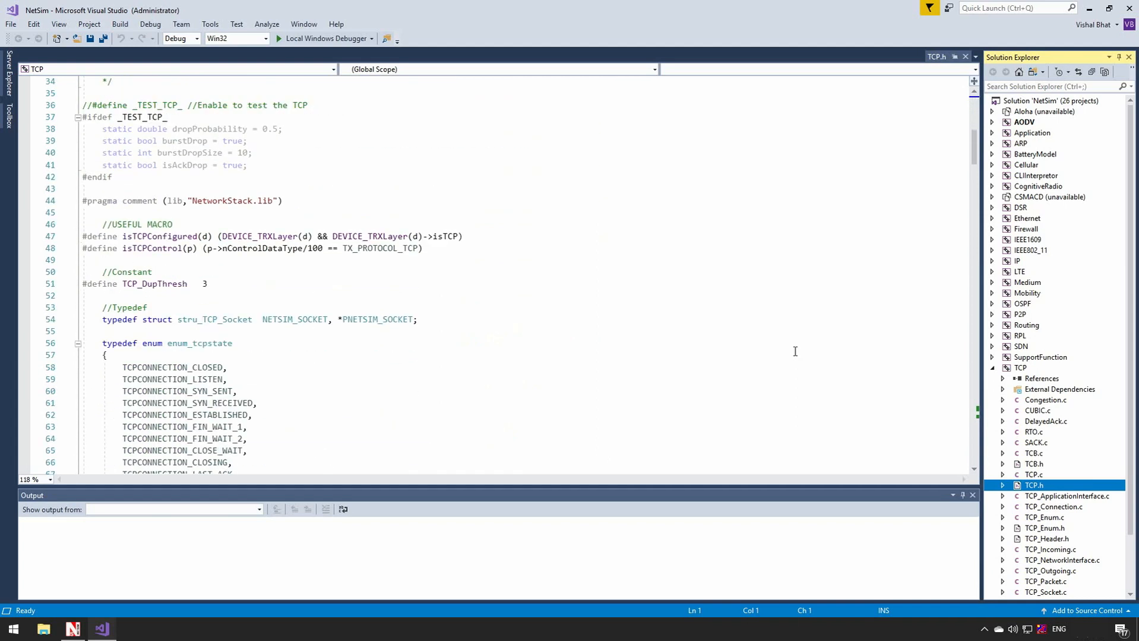
{"action": "scroll", "scroll_direction": "down", "scroll_amount": 3}
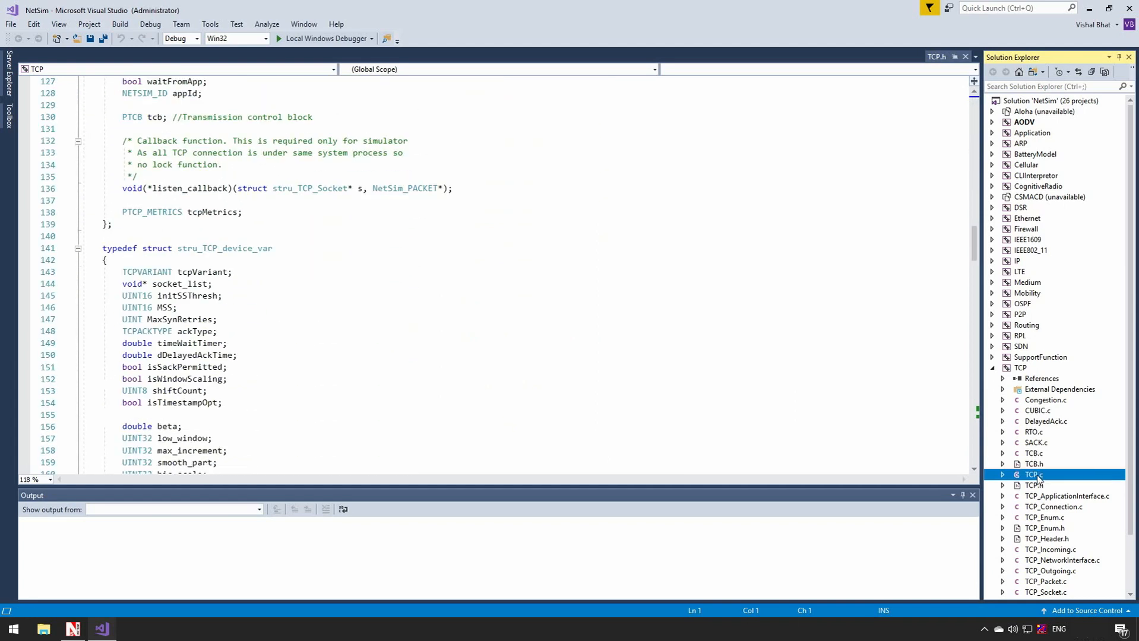
Step: In TCP.c, start fn_NetSim_TCP_Init with fprintf(stderr, "\n***Hello World***\n"); and _getch();
{"action": "double_click", "coordinate": [1031, 475]}
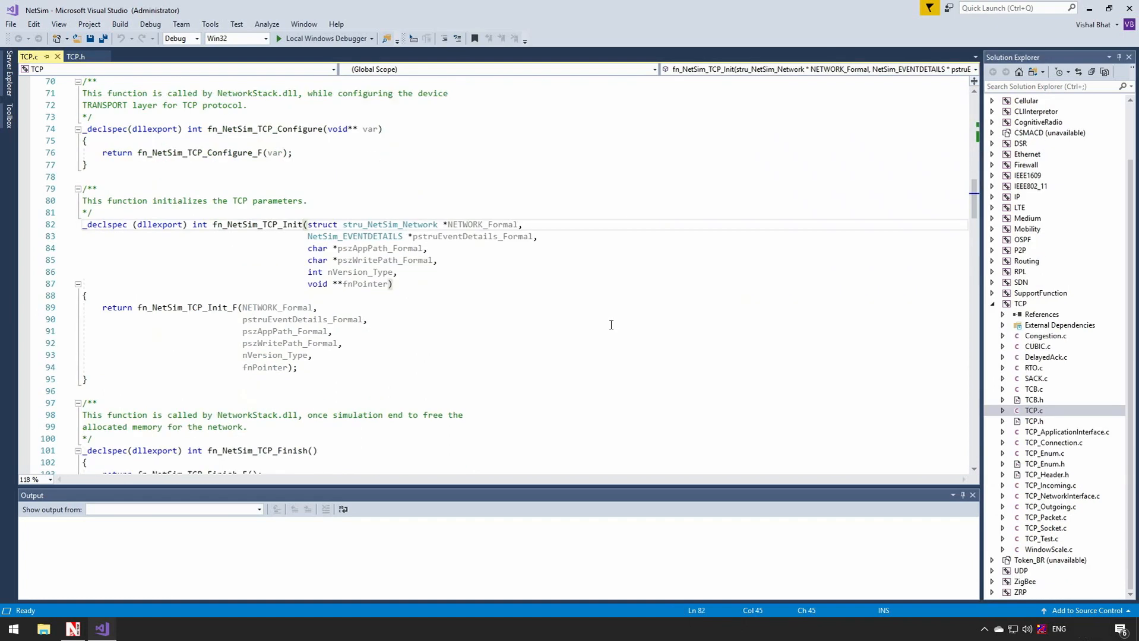
{"action": "type", "text": "fprintf"}
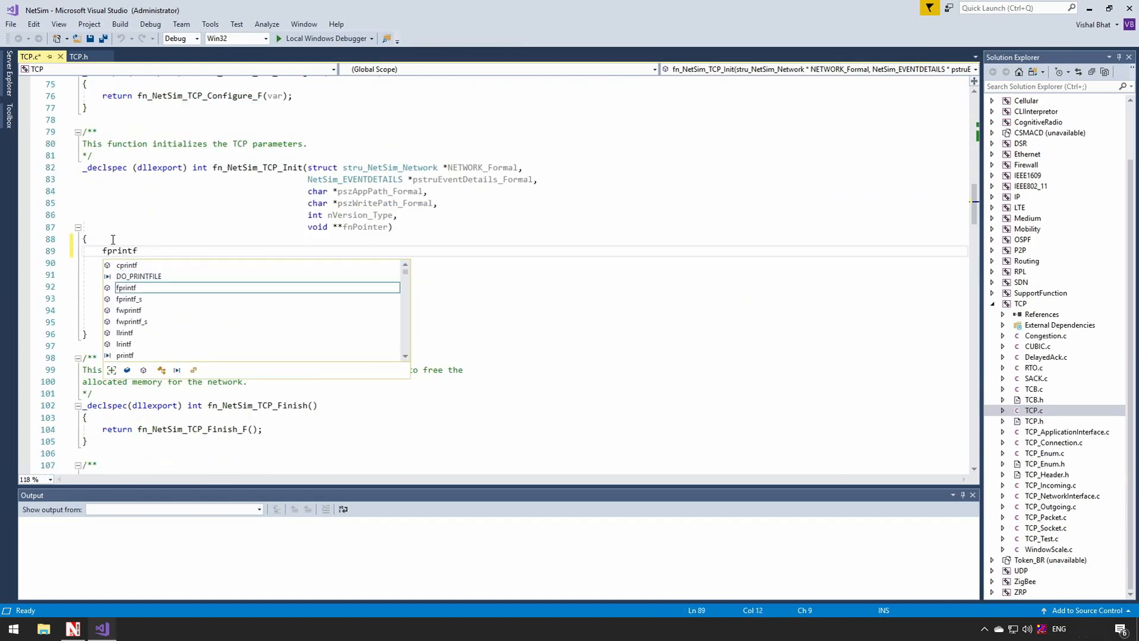
{"action": "type", "text": "(stderr"}
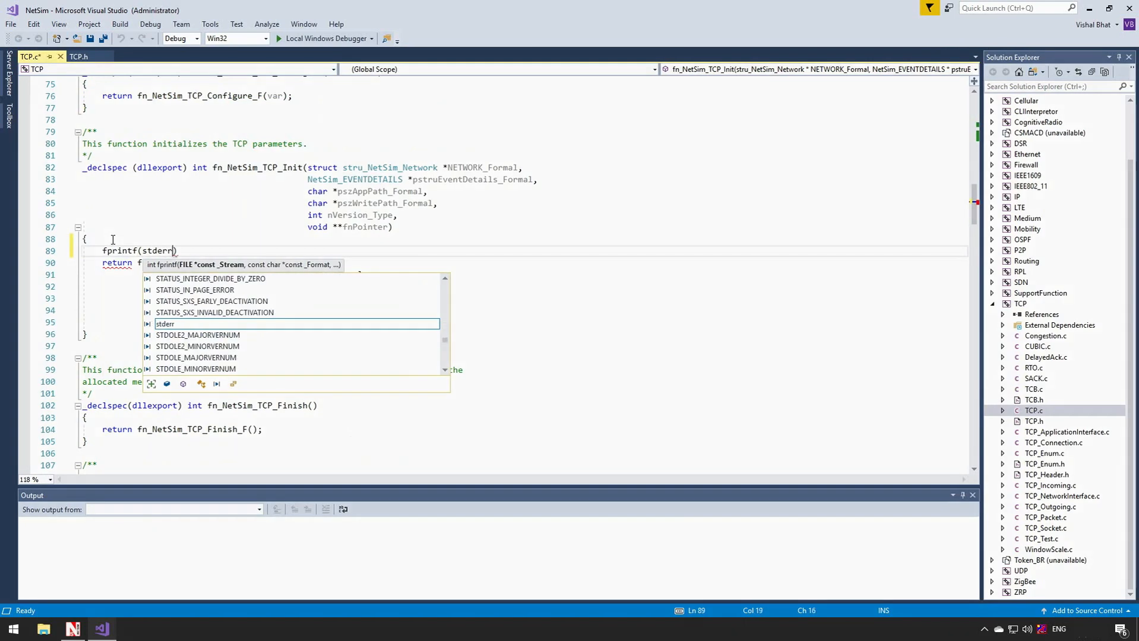
{"action": "type", "text": ", \"\\n***"}
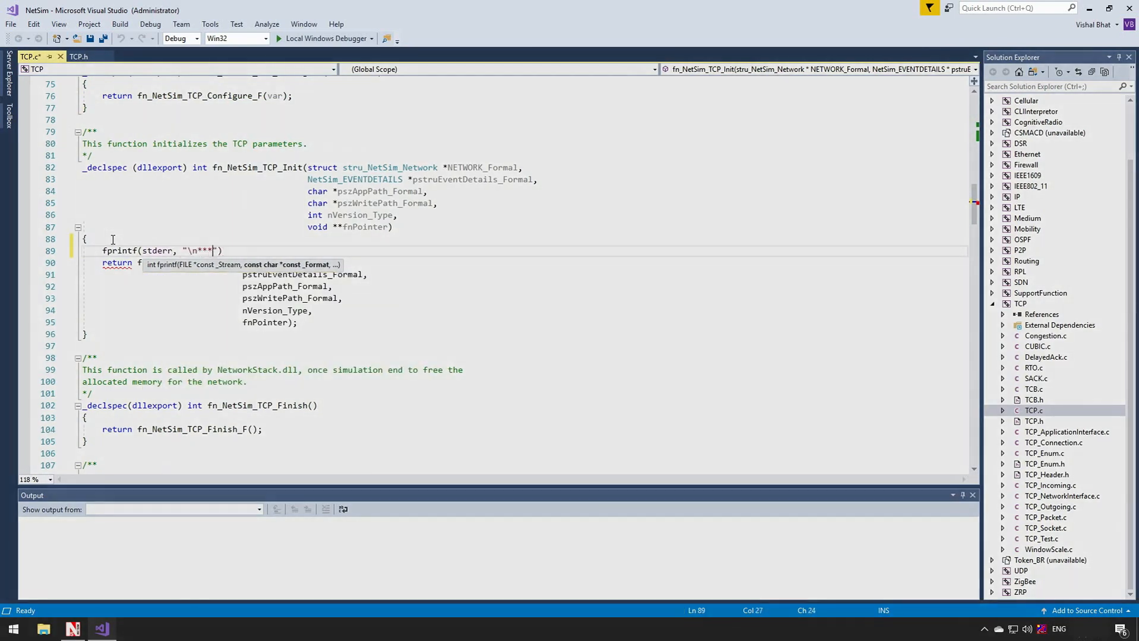
{"action": "type", "text": "Hello World***"}
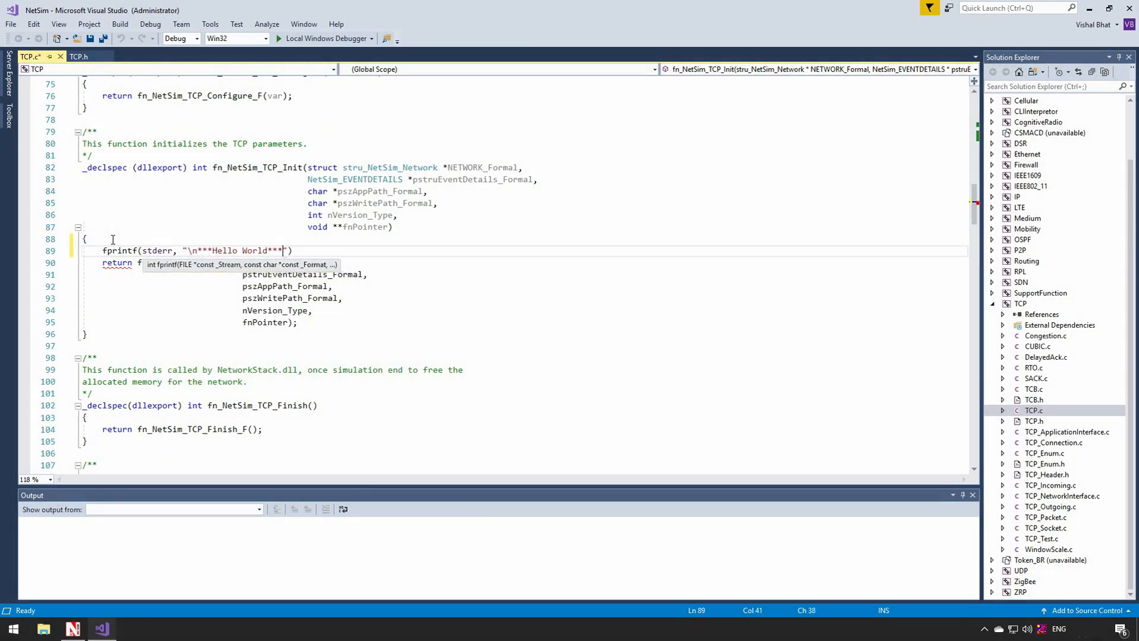
{"action": "key", "text": "enter"}
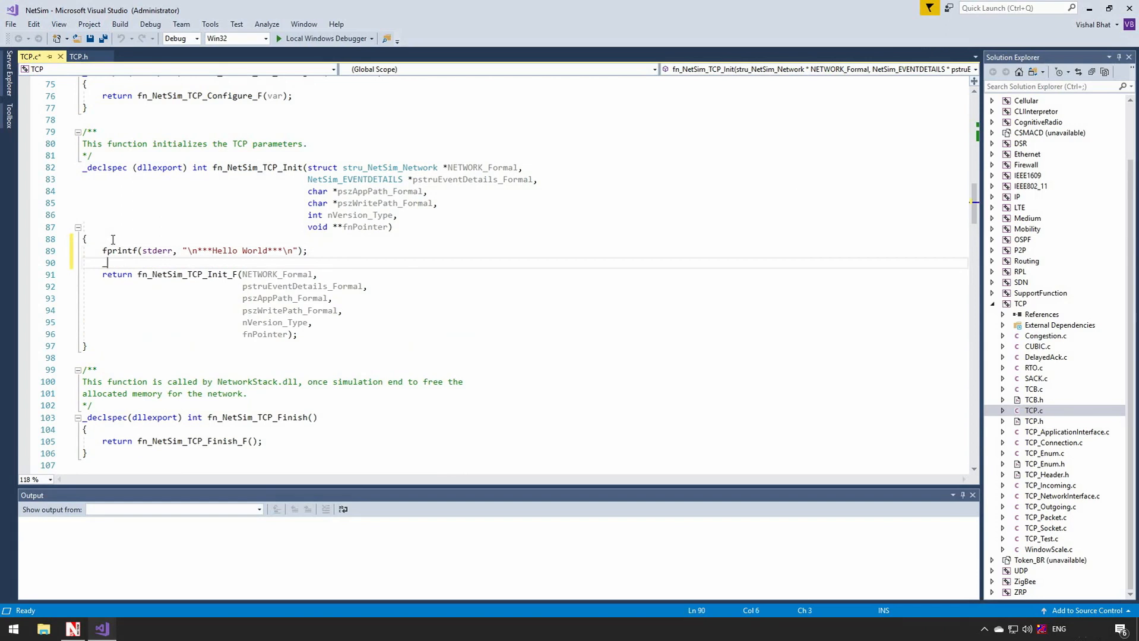
{"action": "type", "text": "_getch"}
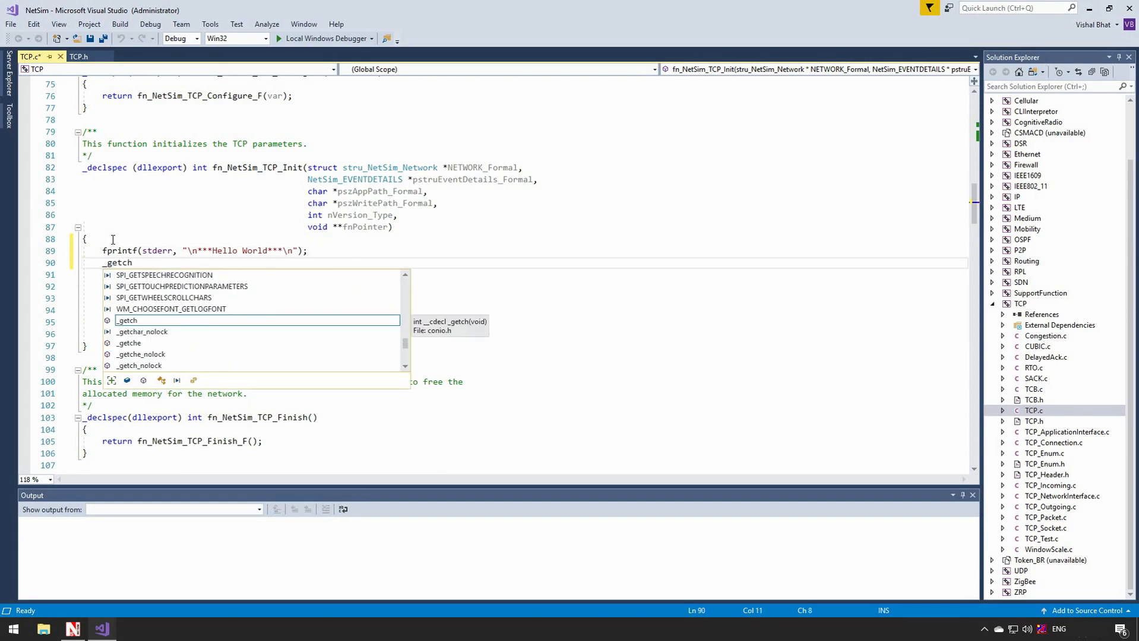
{"action": "type", "text": "();"}
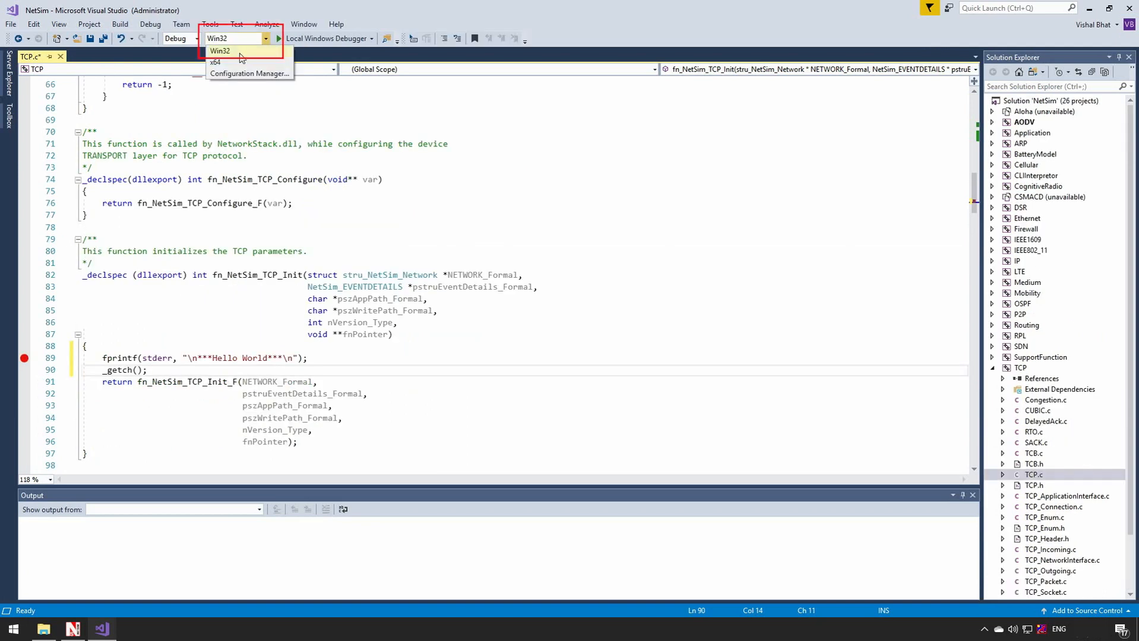
Step: Switch the solution platform to x64 and build the TCP project
{"action": "left_click", "coordinate": [215, 61]}
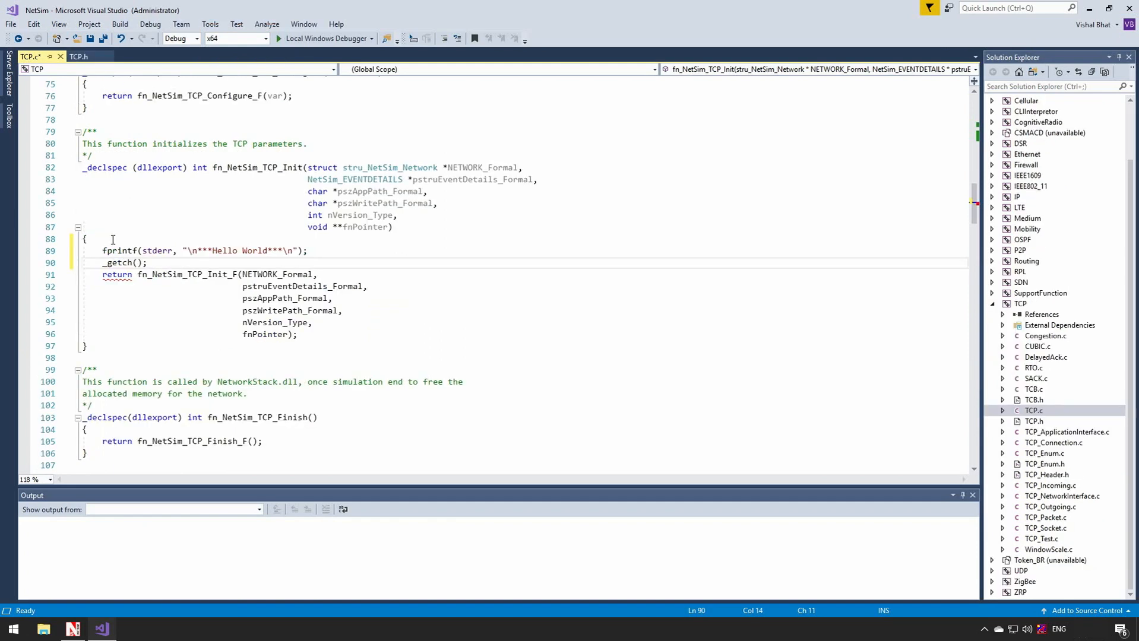
{"action": "right_click", "coordinate": [1024, 302]}
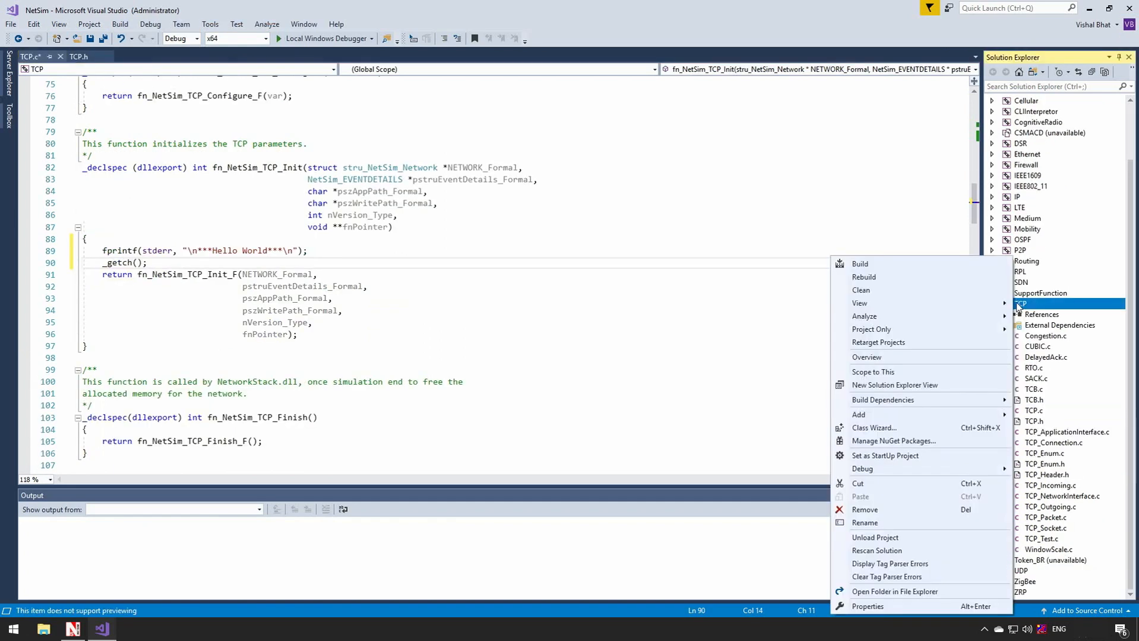
{"action": "left_click", "coordinate": [863, 277]}
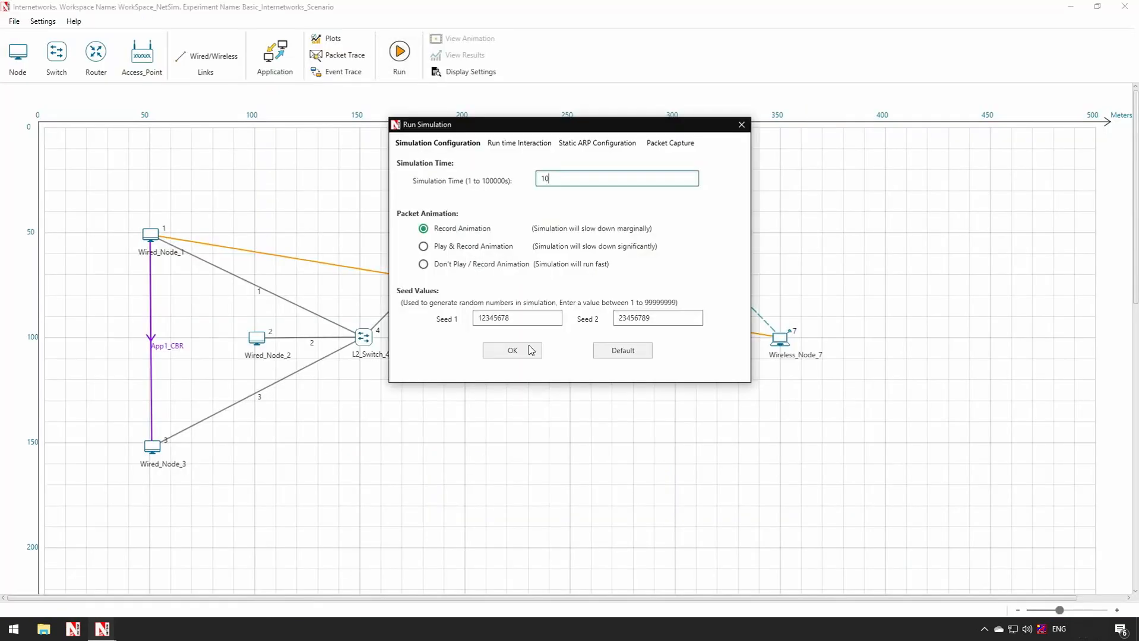
Step: Run the Internetworks simulation, continuing past the modified libTCP.dll warning
{"action": "left_click", "coordinate": [512, 350]}
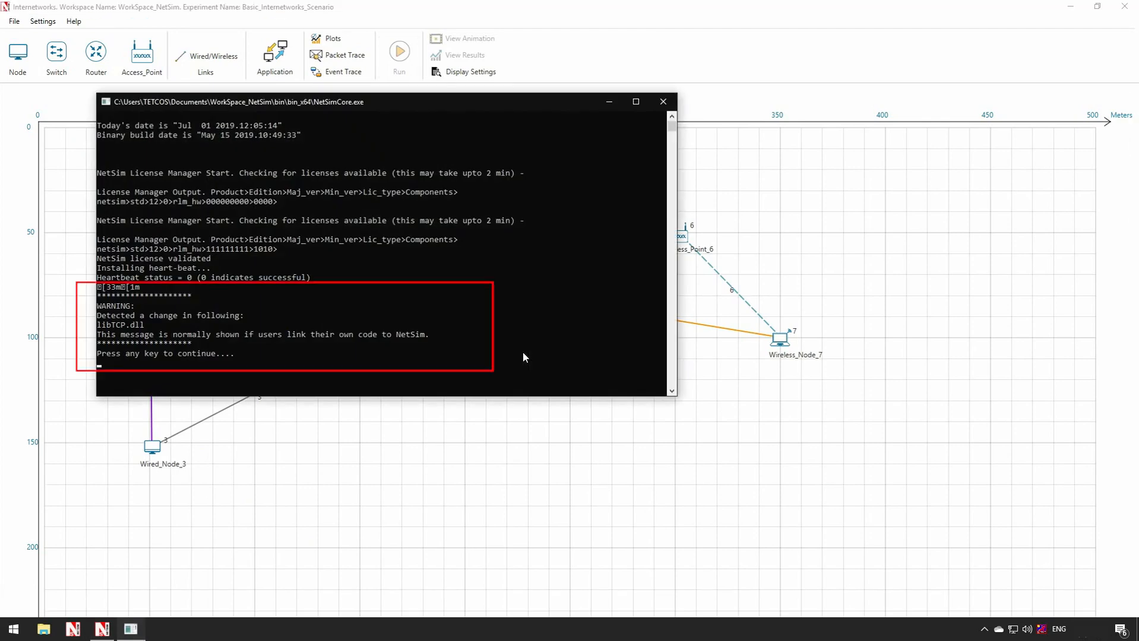
{"action": "key", "text": "enter"}
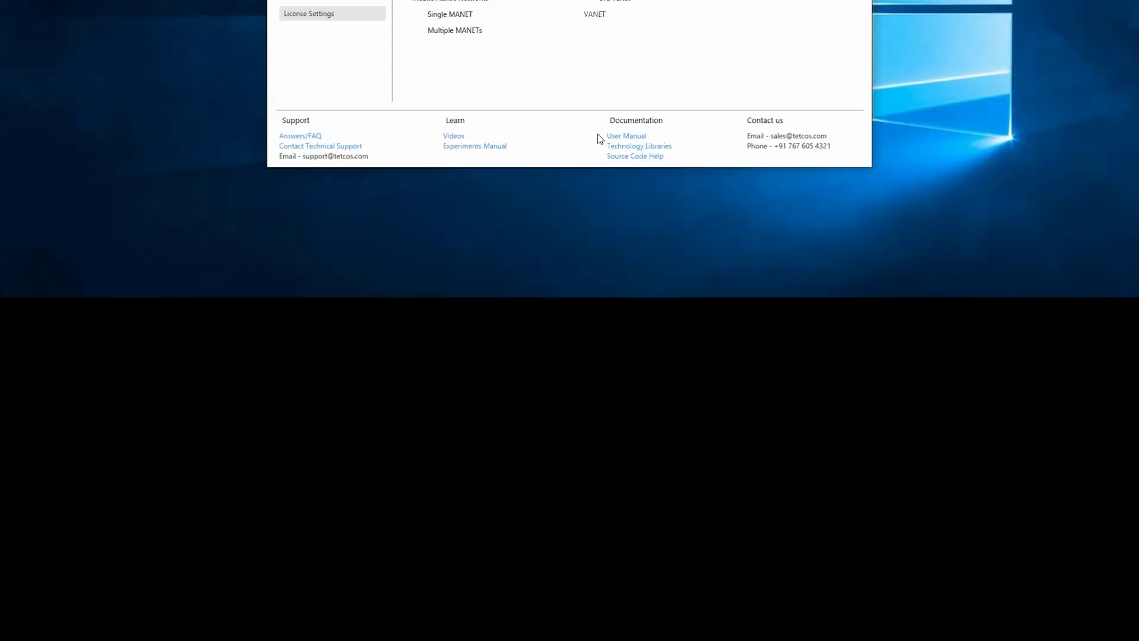
Step: Browse the User Manual, Internetworks Technology Library and Experiments Manual PDFs in Chrome
{"action": "left_click", "coordinate": [626, 136]}
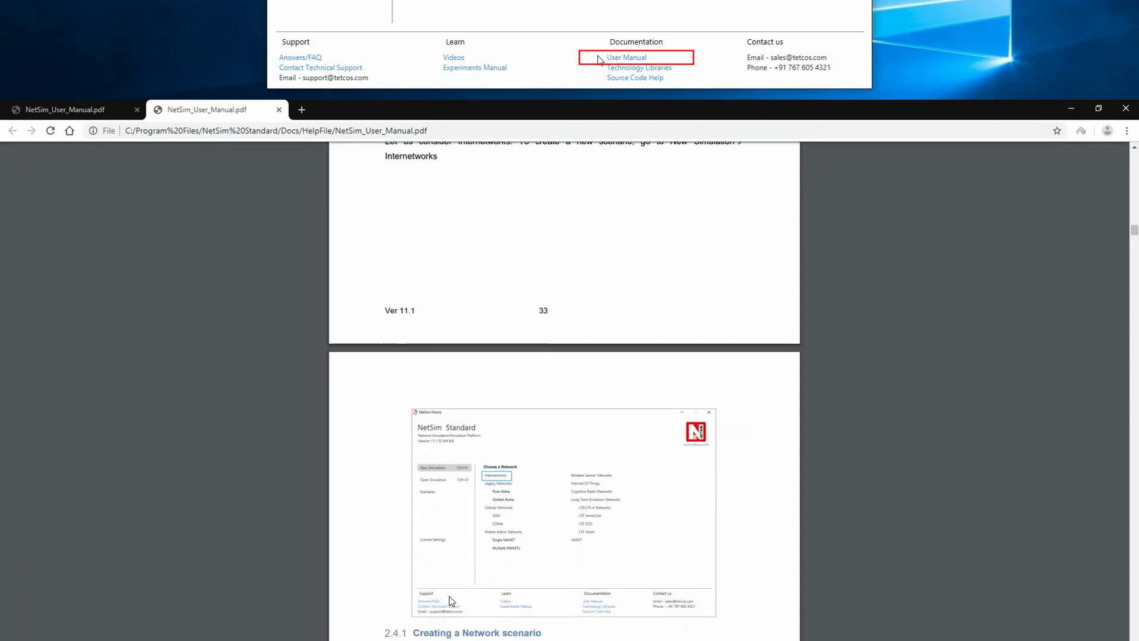
{"action": "left_click", "coordinate": [639, 67]}
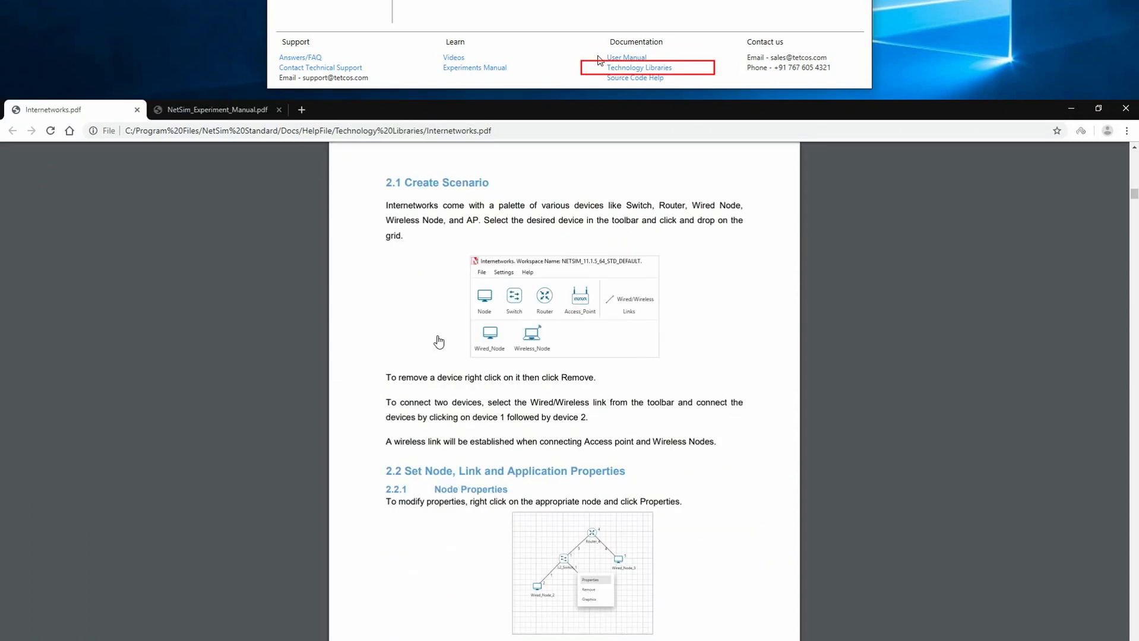
{"action": "scroll", "scroll_direction": "down", "scroll_amount": 3}
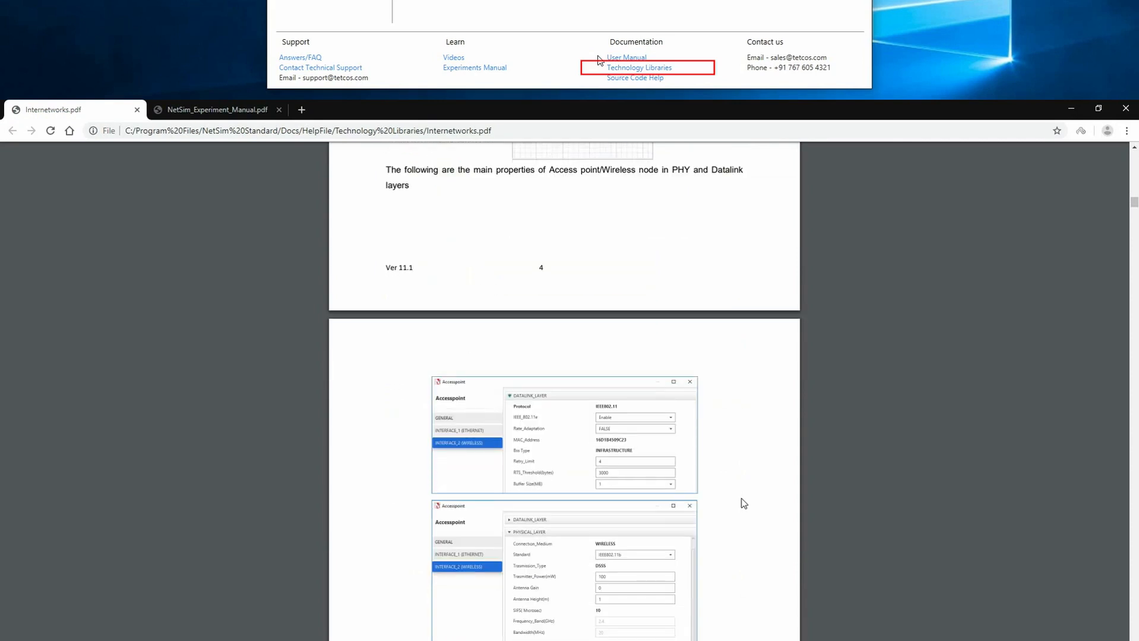
{"action": "left_click", "coordinate": [216, 110]}
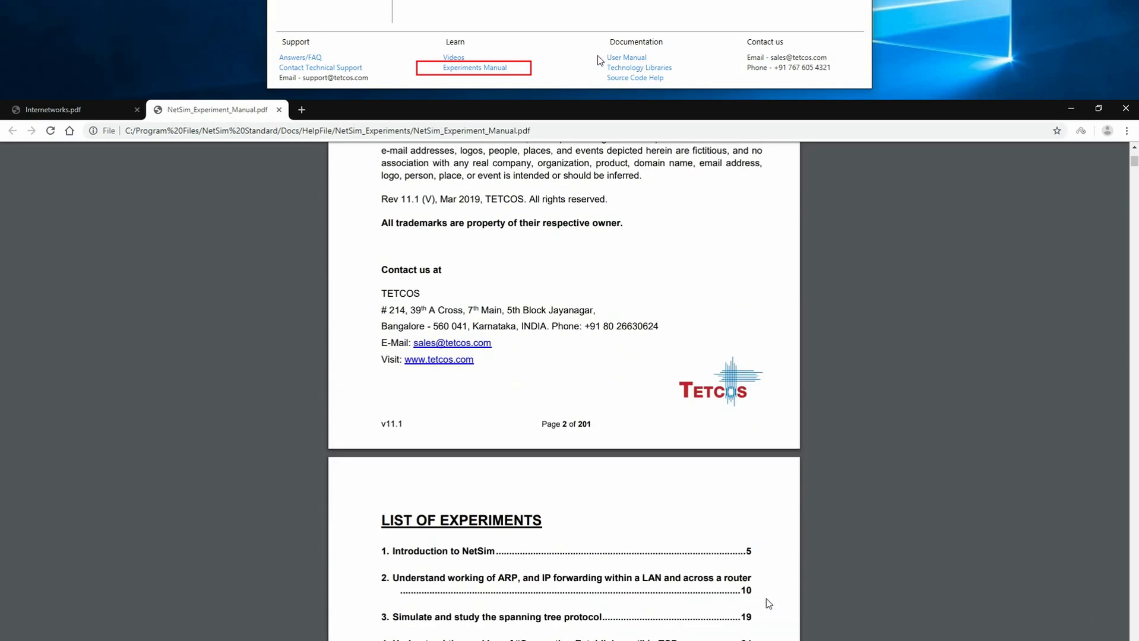
{"action": "scroll", "scroll_direction": "down", "scroll_amount": 3}
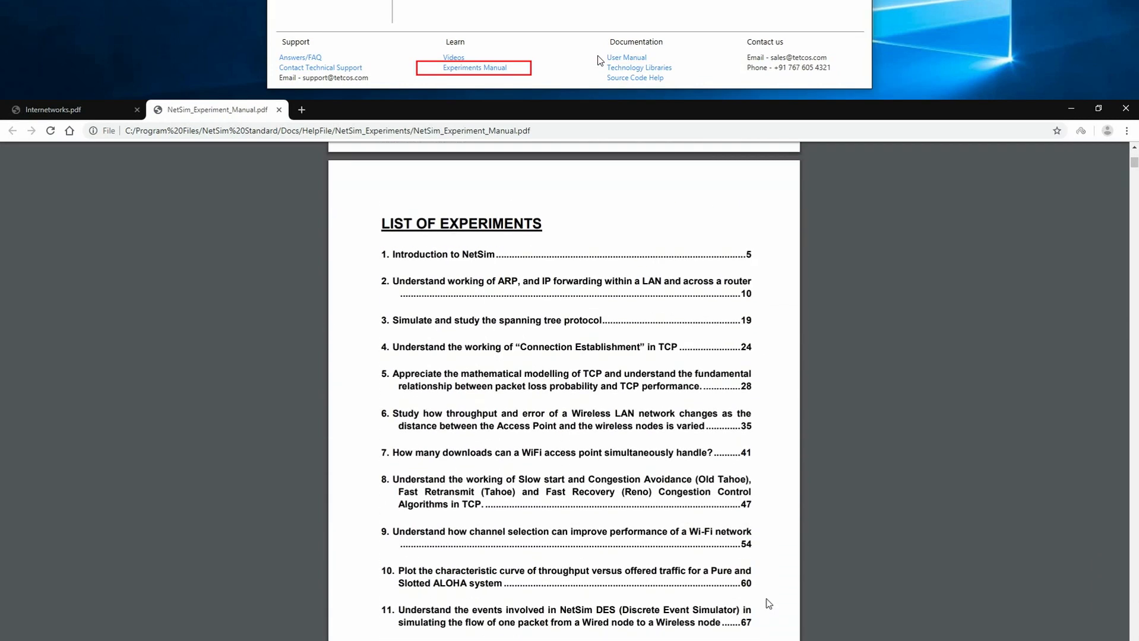
{"action": "left_click", "coordinate": [634, 78]}
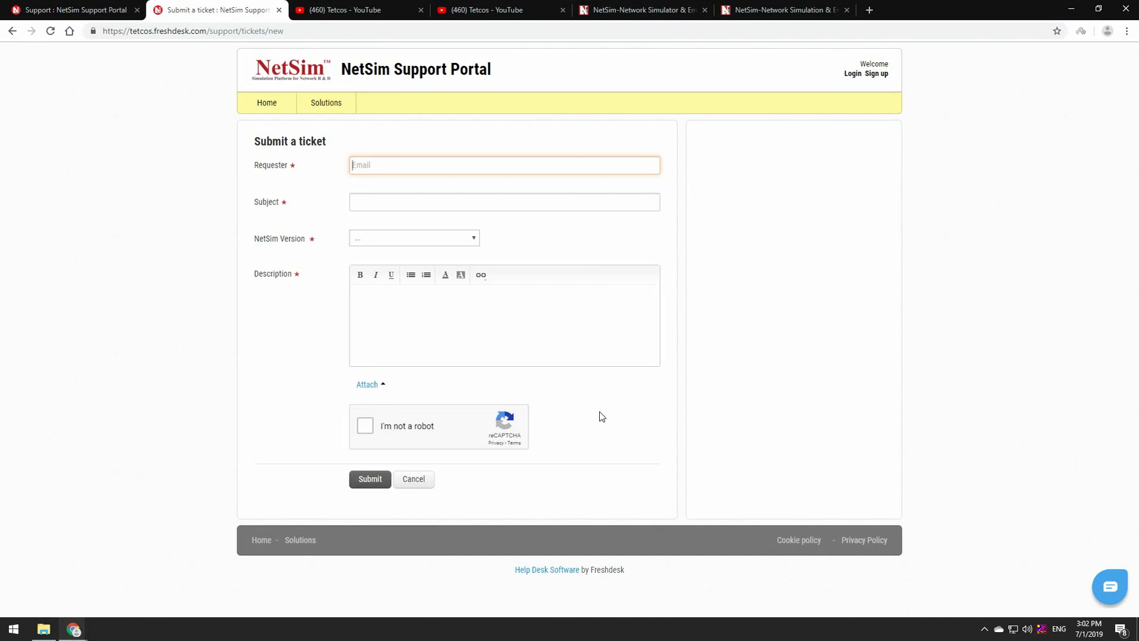
Step: Switch to the Tetcos YouTube channel's Playlists tab
{"action": "left_click", "coordinate": [356, 10]}
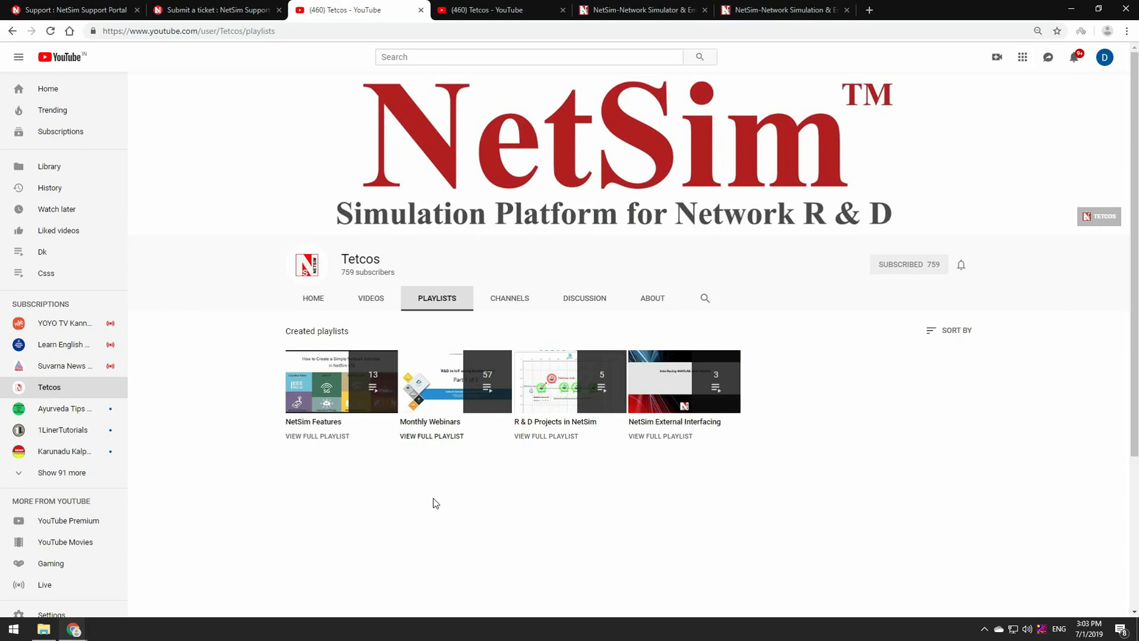
Step: Scroll the Tetcos channel's uploaded videos, then the NetSim-TETCOS GitHub repository list
{"action": "left_click", "coordinate": [371, 298]}
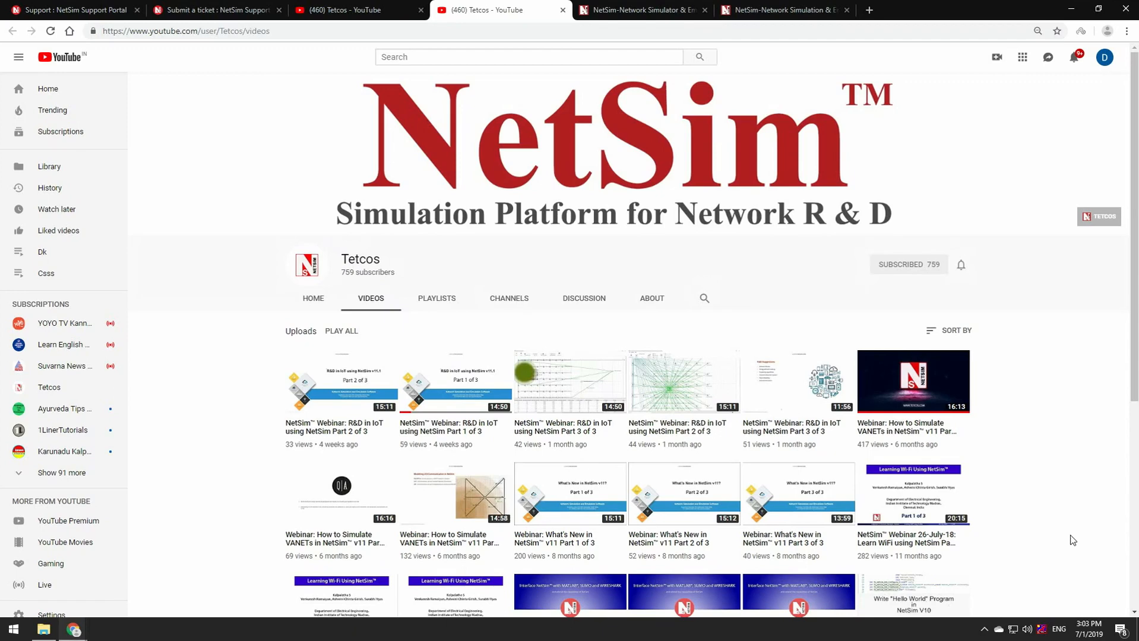
{"action": "scroll", "scroll_direction": "down", "scroll_amount": 3}
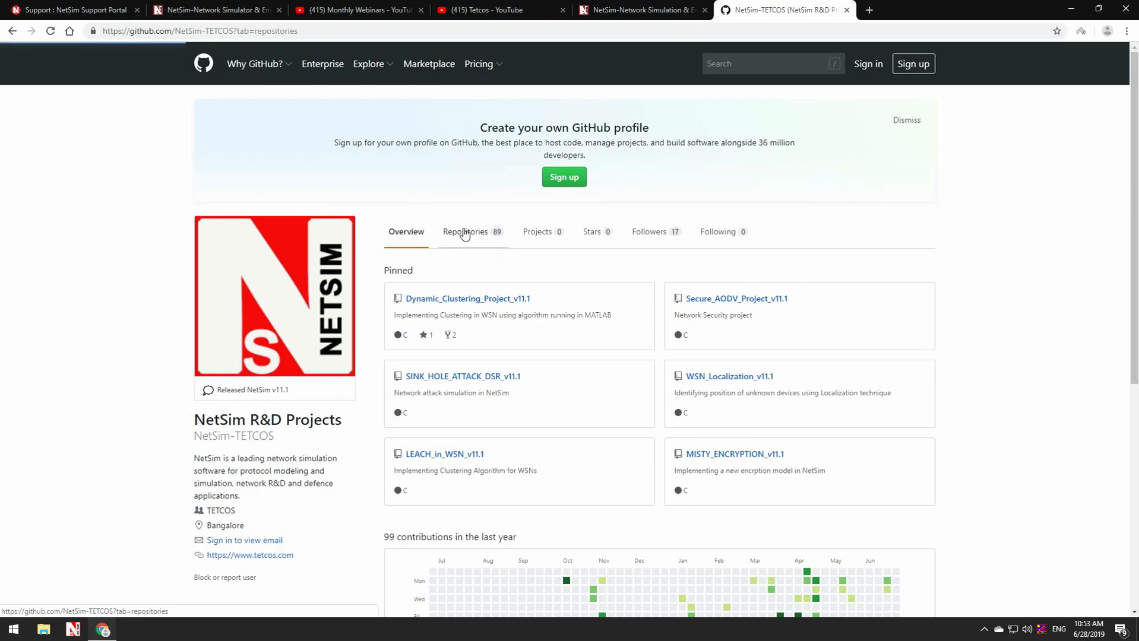
{"action": "left_click", "coordinate": [463, 232]}
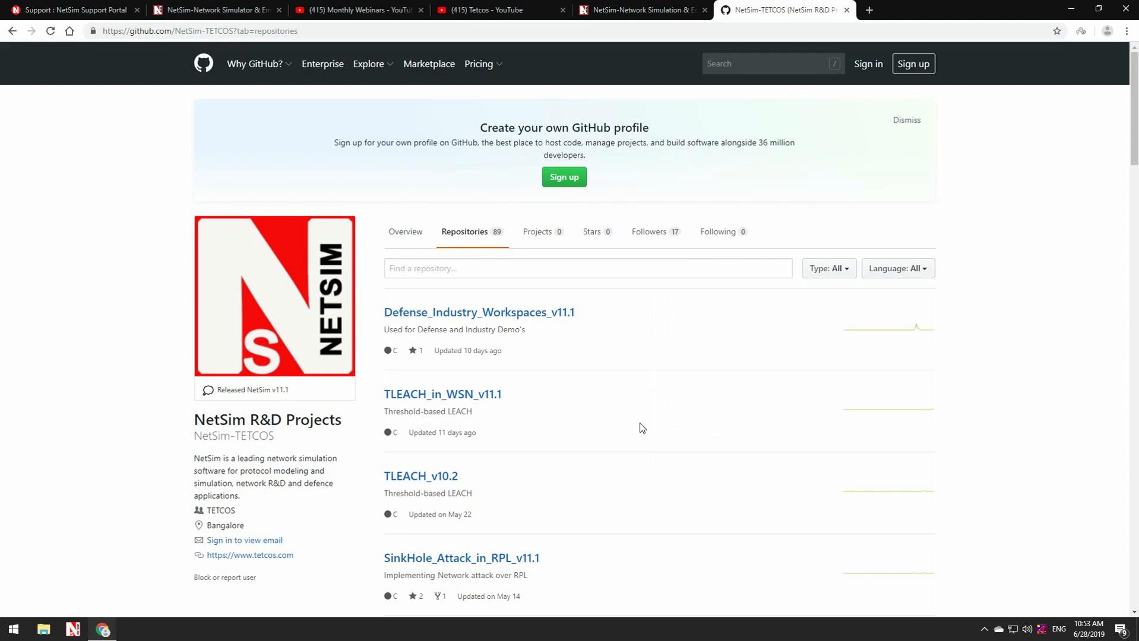
{"action": "scroll", "scroll_direction": "down", "scroll_amount": 3}
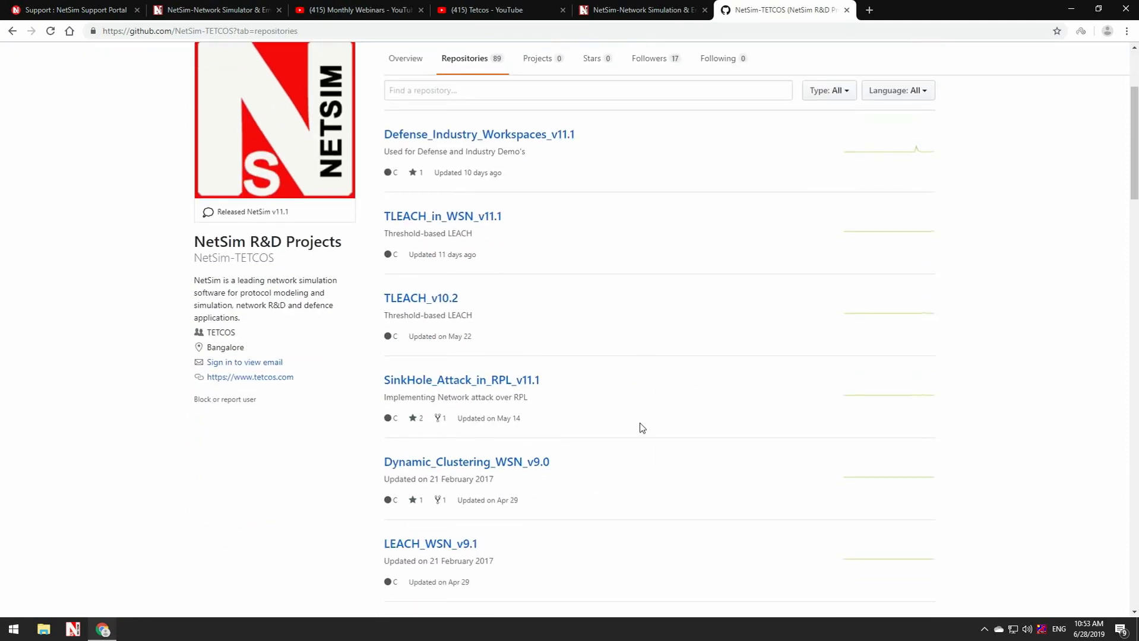